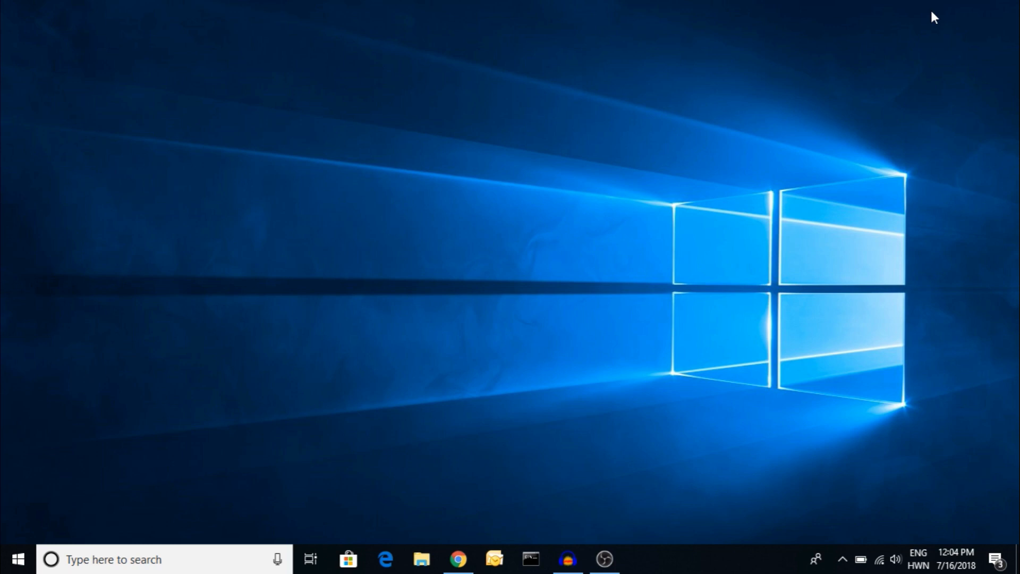
# - Sign in to VICIdial administration as 6666 and open Users > Add A New User
pyautogui.click(457, 559)
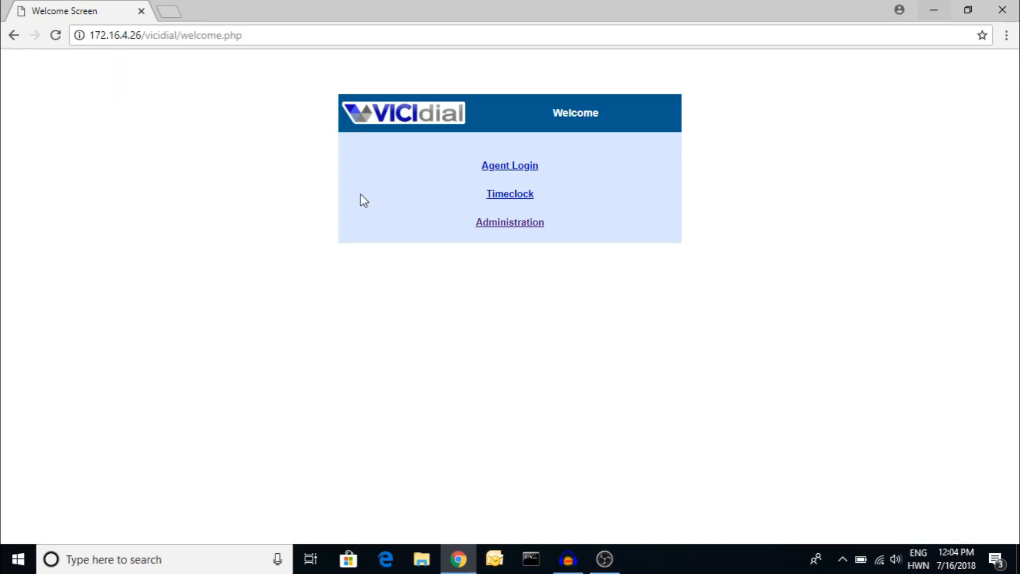
pyautogui.moveTo(452, 176)
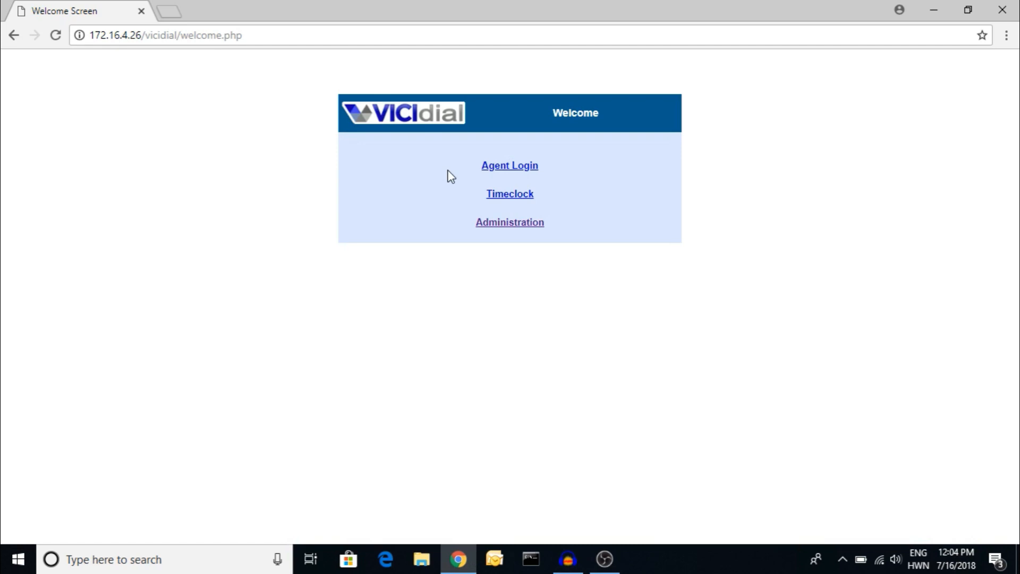
pyautogui.moveTo(510, 222)
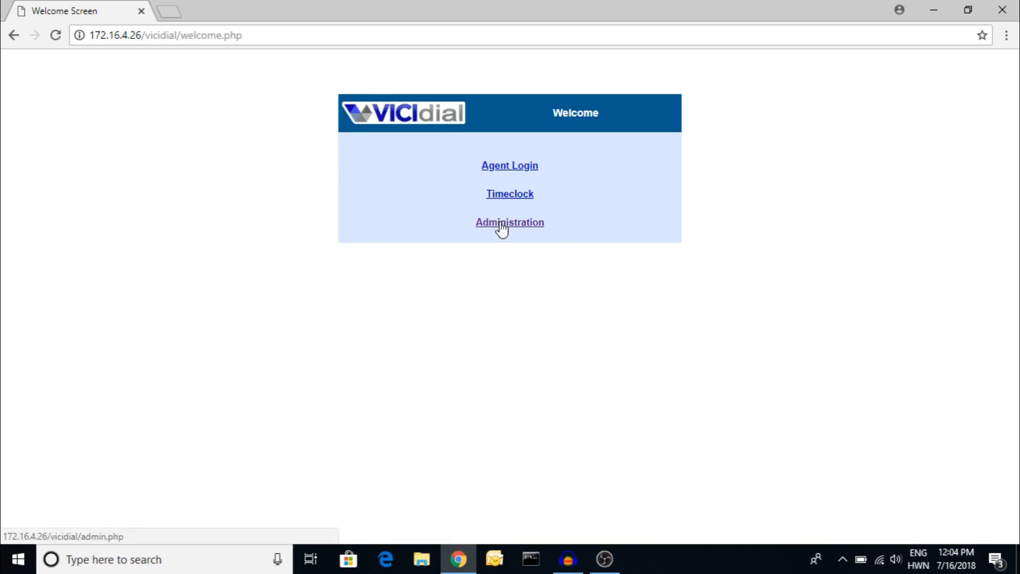
pyautogui.click(509, 222)
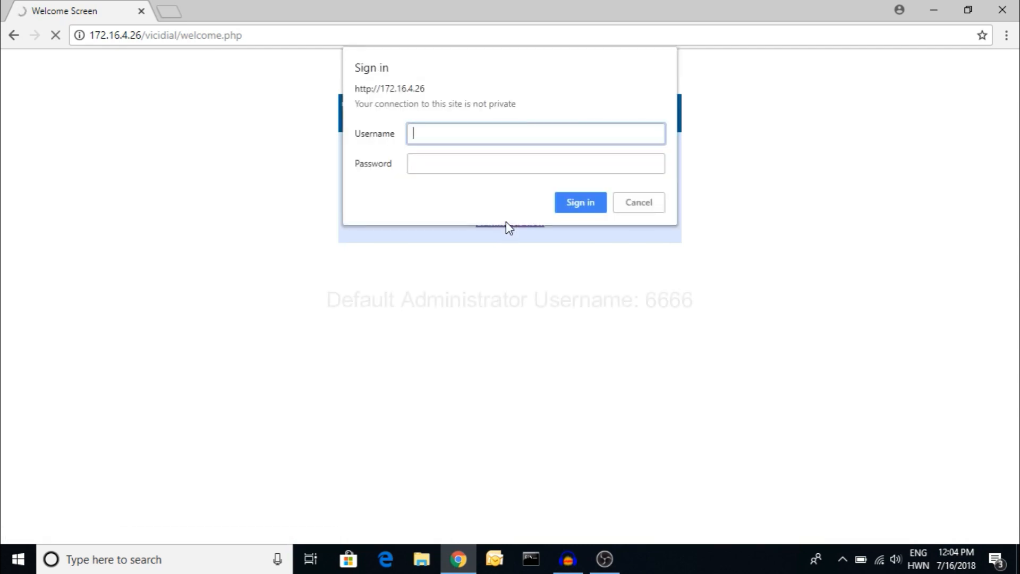
pyautogui.write('6666')
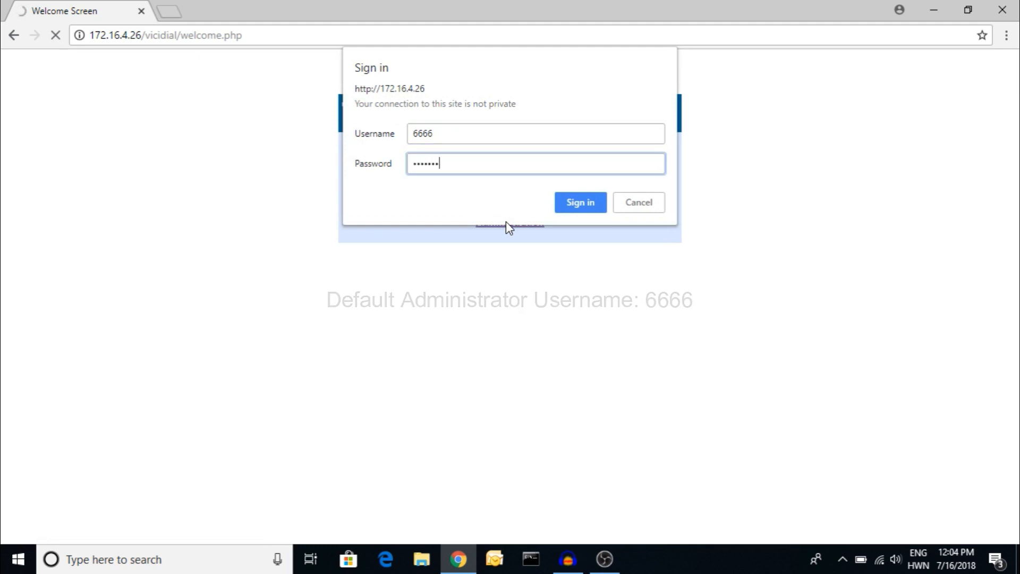
pyautogui.click(579, 202)
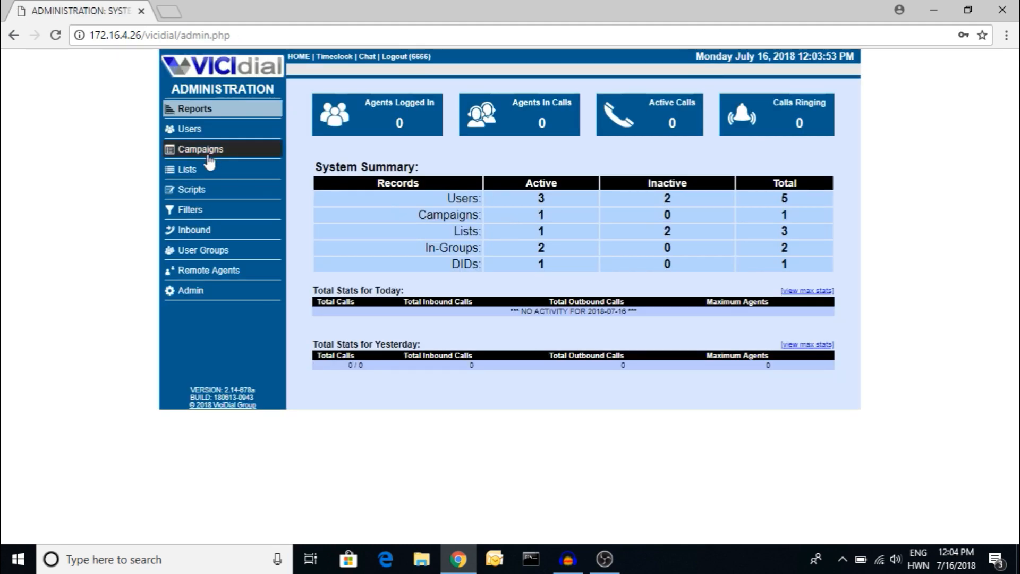
pyautogui.click(190, 129)
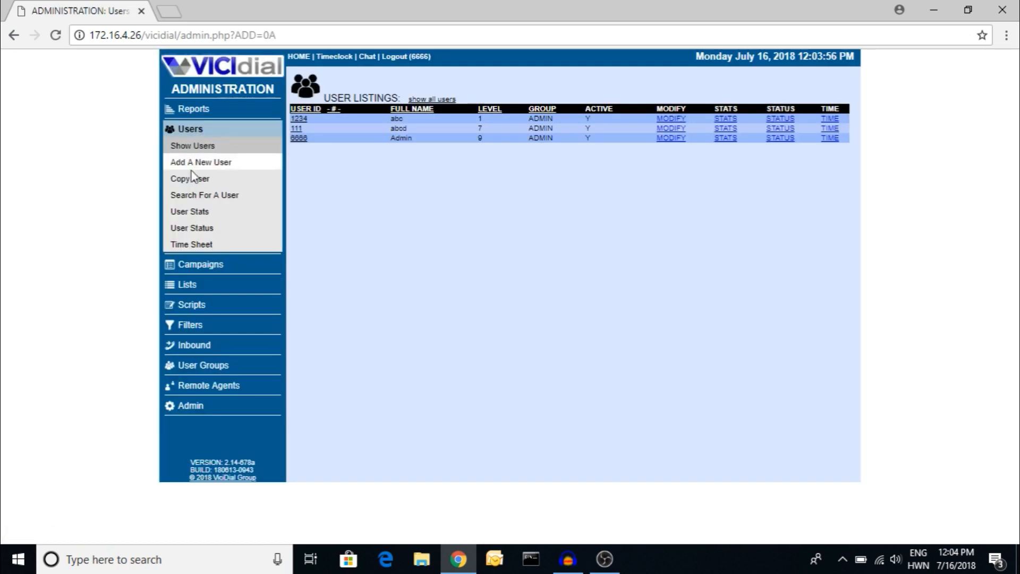
pyautogui.click(200, 162)
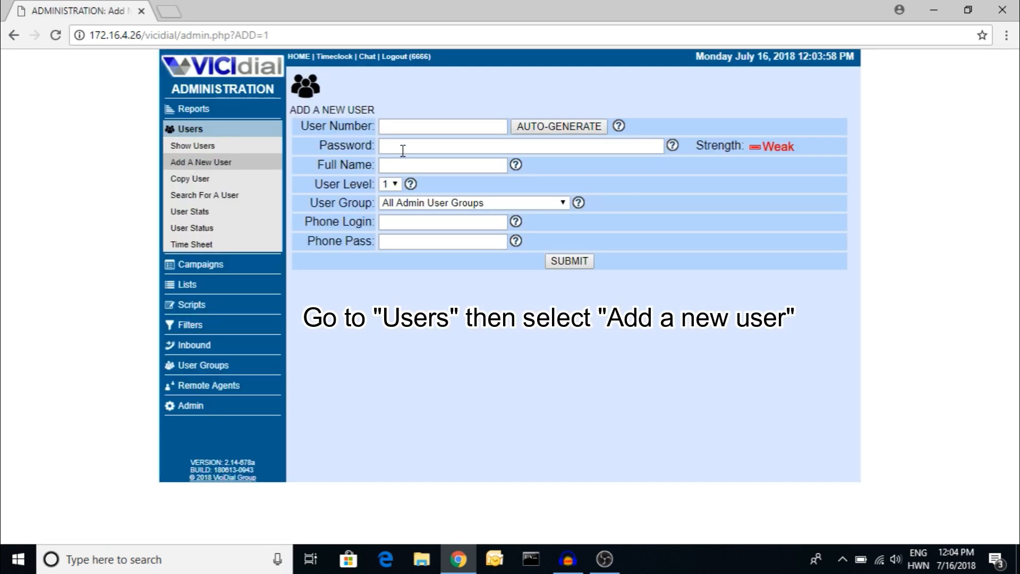
pyautogui.click(442, 127)
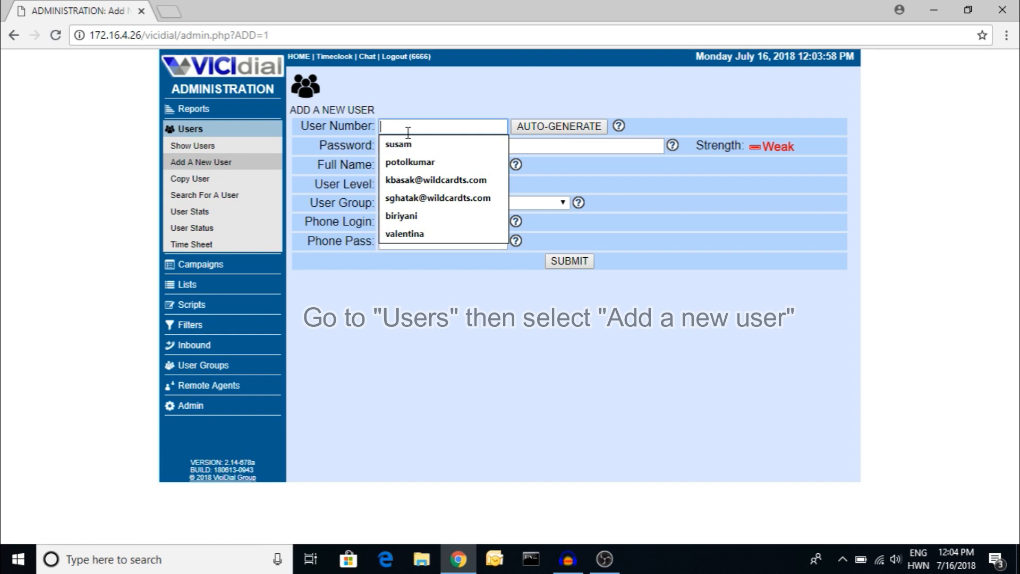
pyautogui.write('555')
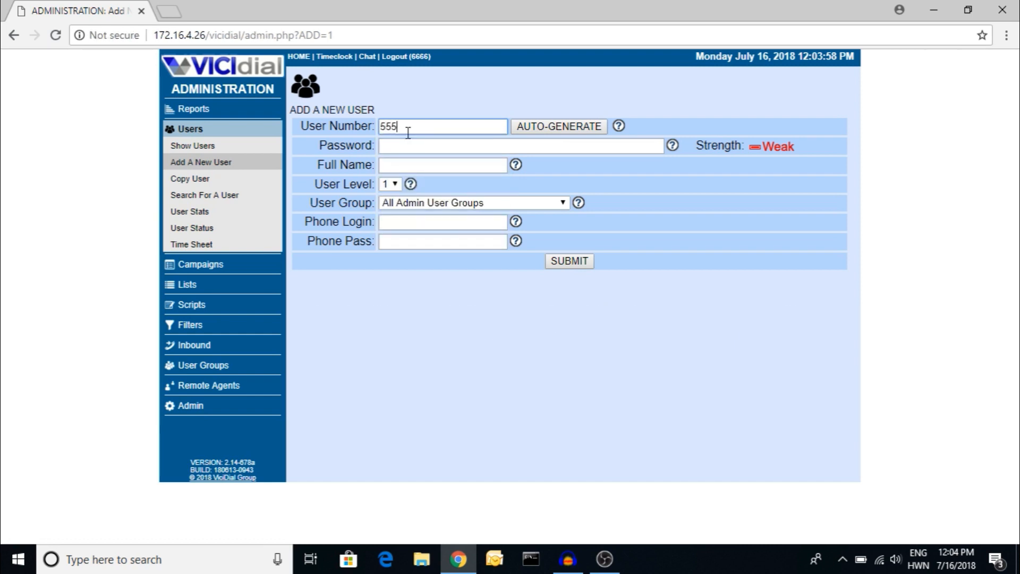
pyautogui.write('5')
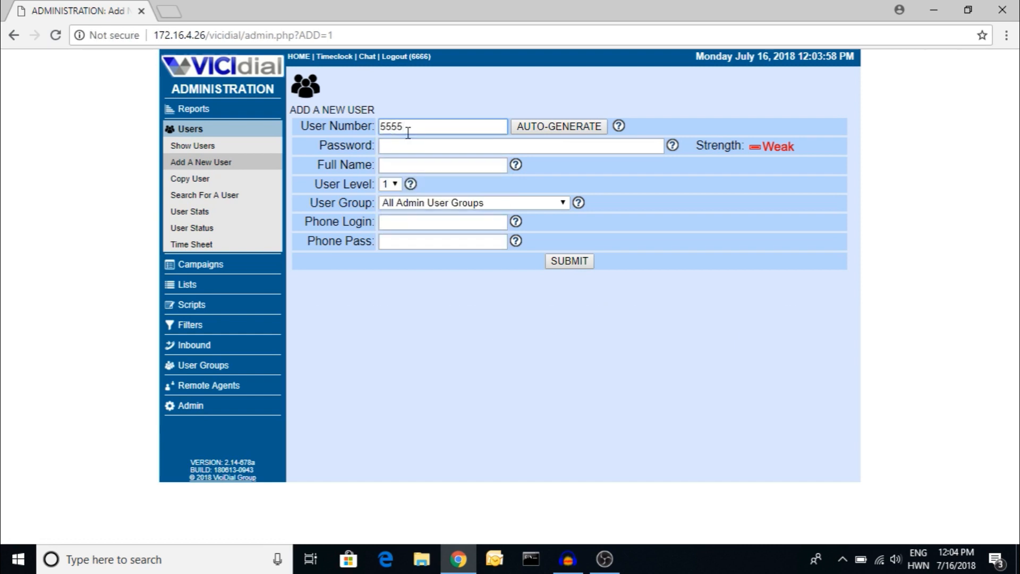
pyautogui.press('Backspace')
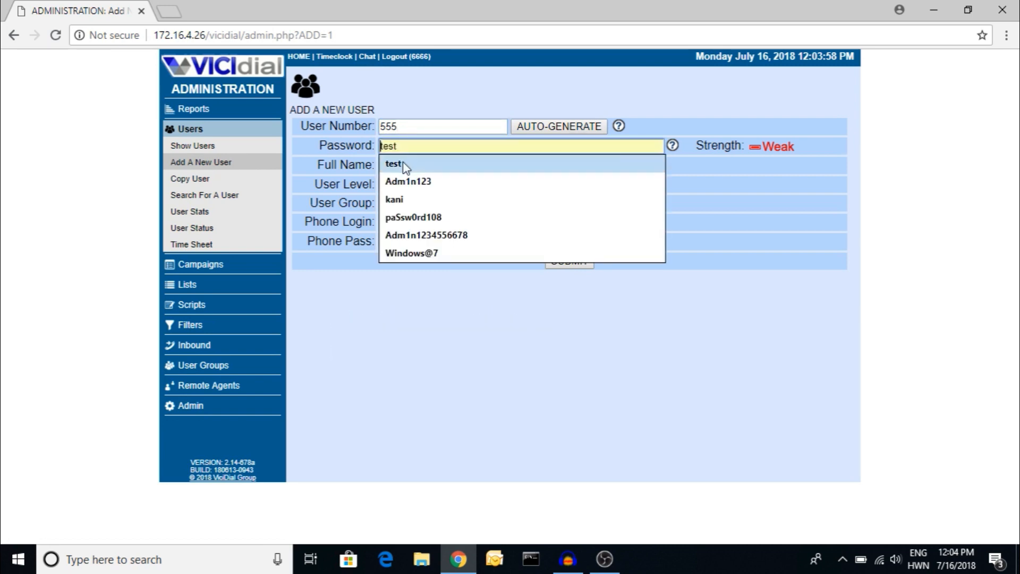
pyautogui.click(442, 164)
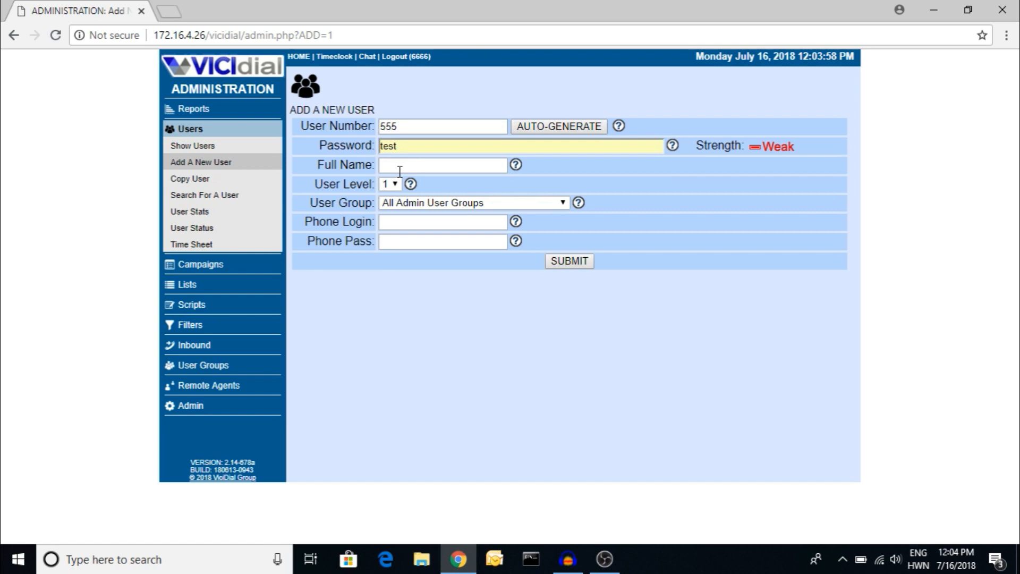
pyautogui.click(442, 165)
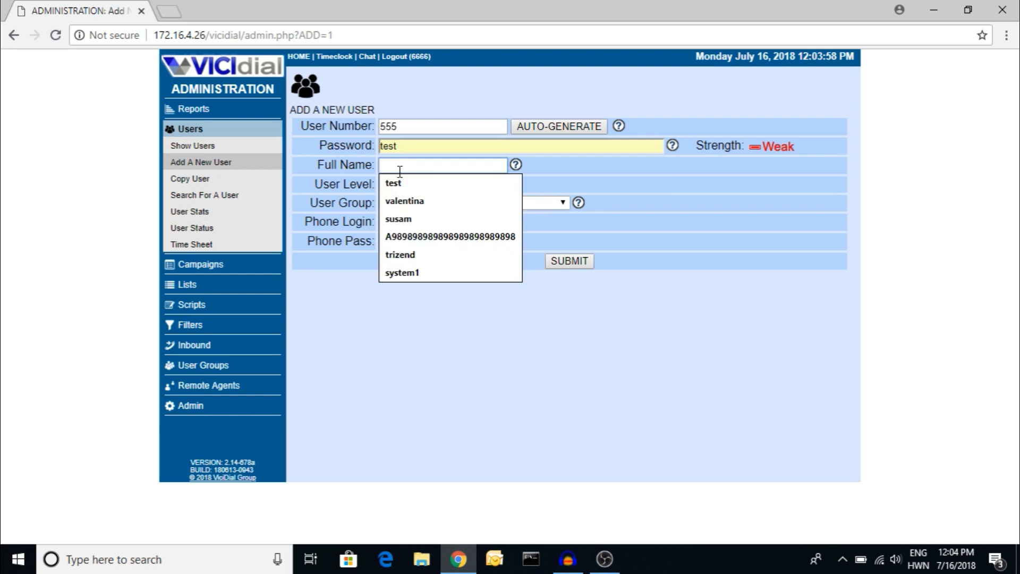
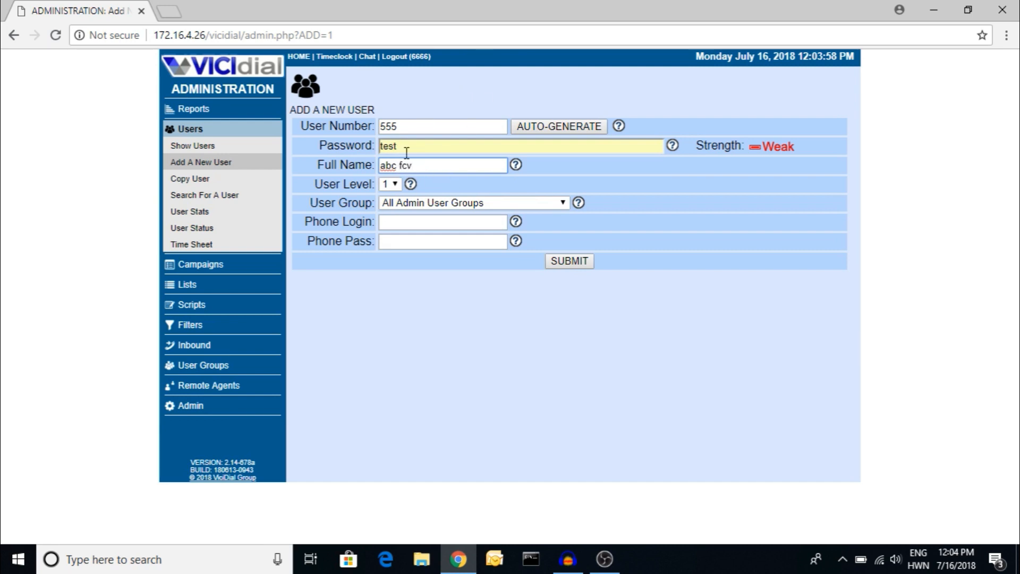
pyautogui.moveTo(462, 198)
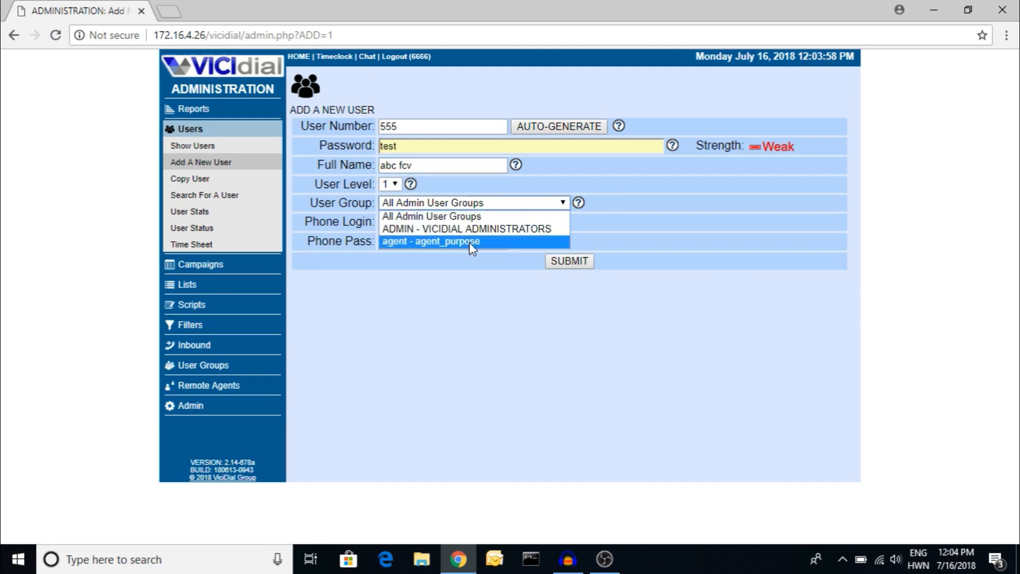
pyautogui.click(432, 240)
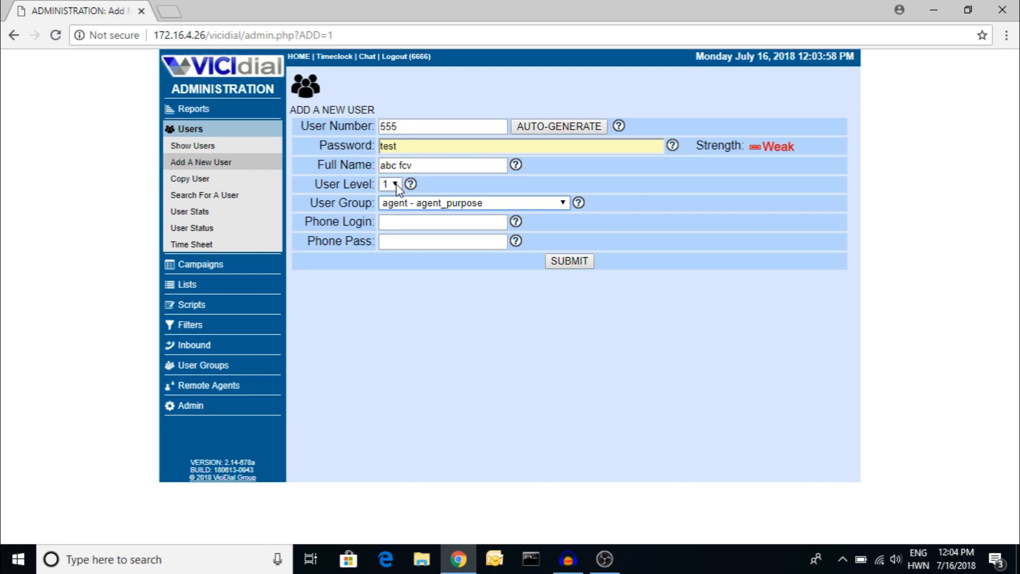
pyautogui.click(389, 183)
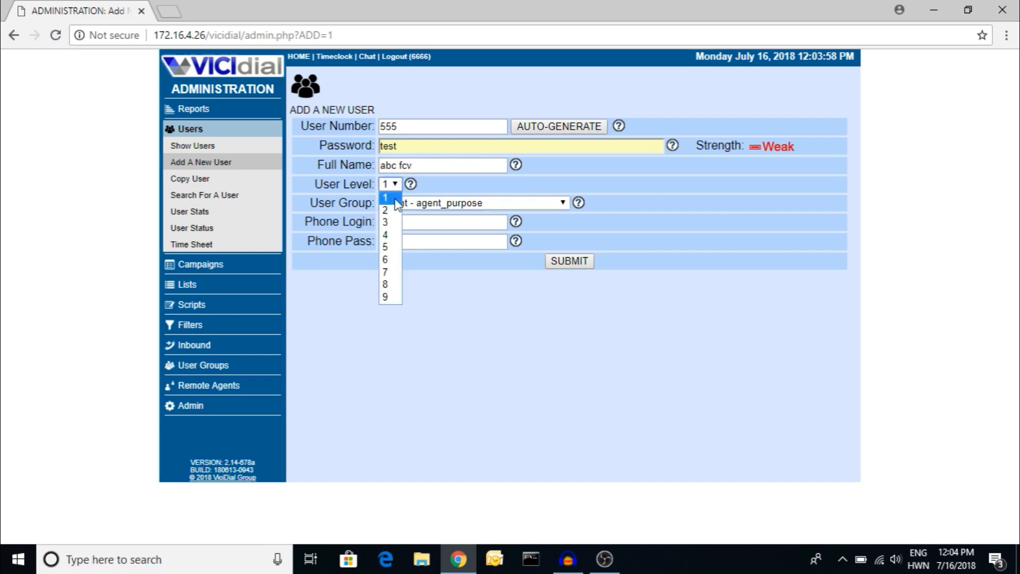
pyautogui.moveTo(388, 284)
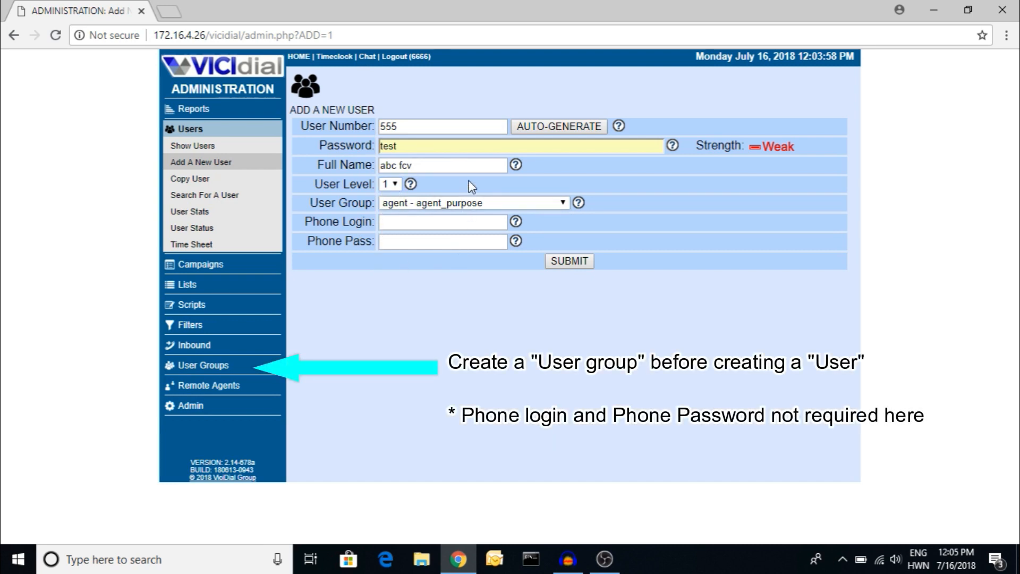
pyautogui.moveTo(568, 261)
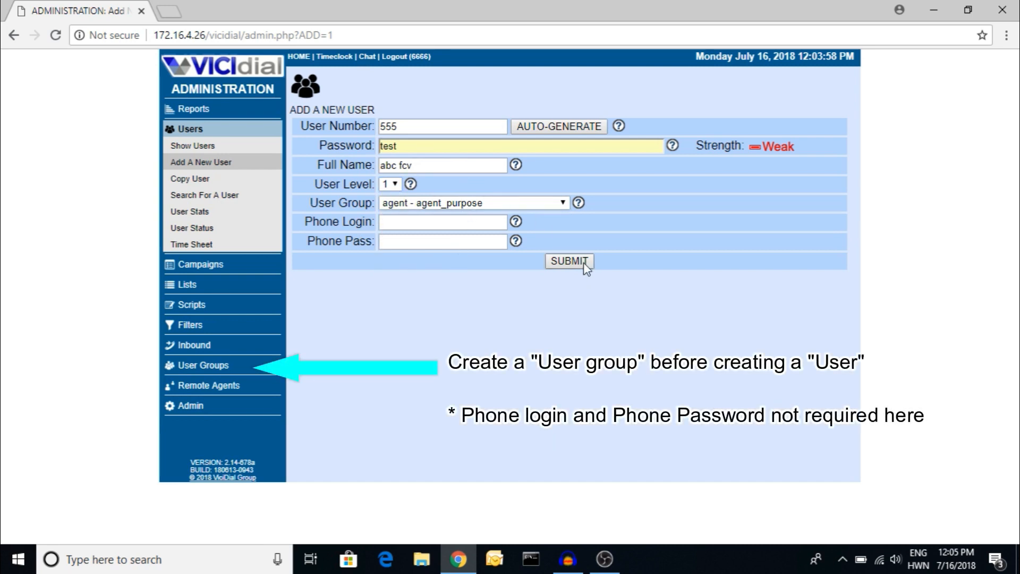
pyautogui.moveTo(356, 221)
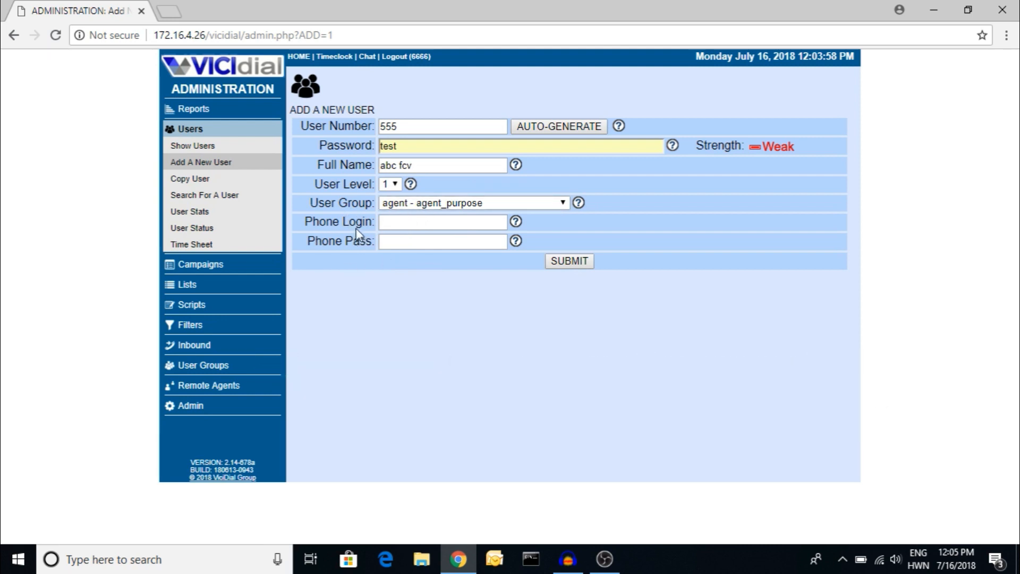
pyautogui.click(567, 261)
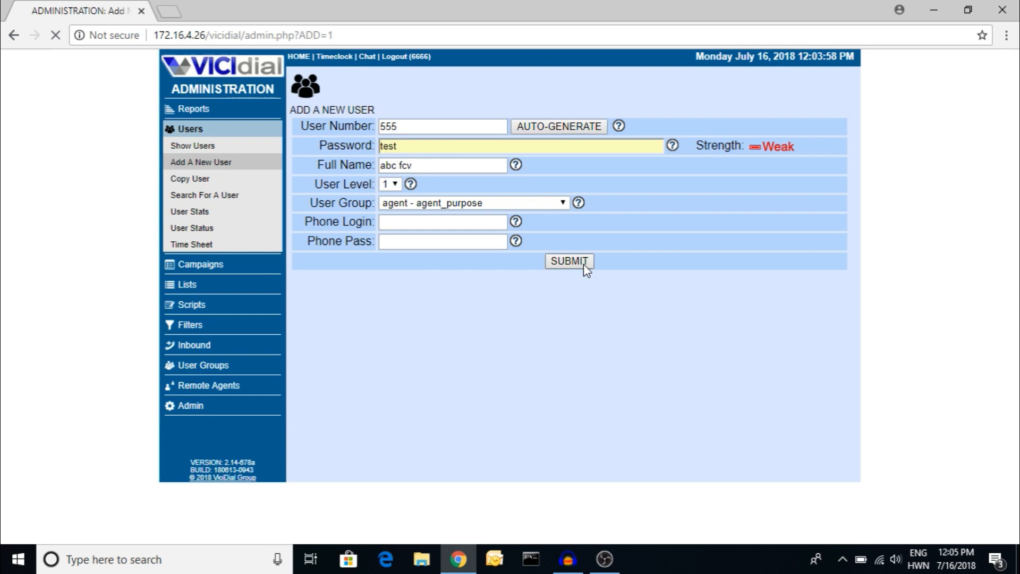
# - Allow manual dialling for user 555, save it, and open Add A New Campaign
pyautogui.click(568, 261)
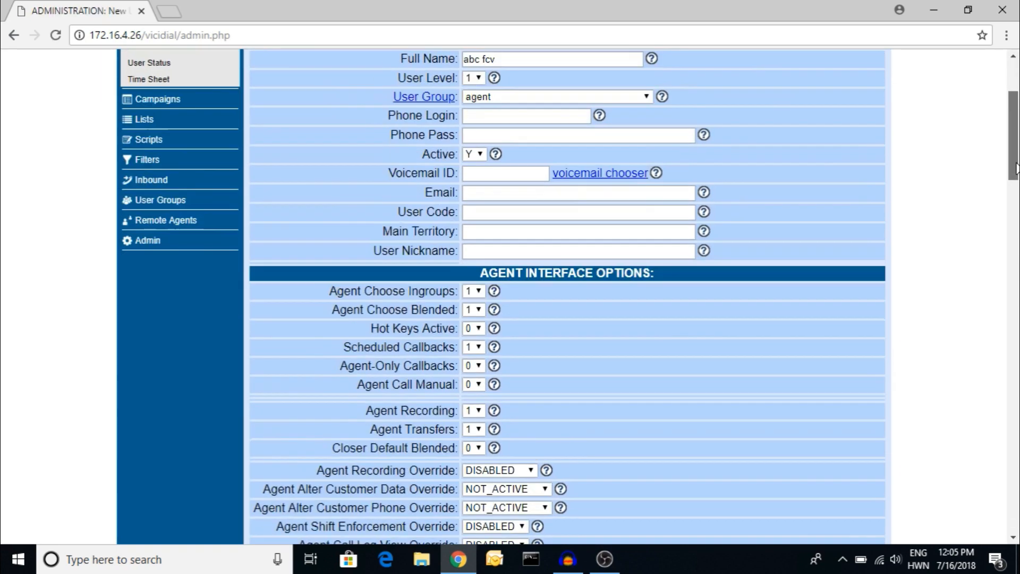
pyautogui.scroll(-3)
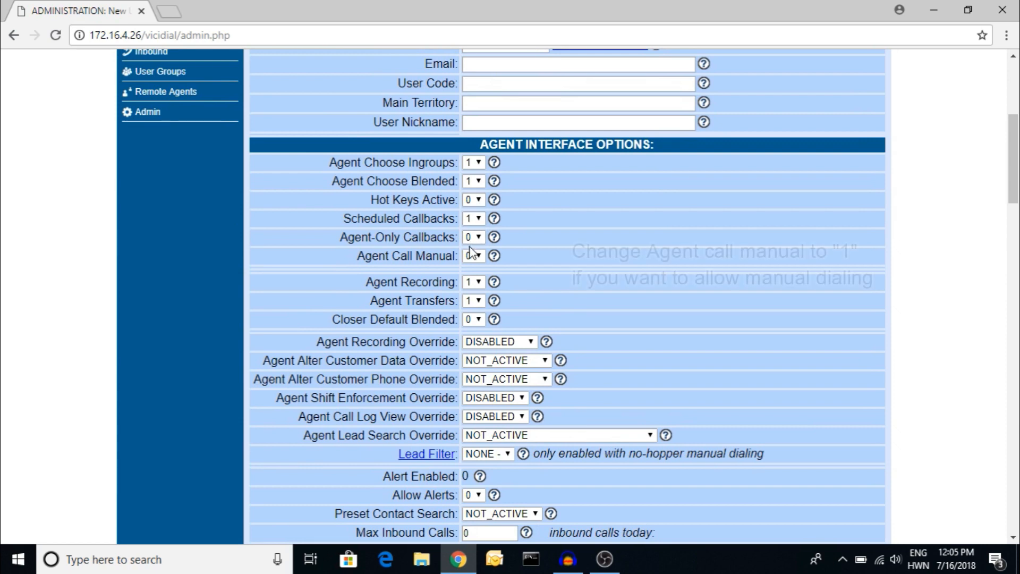
pyautogui.click(472, 255)
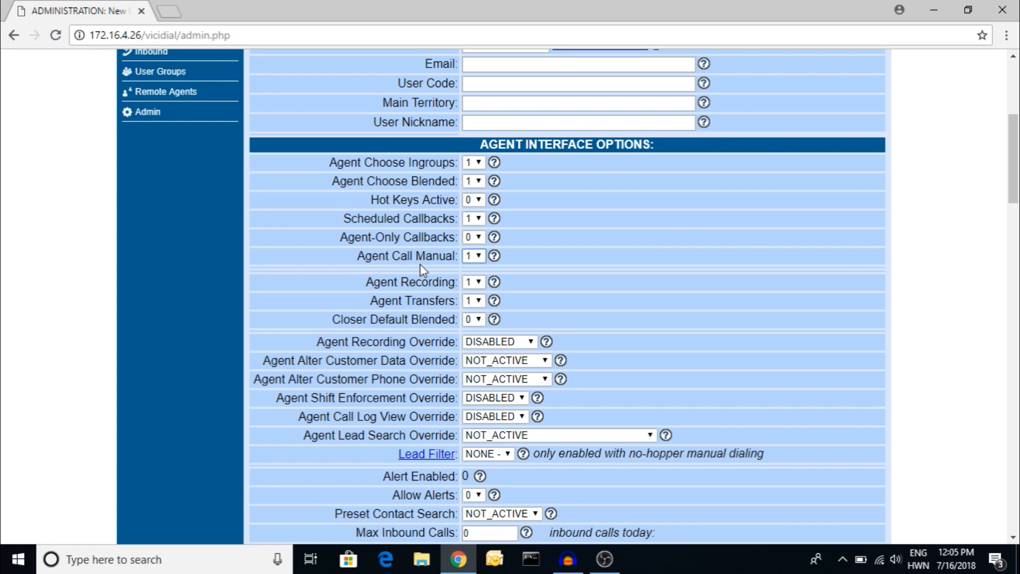
pyautogui.moveTo(446, 269)
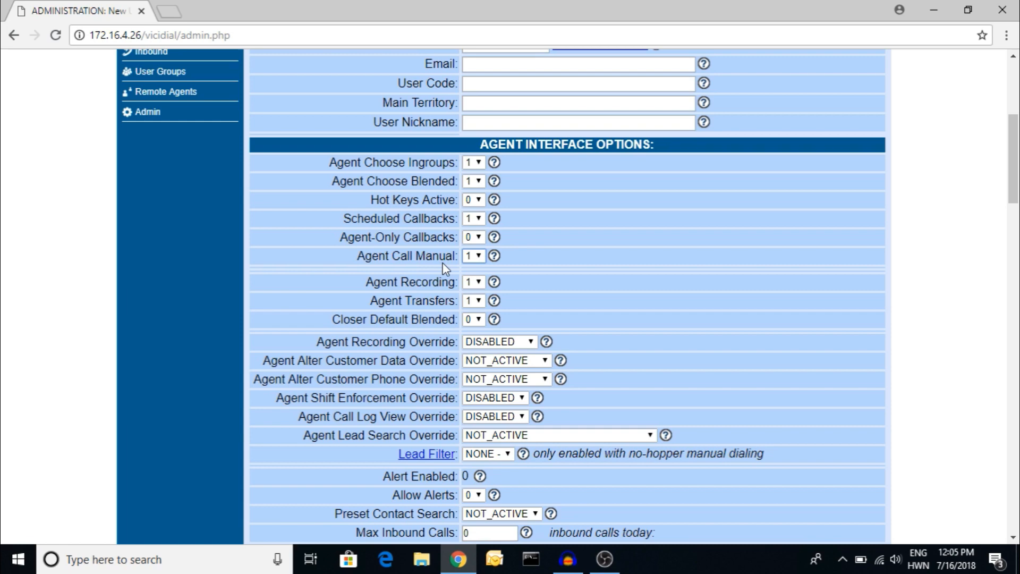
pyautogui.moveTo(524, 276)
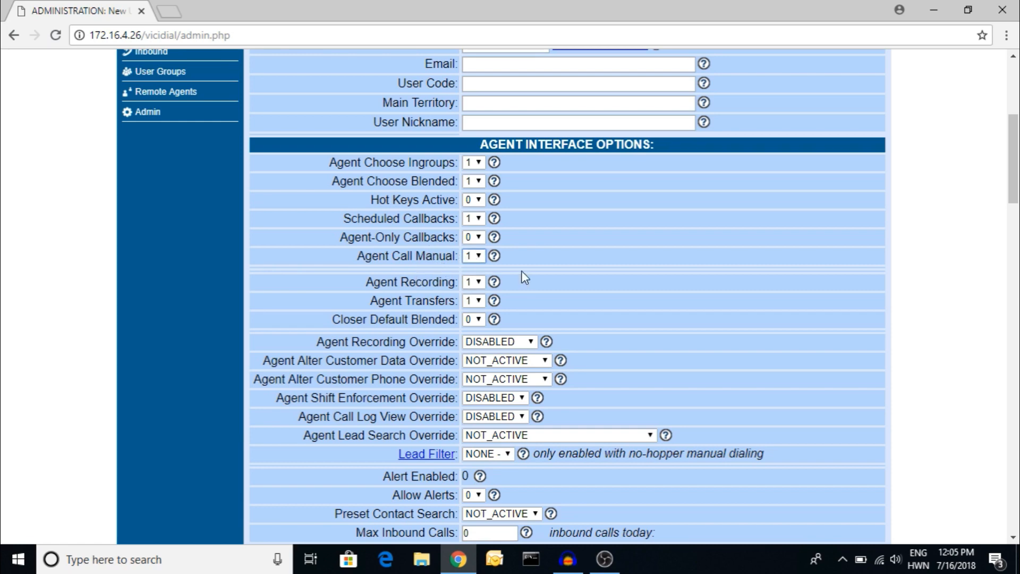
pyautogui.scroll(-3)
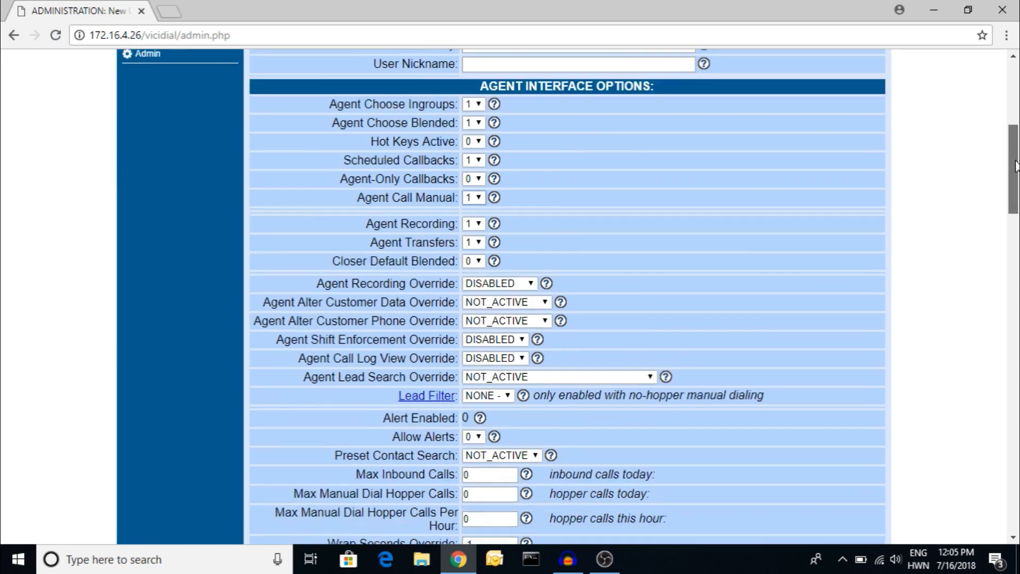
pyautogui.scroll(-3)
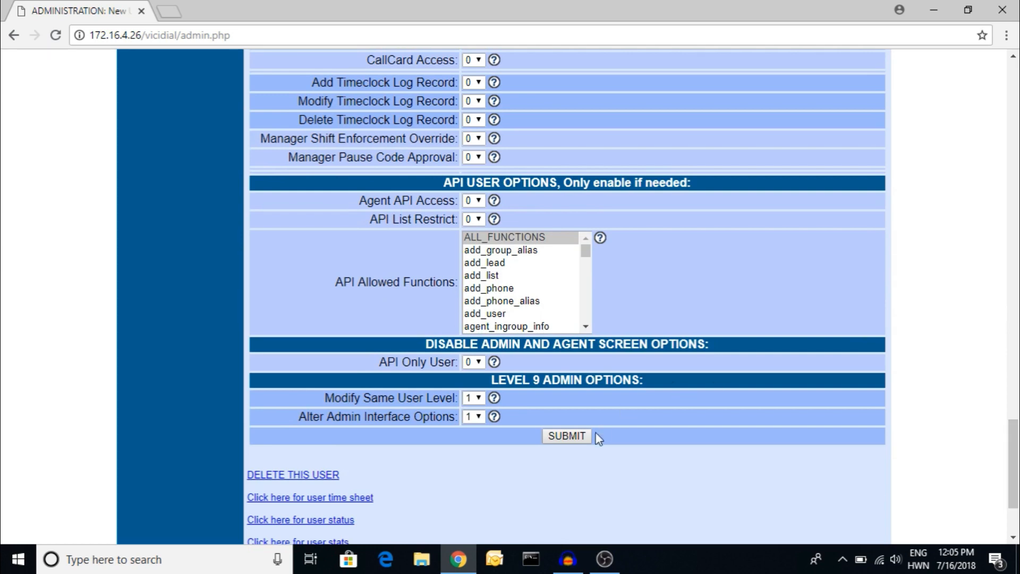
pyautogui.click(565, 435)
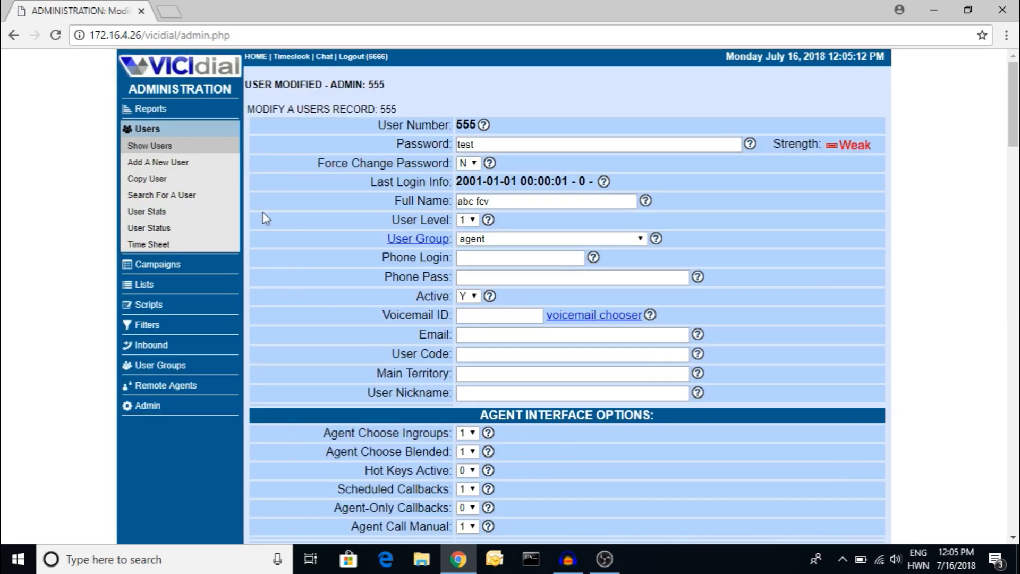
pyautogui.click(156, 263)
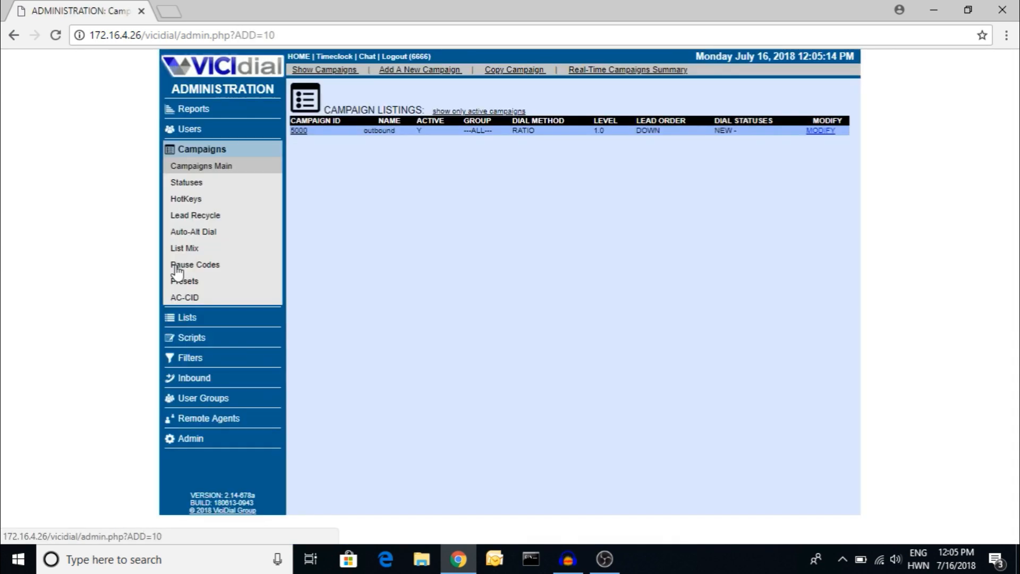
pyautogui.moveTo(419, 70)
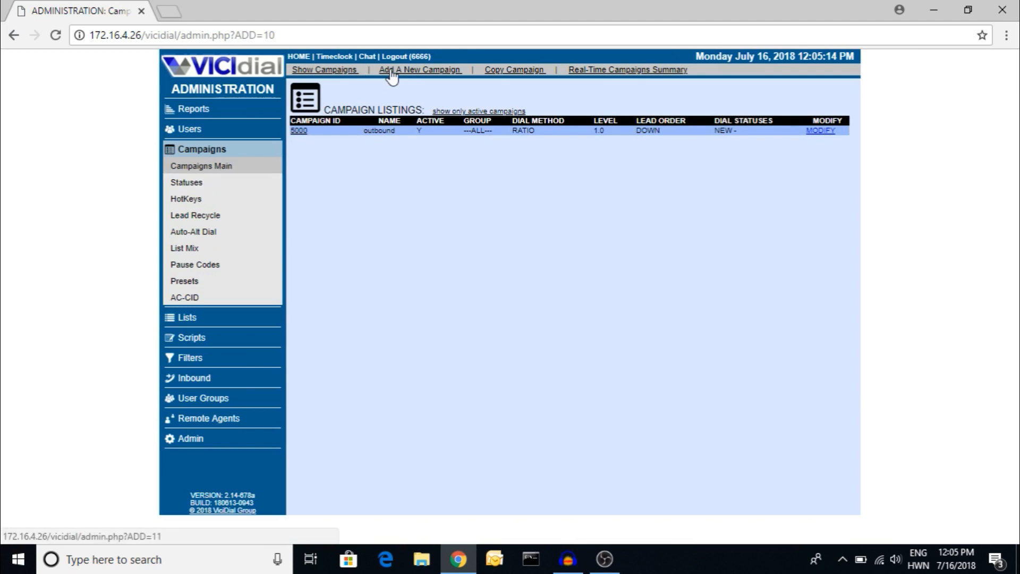
pyautogui.click(419, 70)
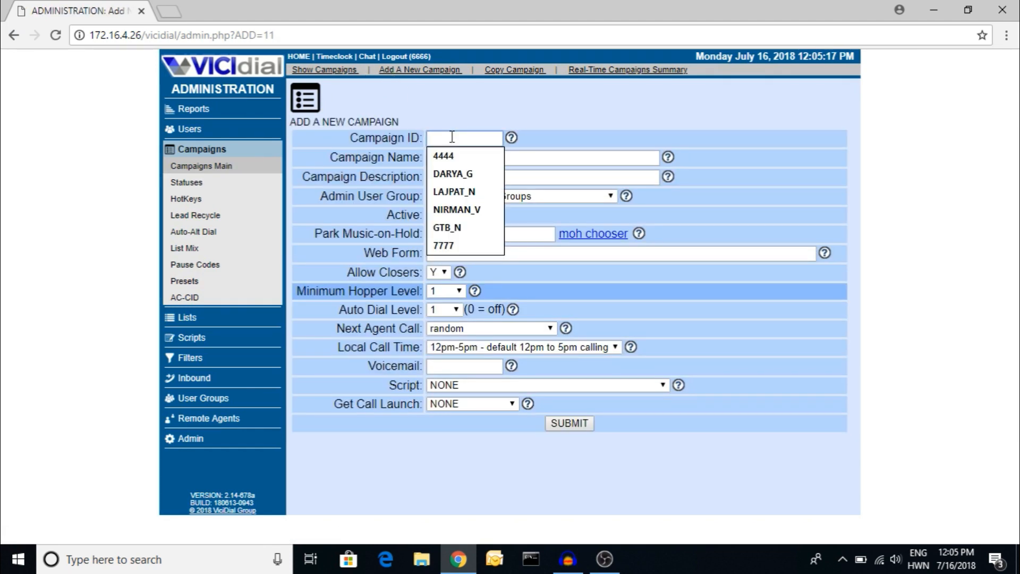
# - Enter campaign ID 5001 with name and description both outgoing_us
pyautogui.write('500')
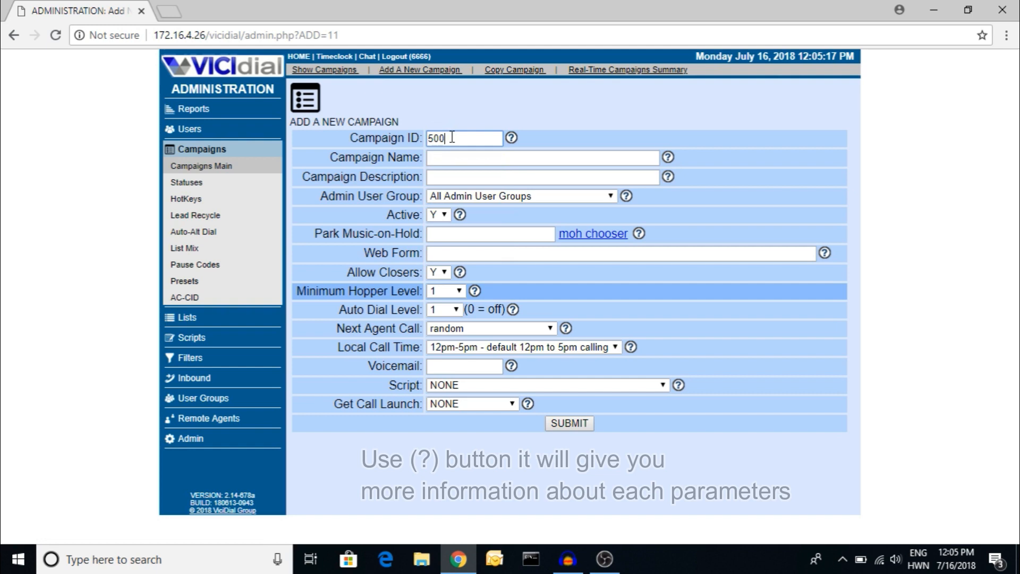
pyautogui.write('1')
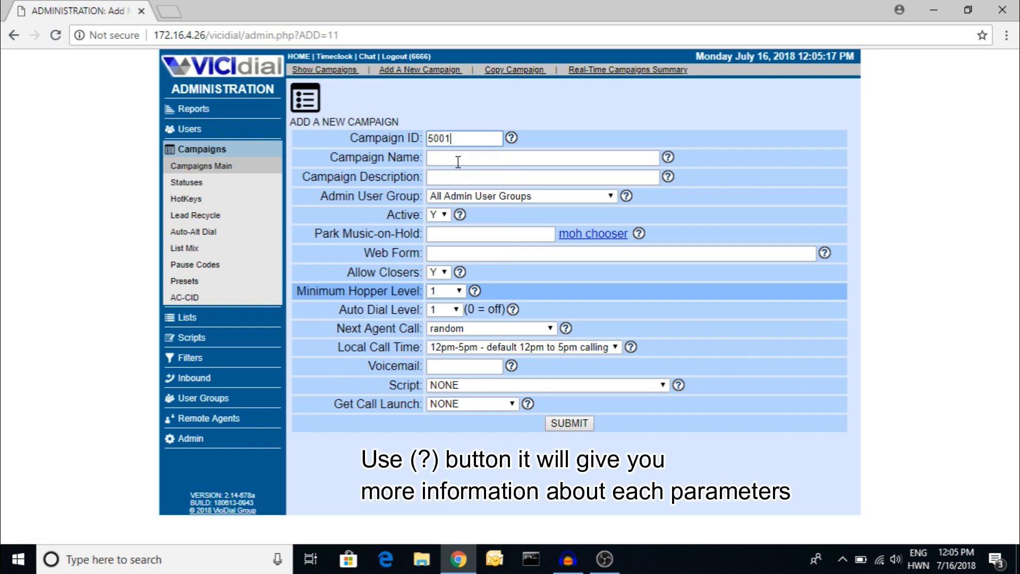
pyautogui.write('outgoing_india')
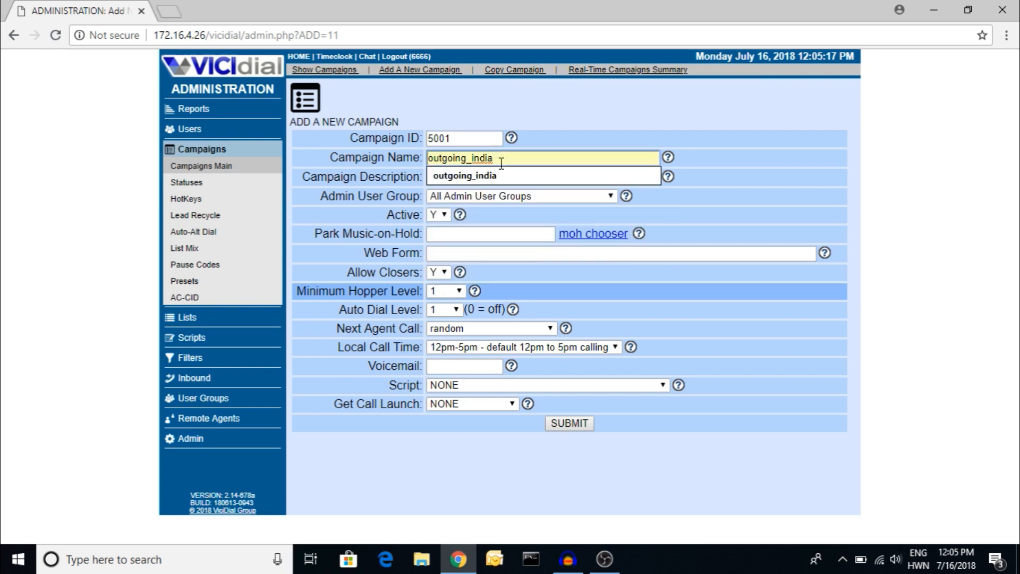
pyautogui.press('Backspace')
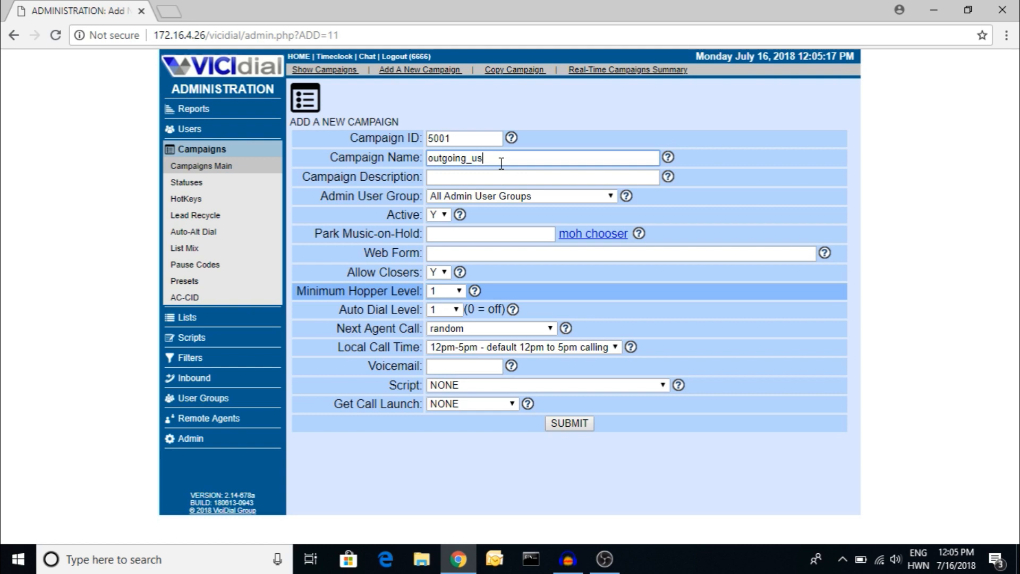
pyautogui.moveTo(498, 159)
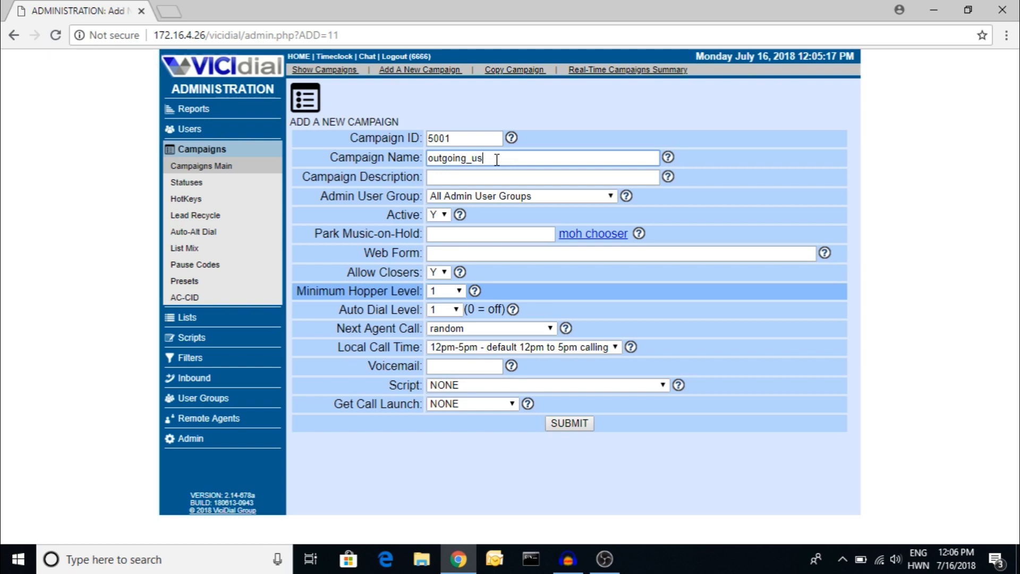
pyautogui.click(541, 176)
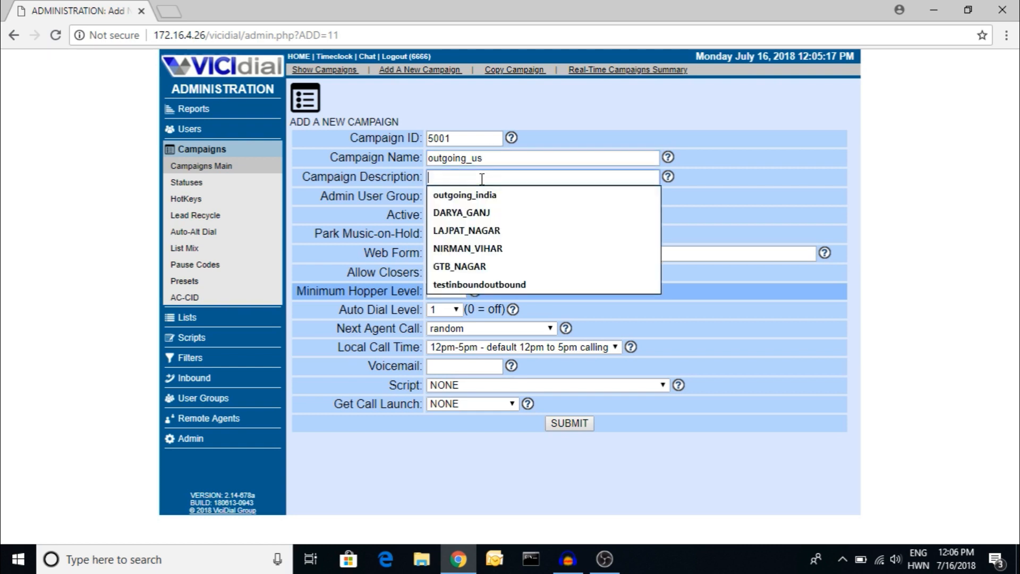
pyautogui.click(540, 157)
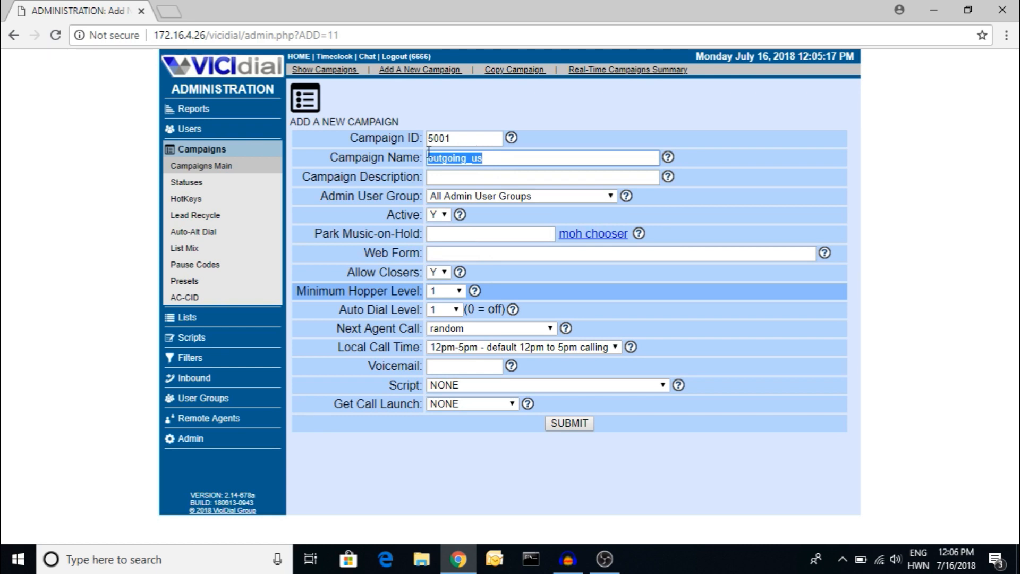
pyautogui.write('outgoing_us')
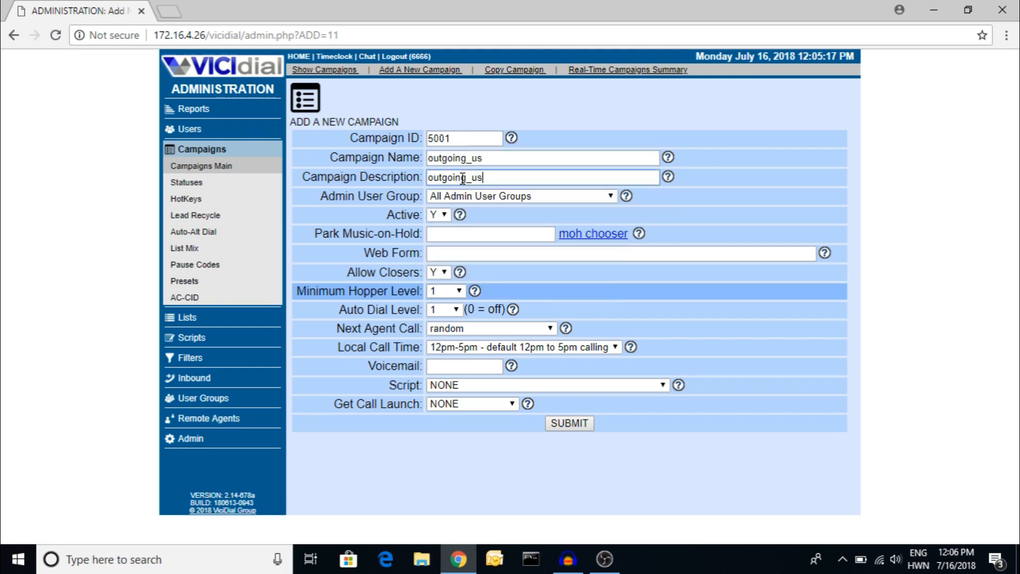
pyautogui.moveTo(345, 220)
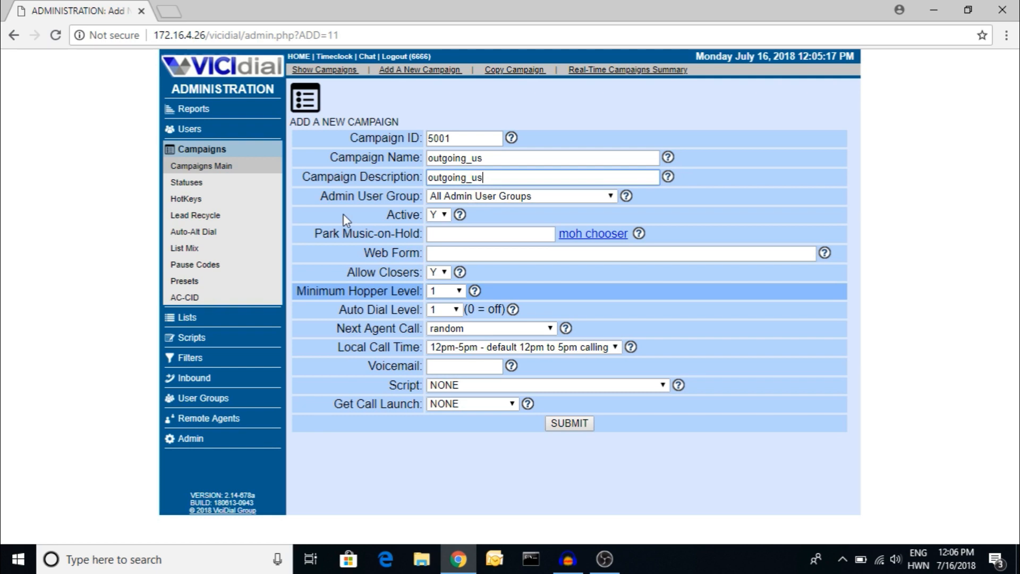
pyautogui.moveTo(414, 275)
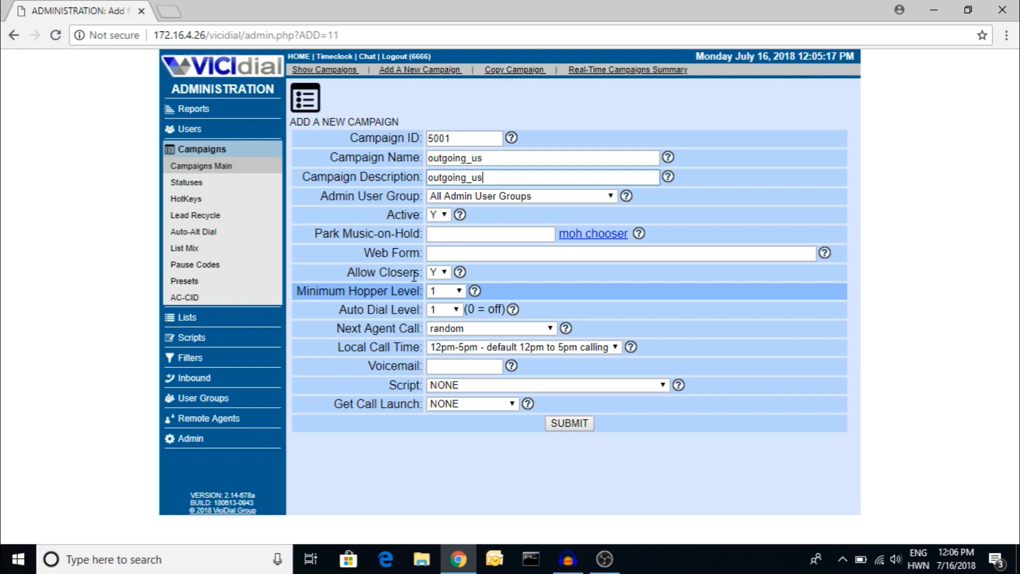
pyautogui.moveTo(514, 335)
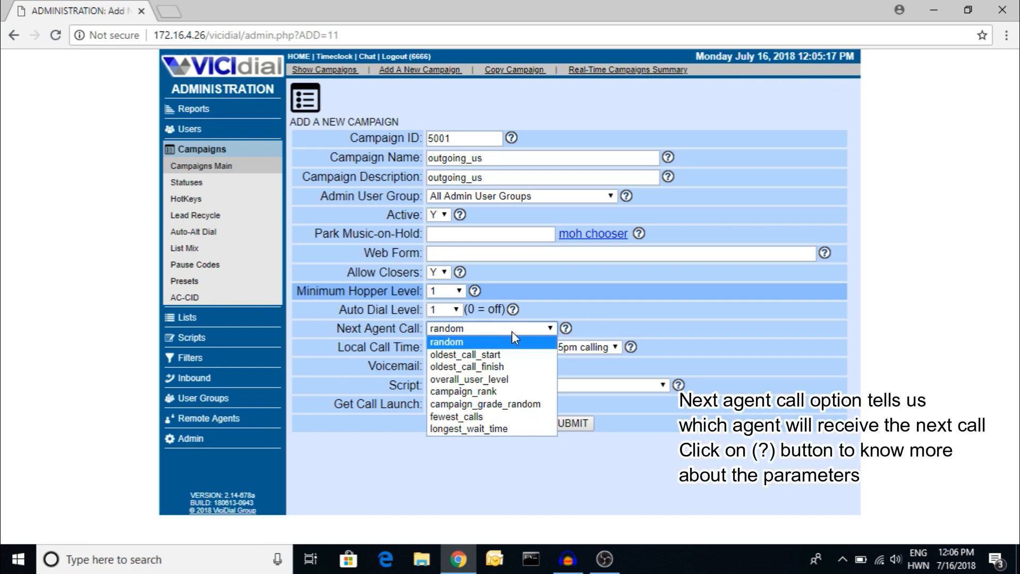
pyautogui.moveTo(498, 428)
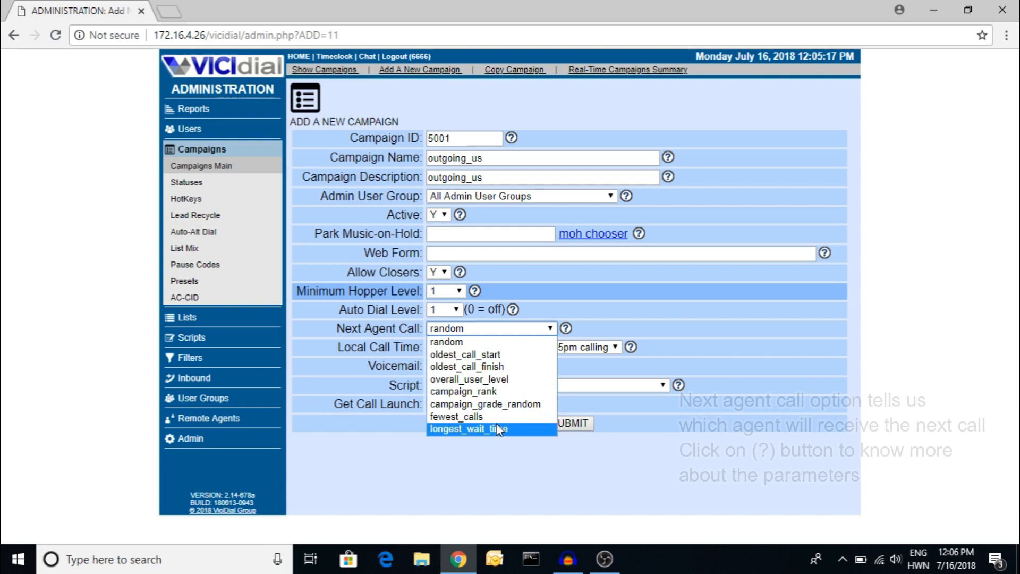
# - Set Next Agent Call to longest_wait_time and Local Call Time to 24hours, then submit
pyautogui.click(467, 429)
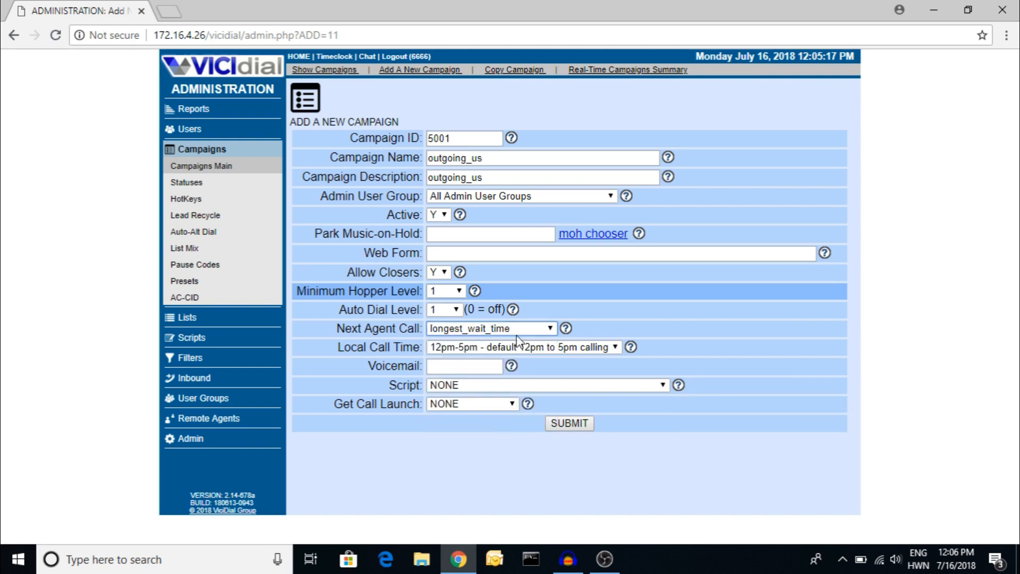
pyautogui.moveTo(521, 318)
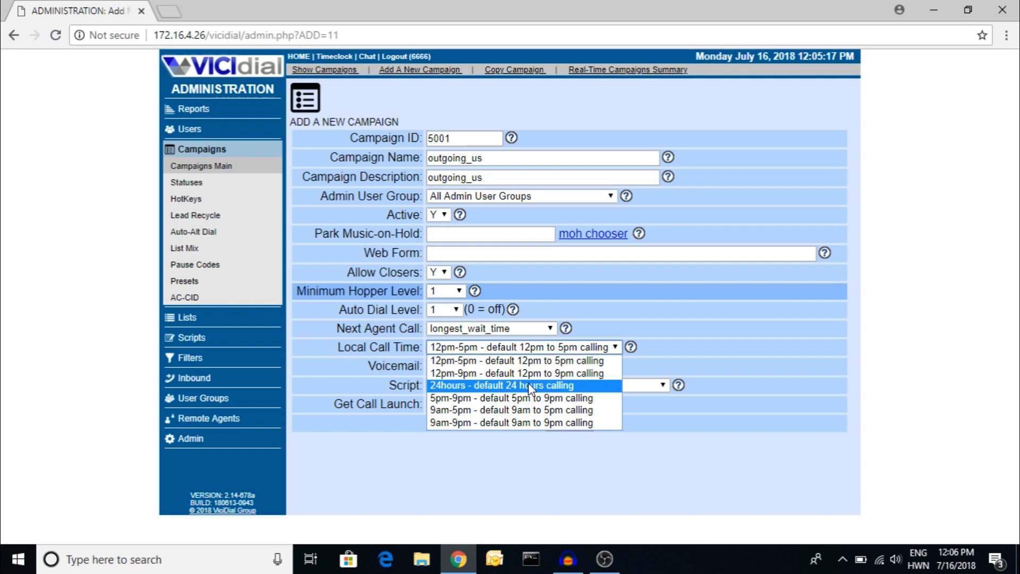
pyautogui.click(501, 385)
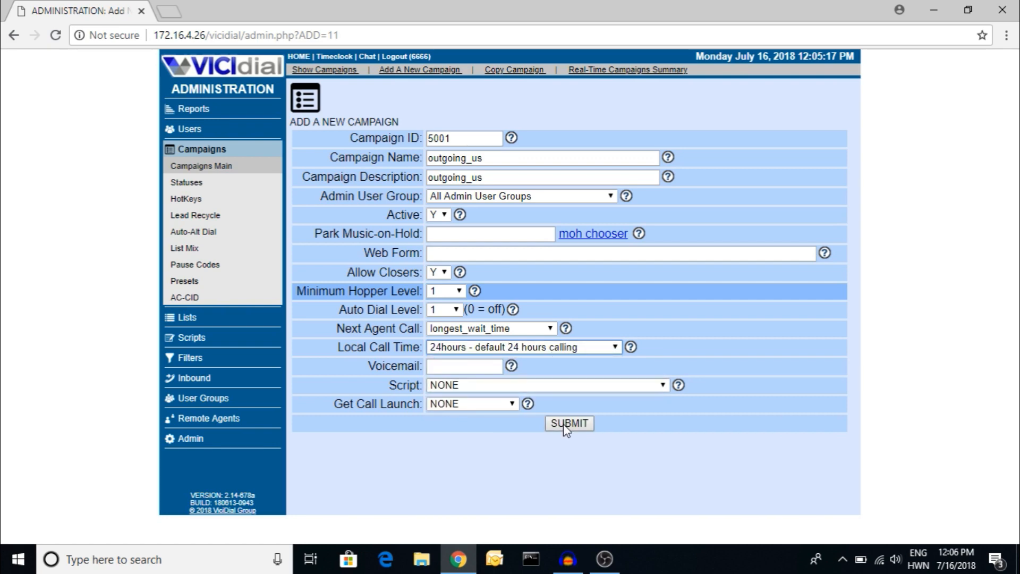
pyautogui.click(568, 423)
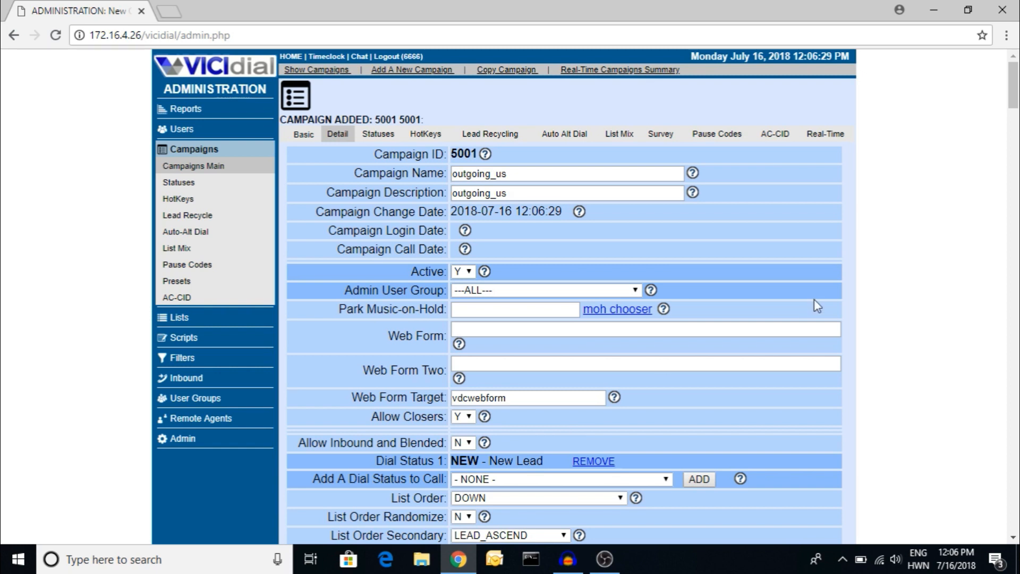
pyautogui.scroll(-3)
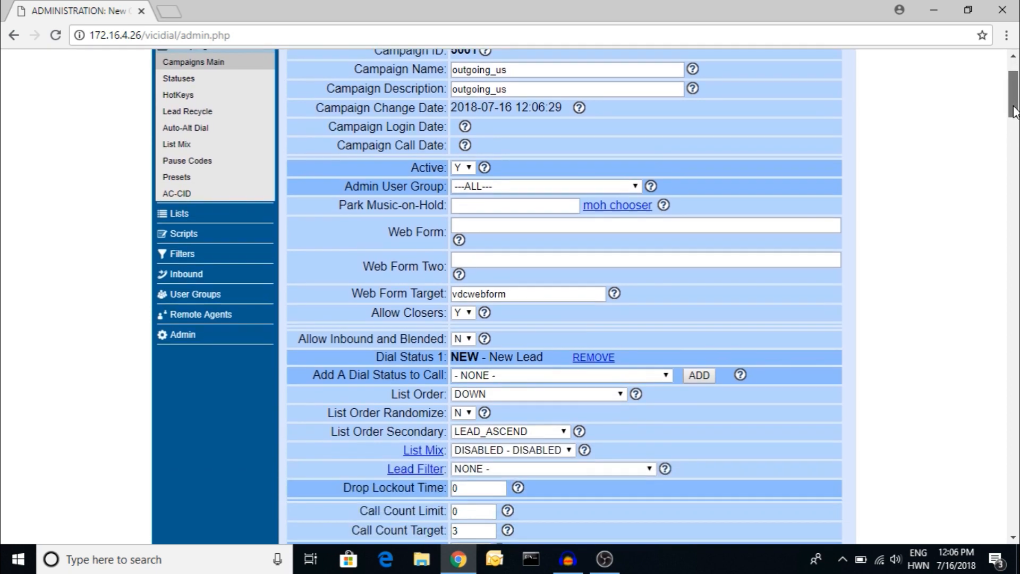
pyautogui.scroll(-3)
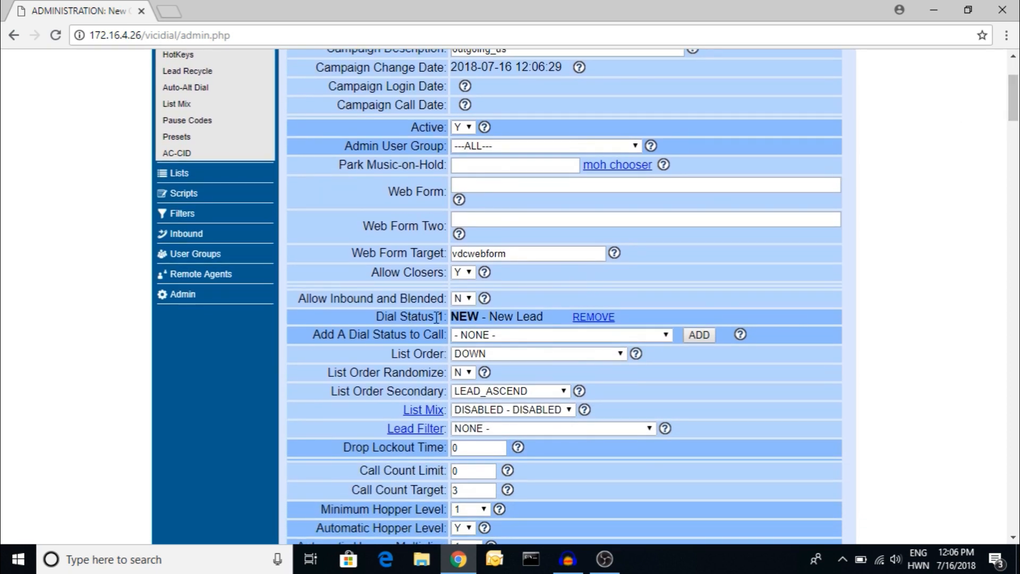
pyautogui.doubleClick(498, 316)
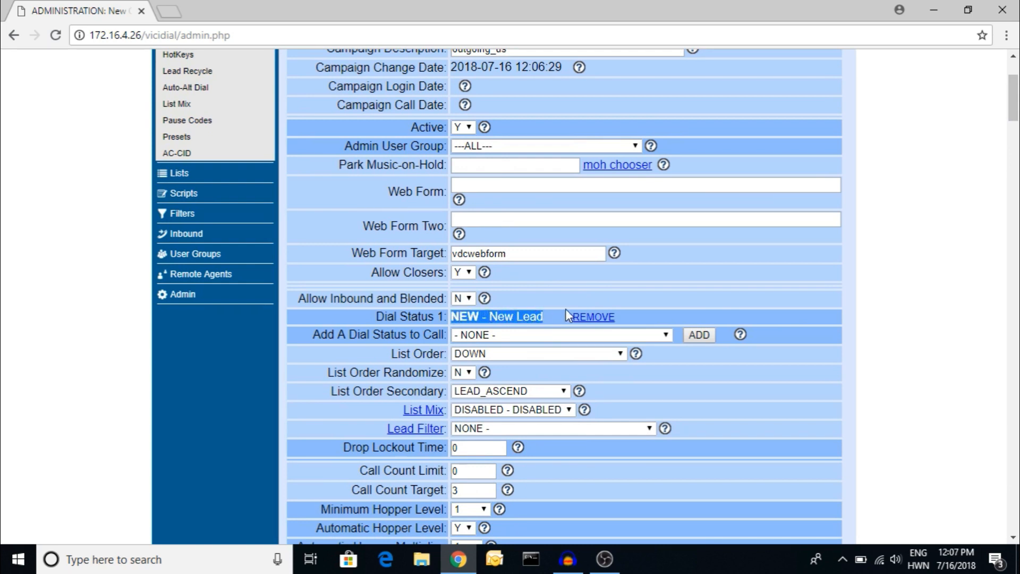
pyautogui.moveTo(553, 318)
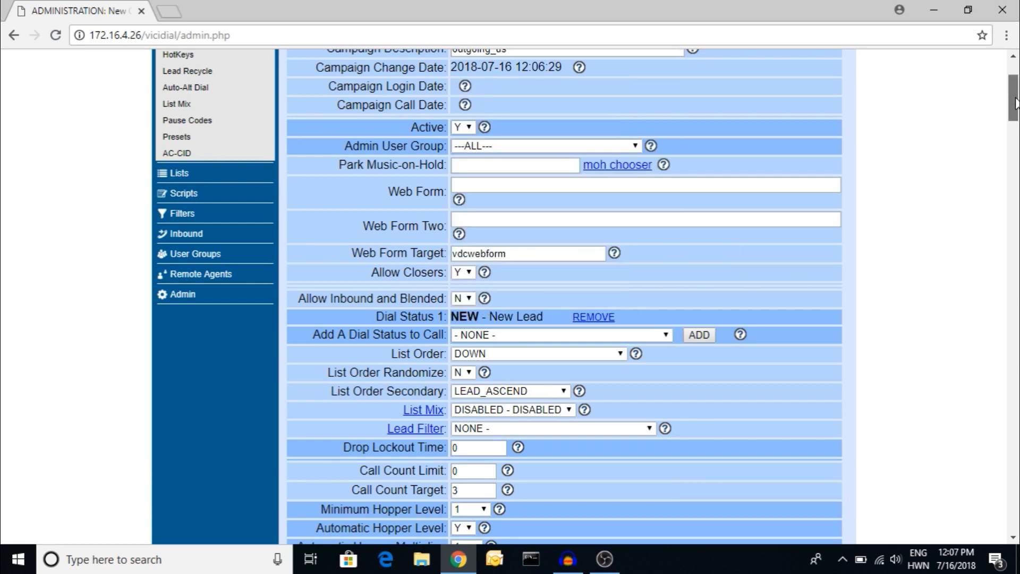
# - Change campaign 5001's dial method to RATIO and auto dial level to 3
pyautogui.scroll(-3)
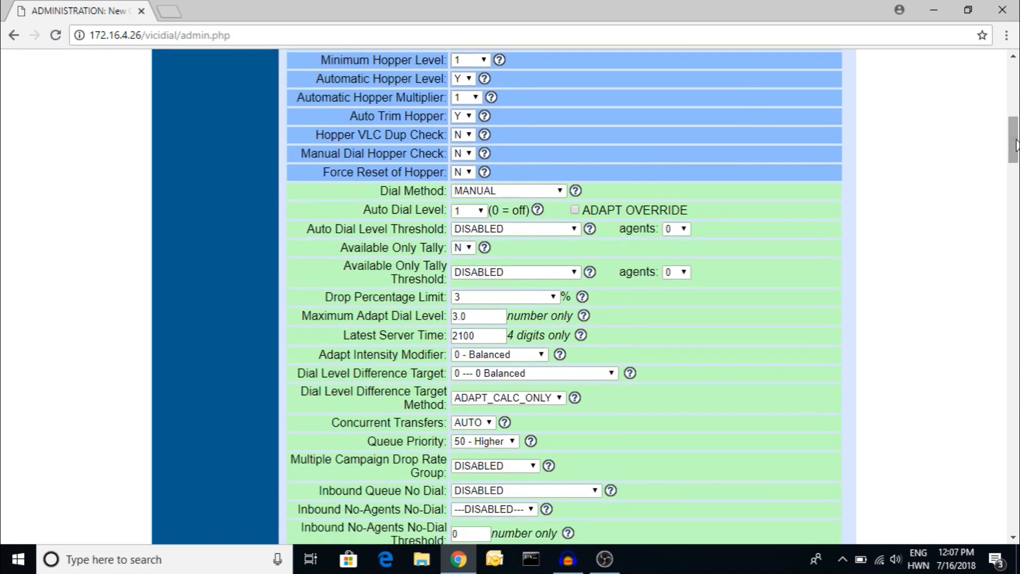
pyautogui.click(508, 190)
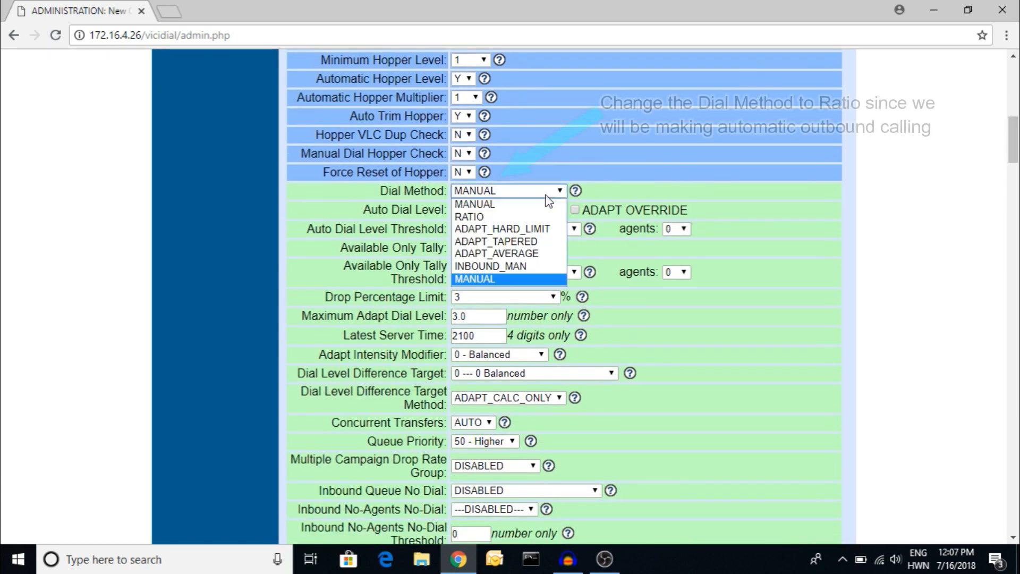
pyautogui.click(470, 217)
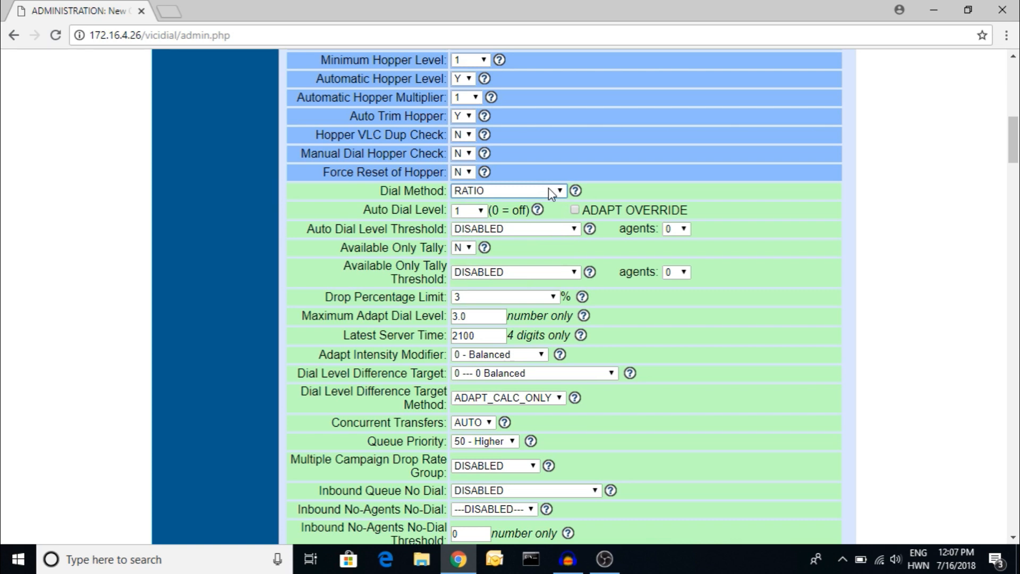
pyautogui.moveTo(481, 214)
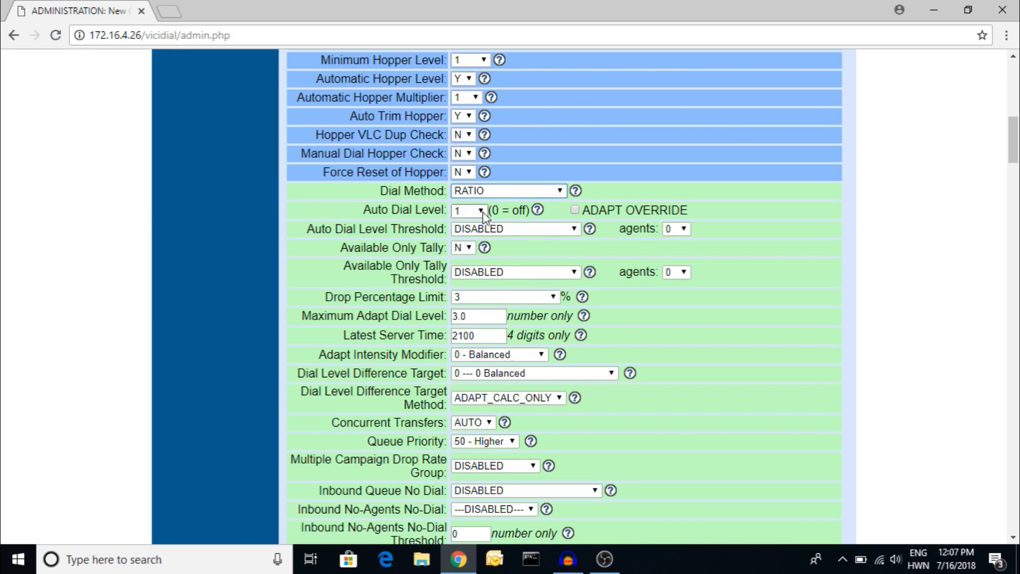
pyautogui.click(469, 209)
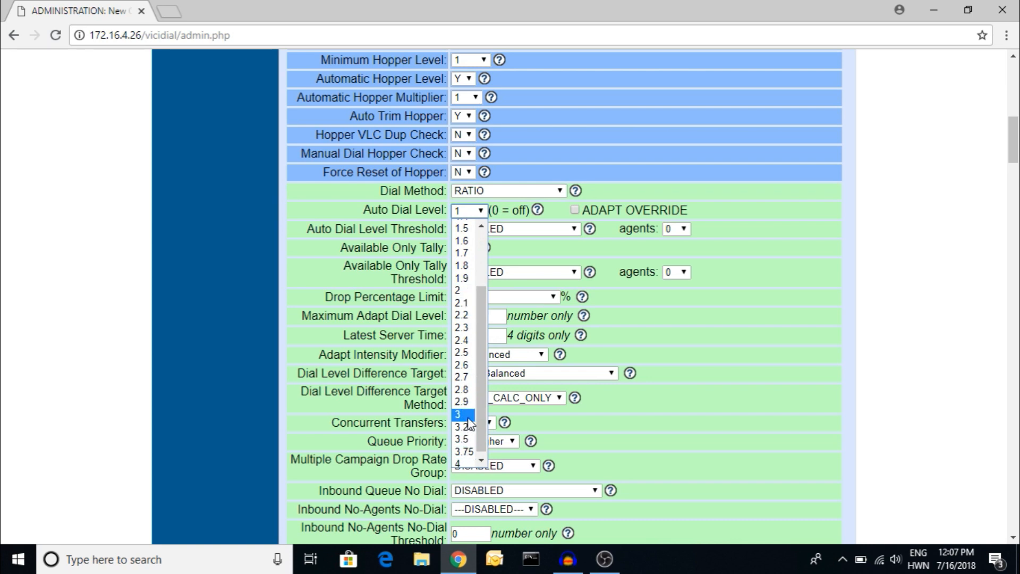
pyautogui.click(462, 415)
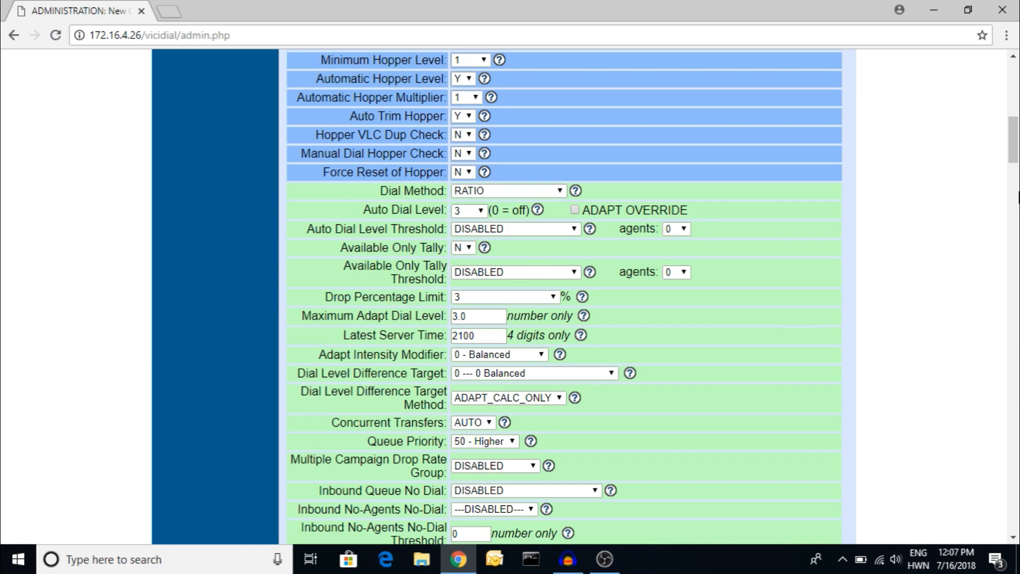
# - Set Campaign Recording to ALLCALLS and begin editing the Dial Prefix field
pyautogui.scroll(3)
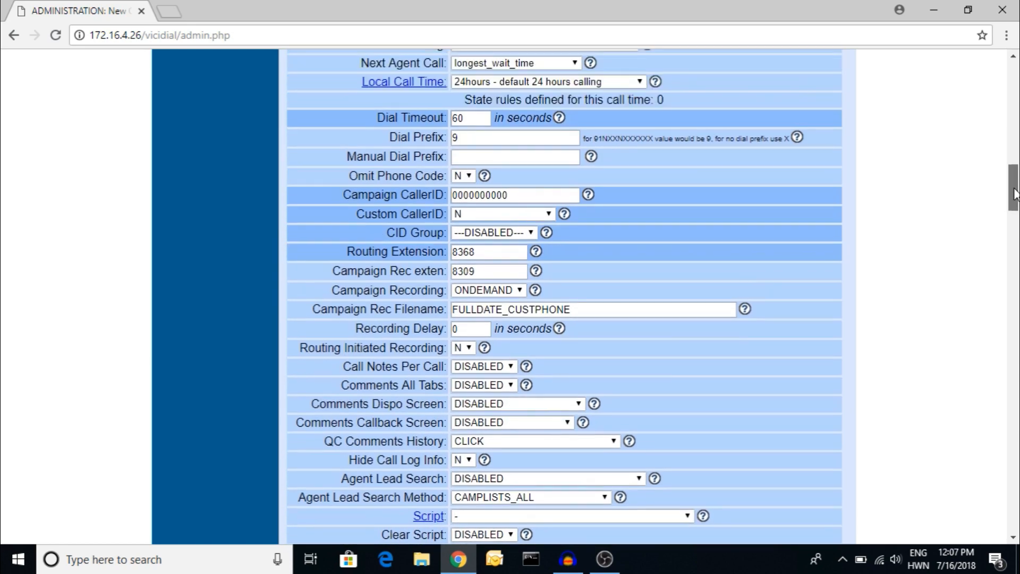
pyautogui.scroll(3)
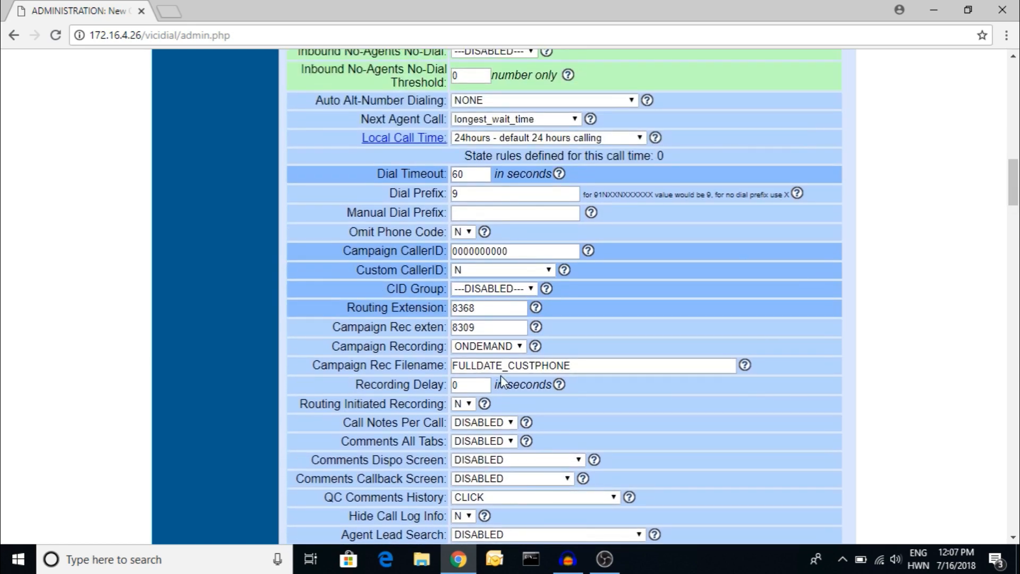
pyautogui.click(487, 346)
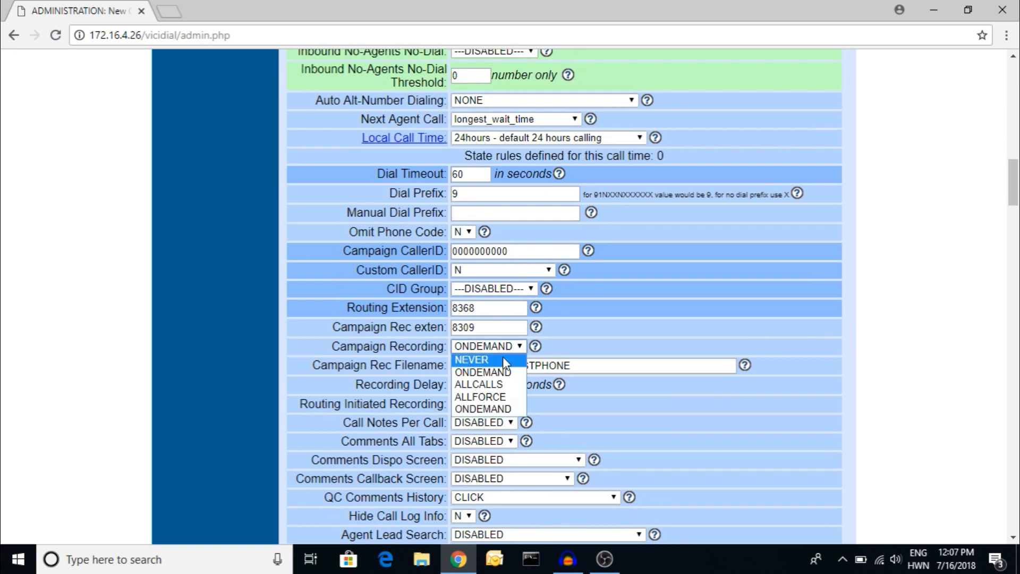
pyautogui.click(479, 384)
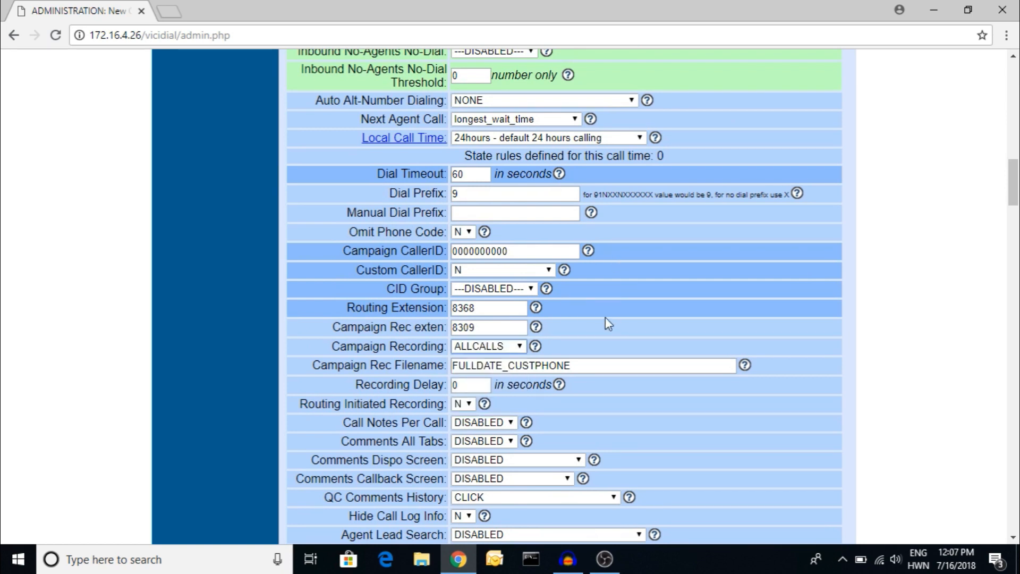
pyautogui.click(514, 193)
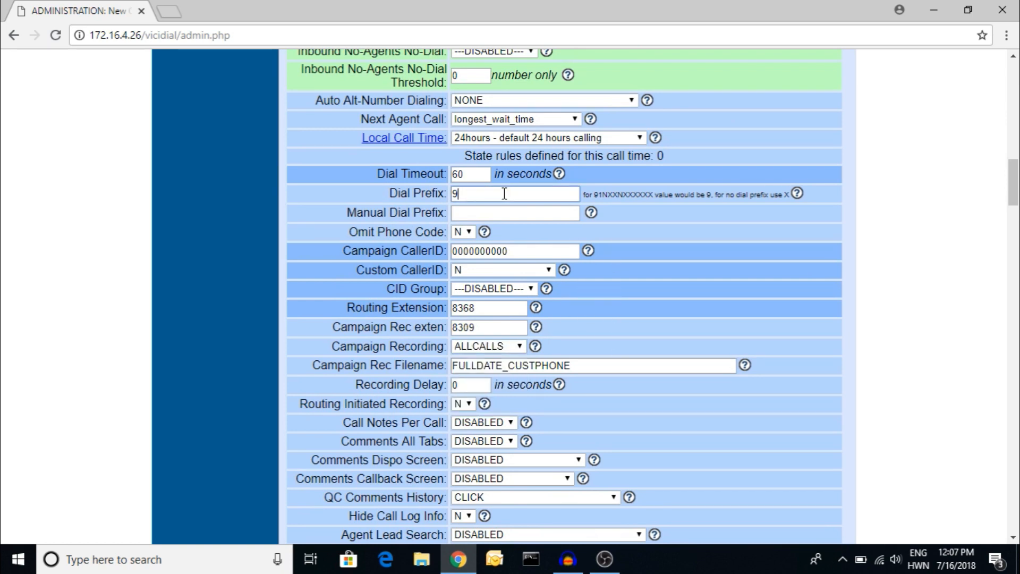
pyautogui.moveTo(494, 206)
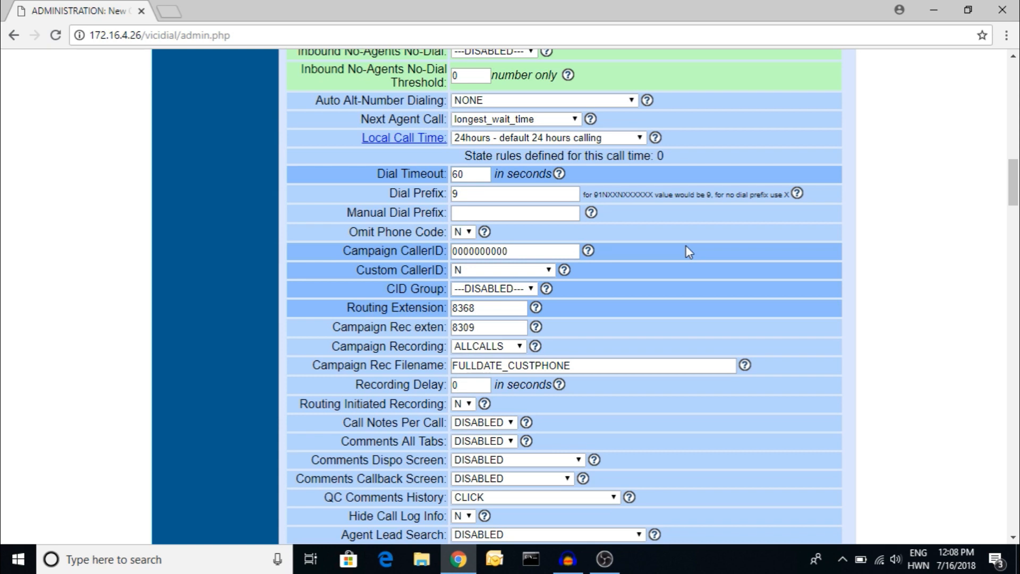
pyautogui.moveTo(511, 169)
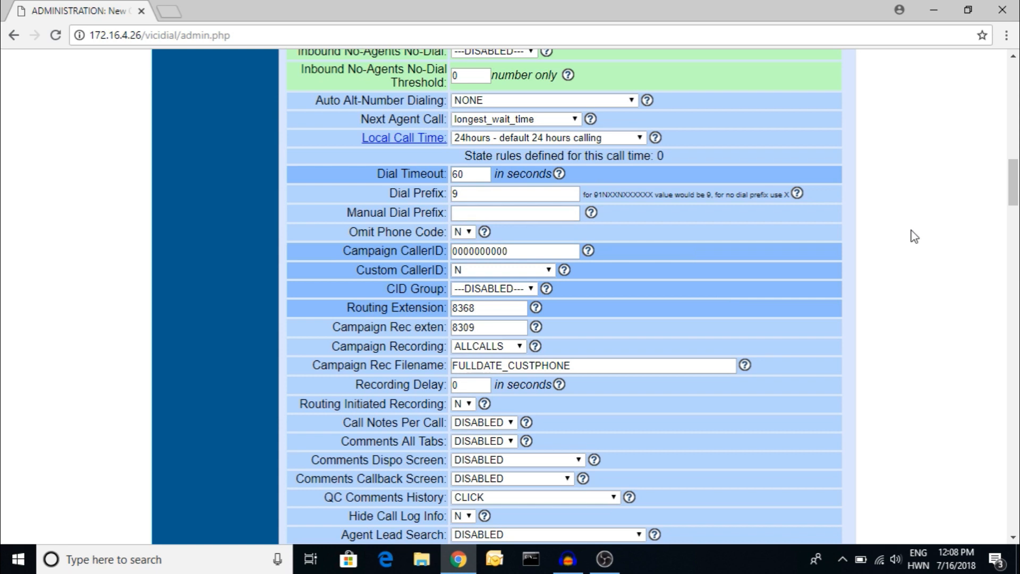
pyautogui.moveTo(844, 223)
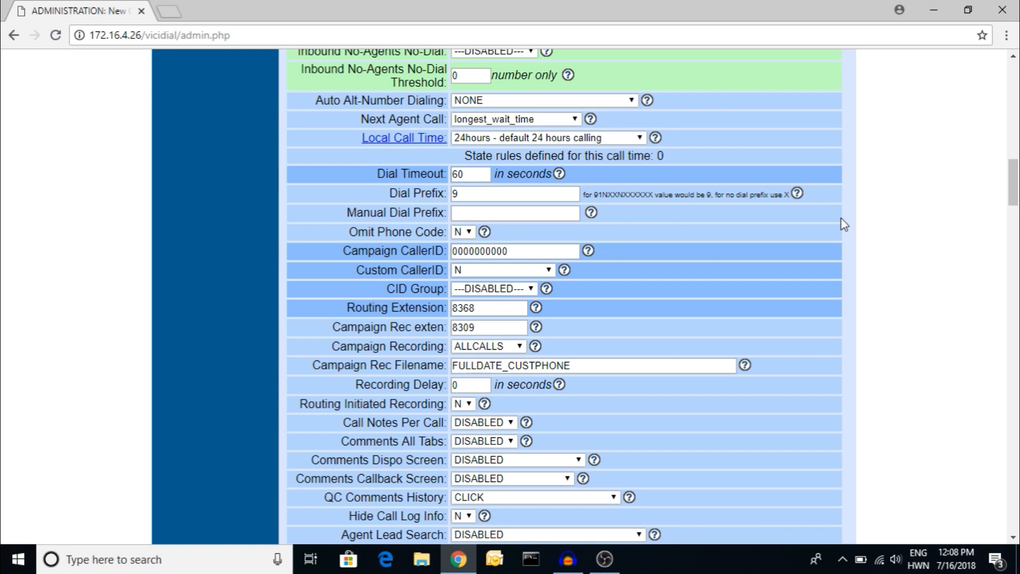
pyautogui.moveTo(660, 252)
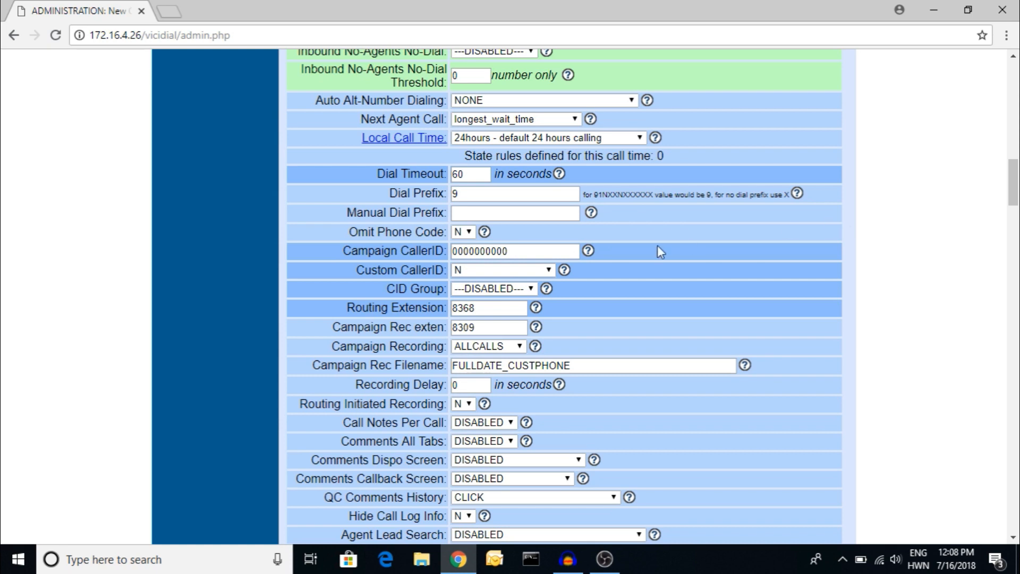
pyautogui.moveTo(467, 233)
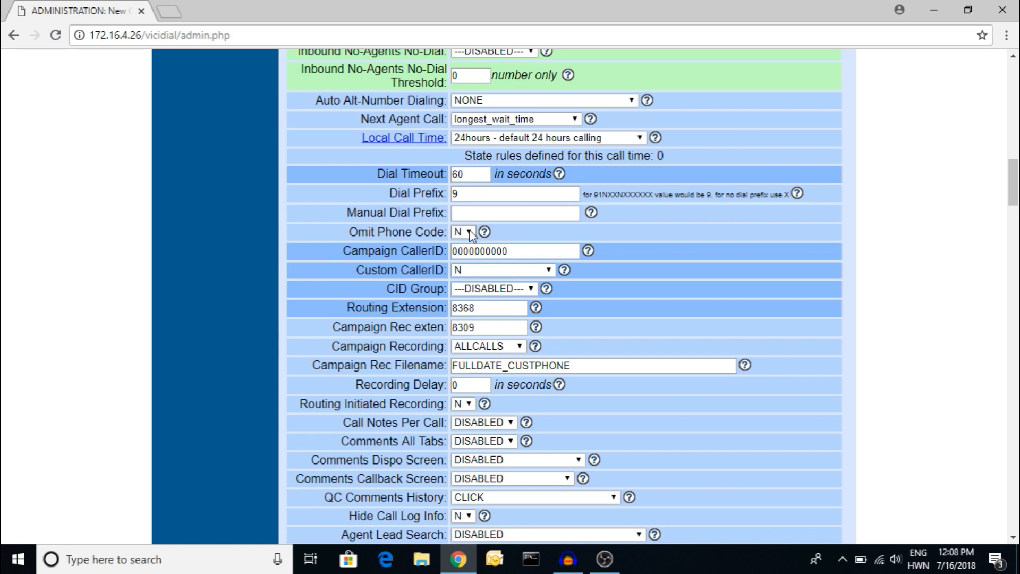
# - Set Omit Phone Code to Y for campaign 5001
pyautogui.click(461, 232)
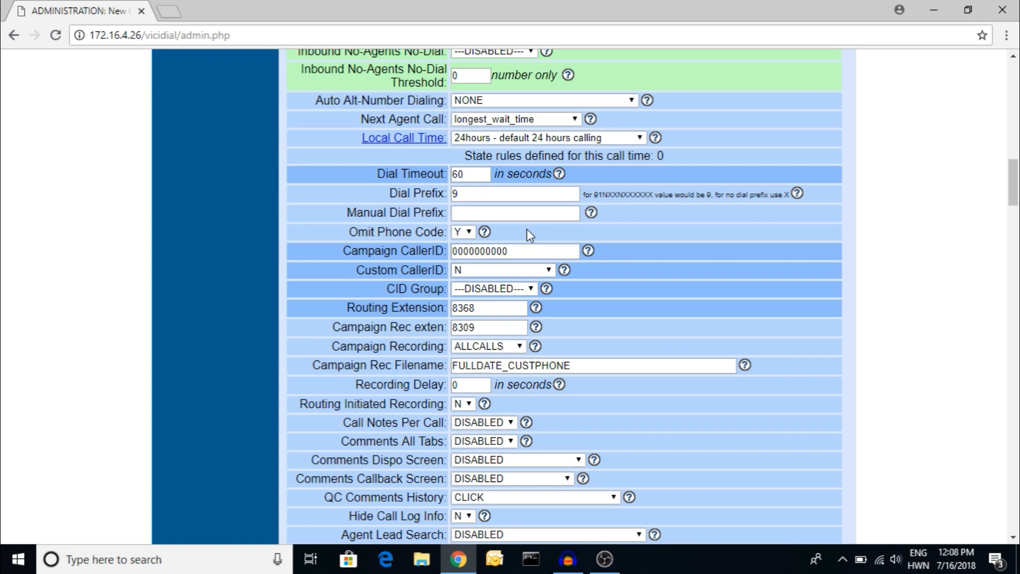
pyautogui.moveTo(469, 234)
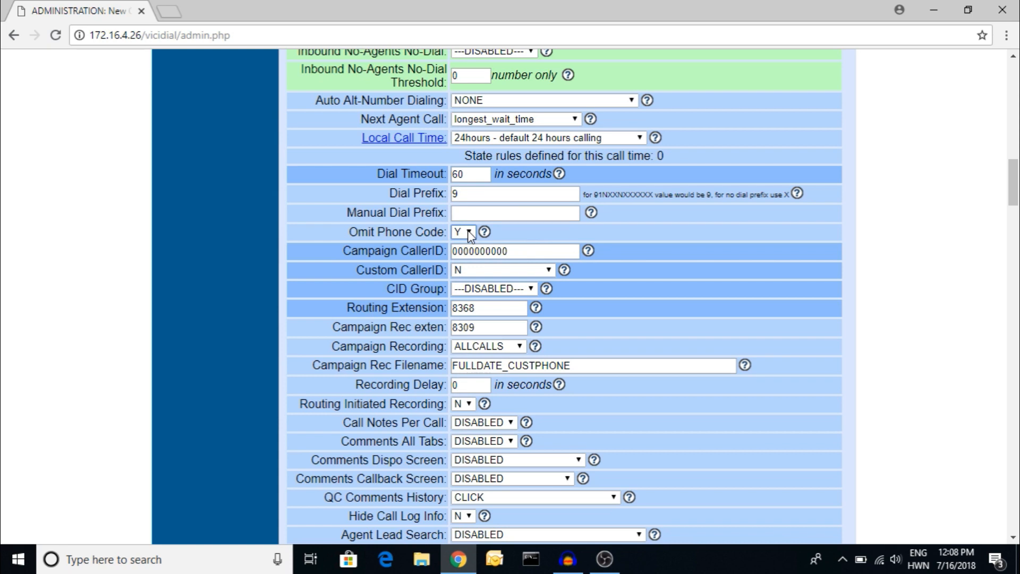
pyautogui.moveTo(483, 231)
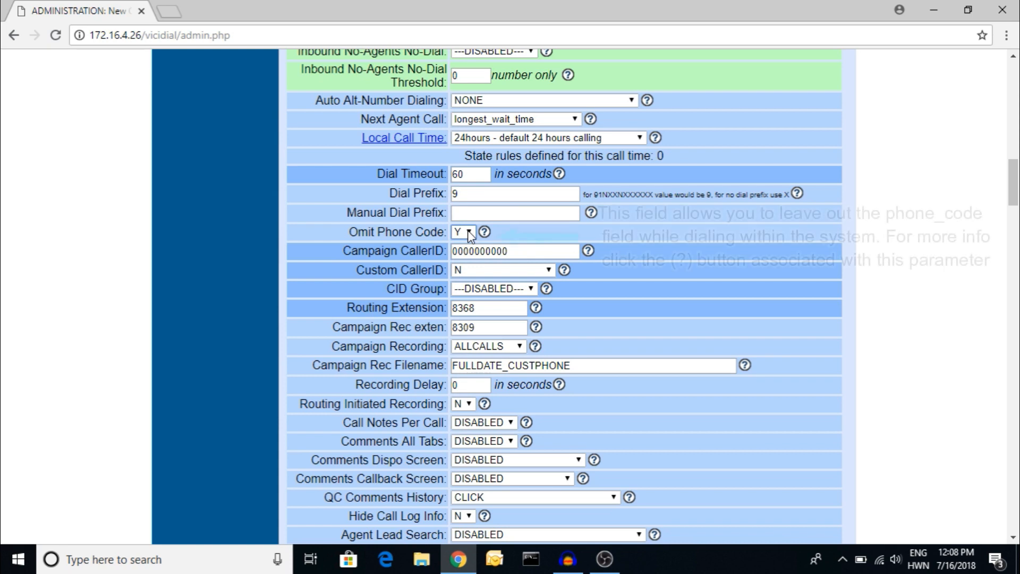
pyautogui.click(463, 232)
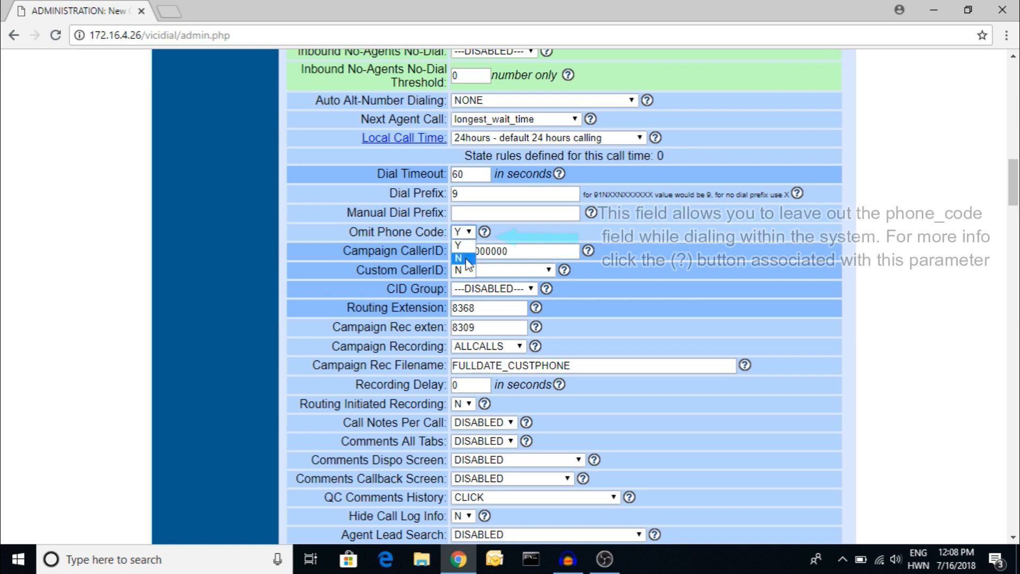
pyautogui.click(463, 258)
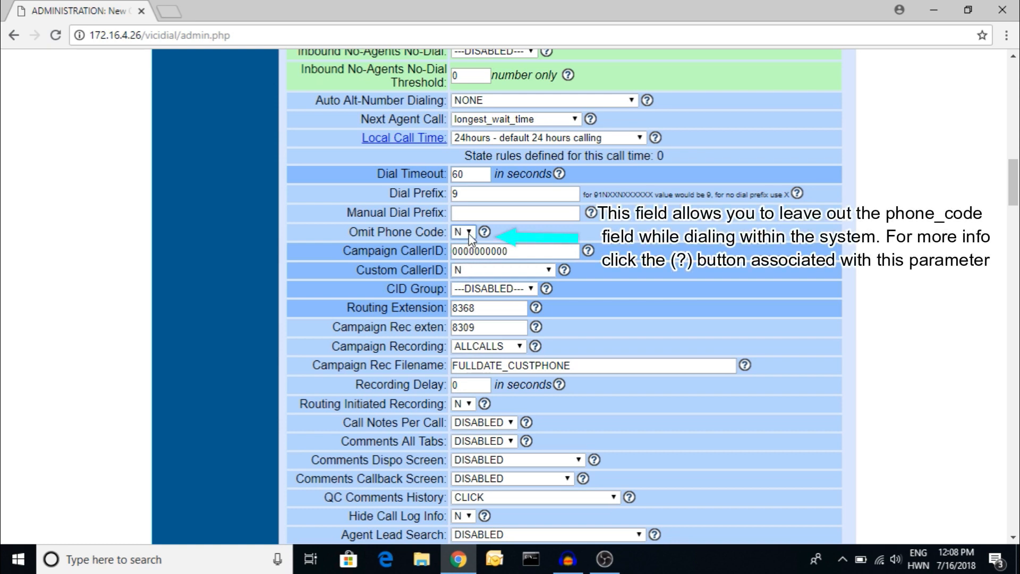
pyautogui.click(463, 231)
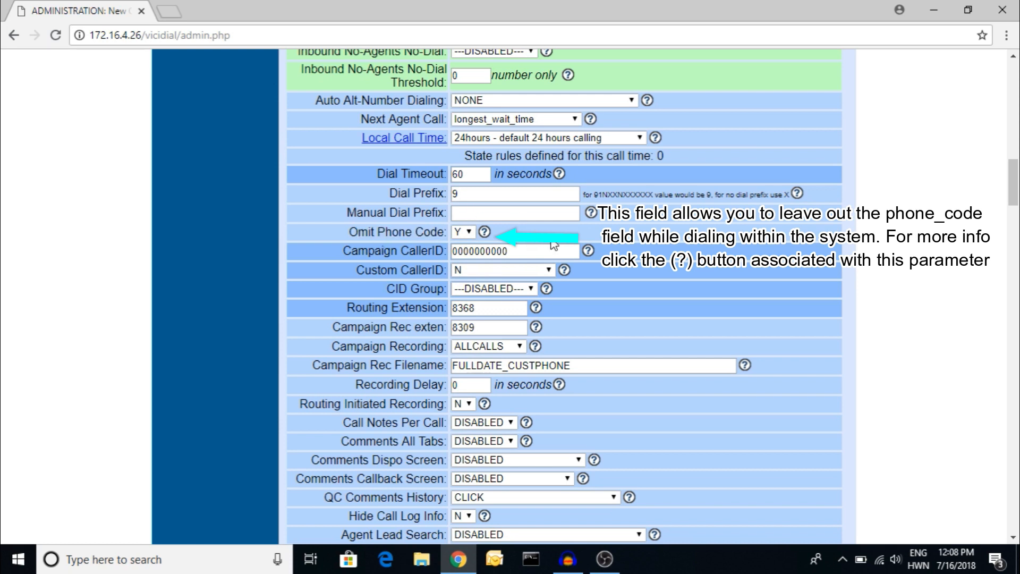
pyautogui.moveTo(678, 250)
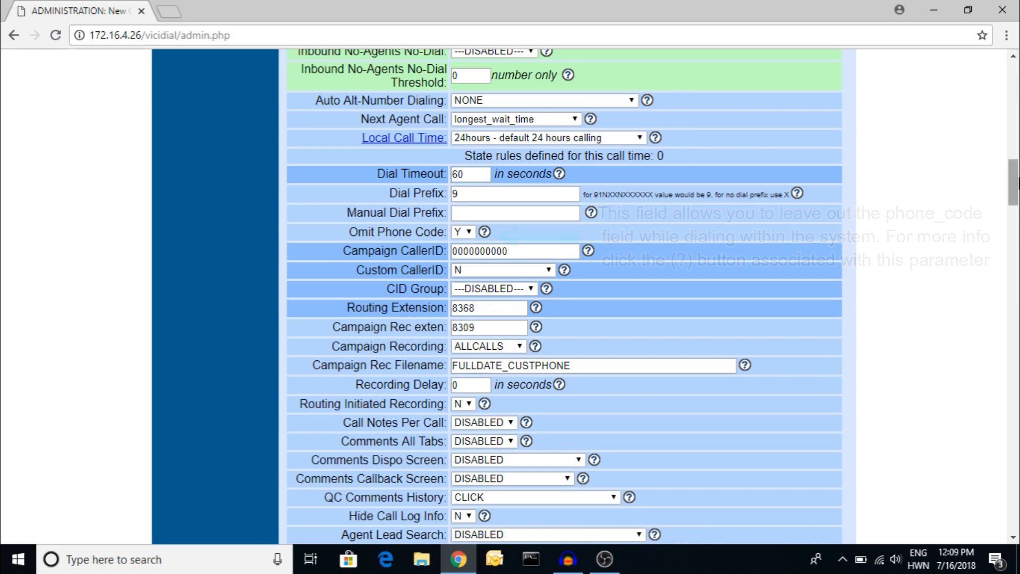
# - Save campaign 5001 and show the Admin > Phones listing
pyautogui.scroll(-3)
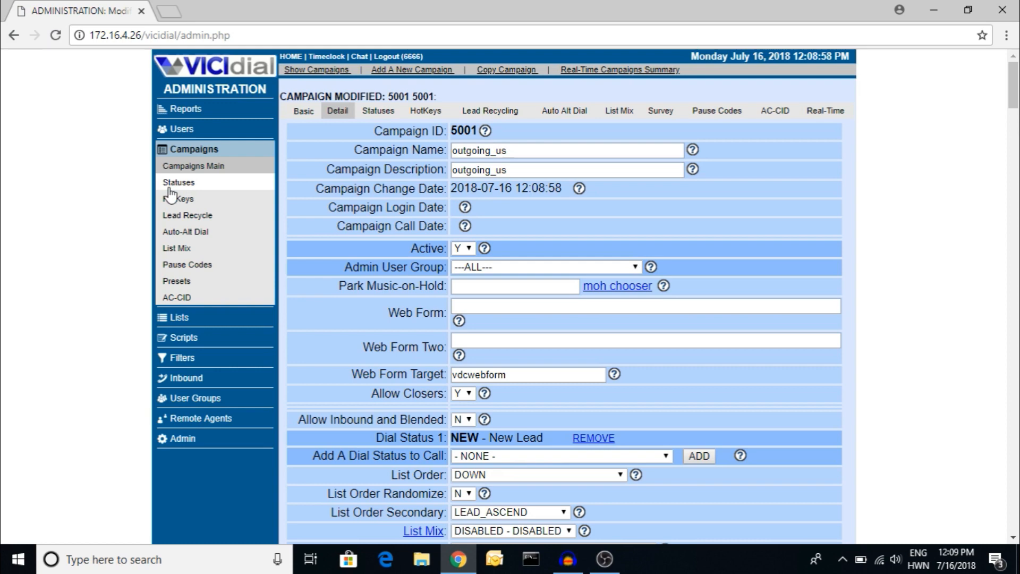
pyautogui.moveTo(187, 439)
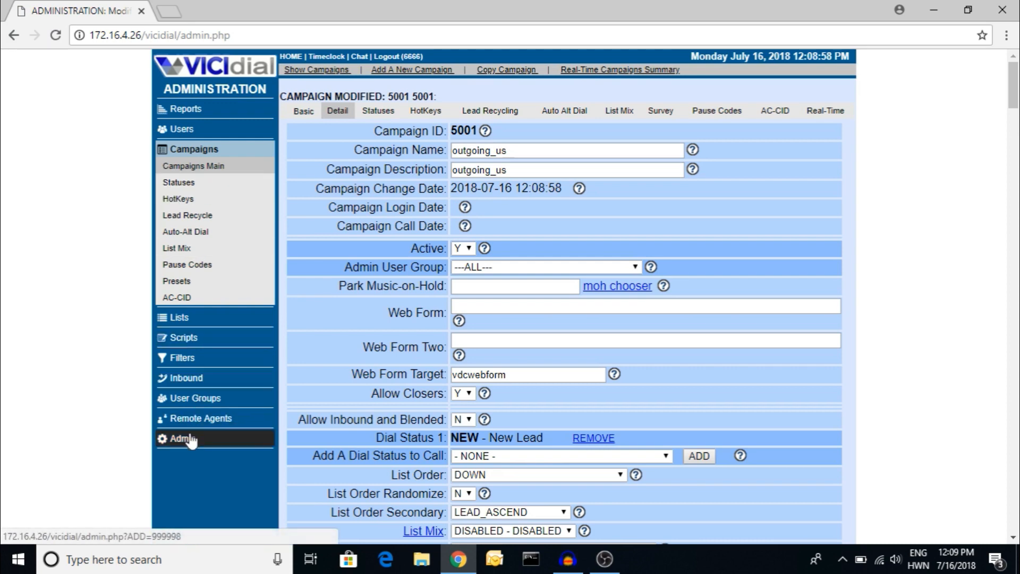
pyautogui.click(182, 438)
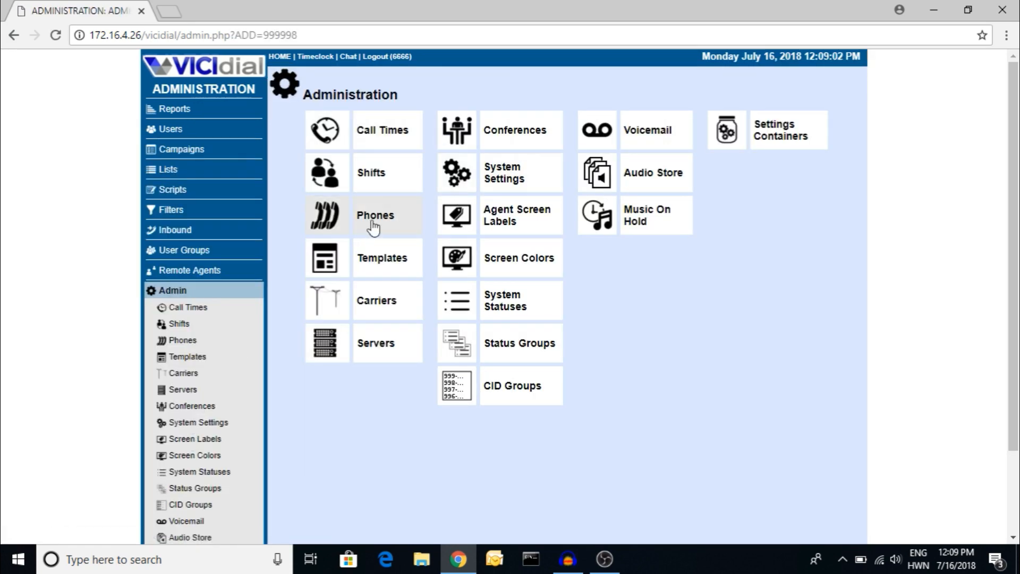
pyautogui.click(374, 215)
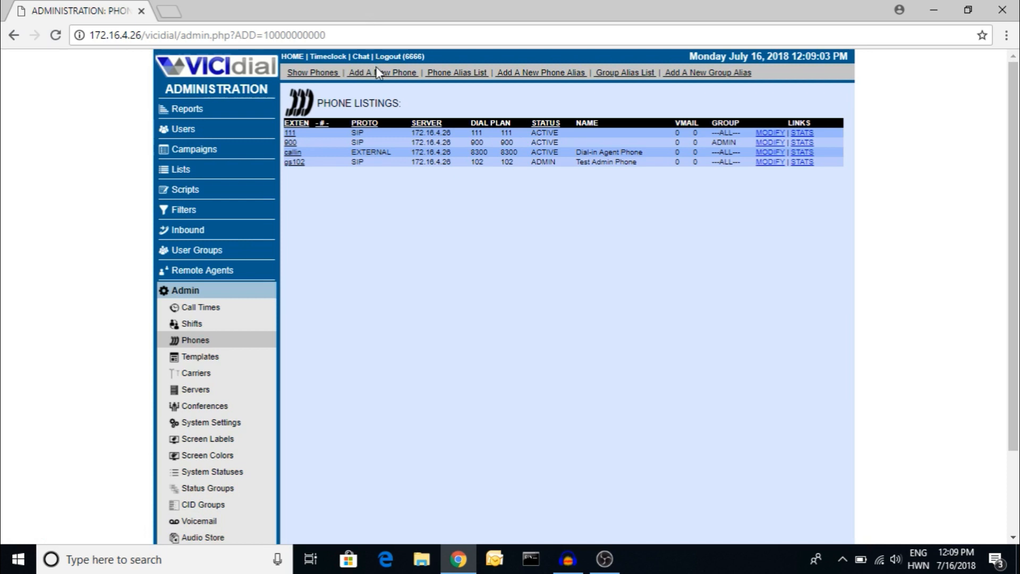
pyautogui.click(383, 72)
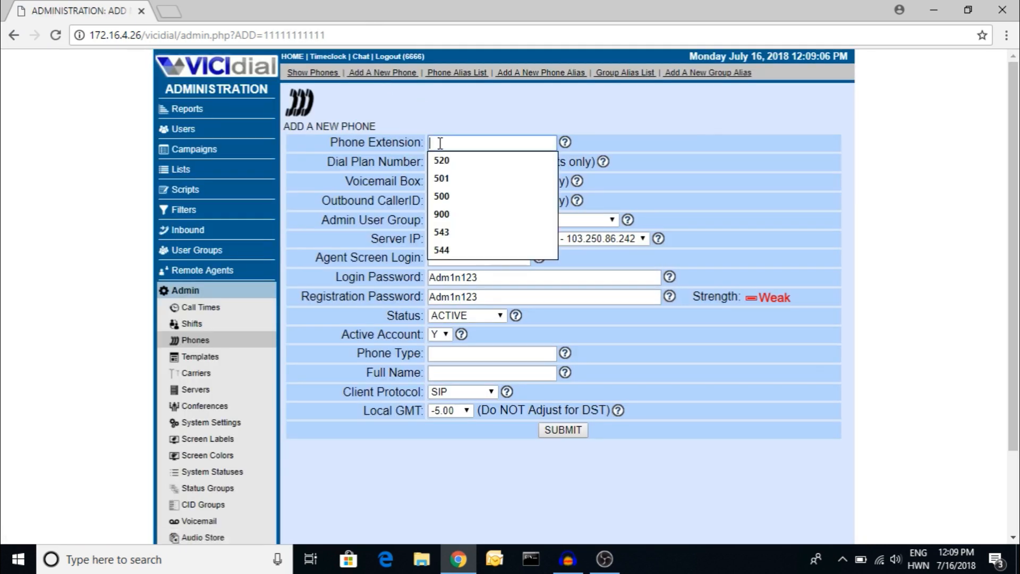
pyautogui.write('55')
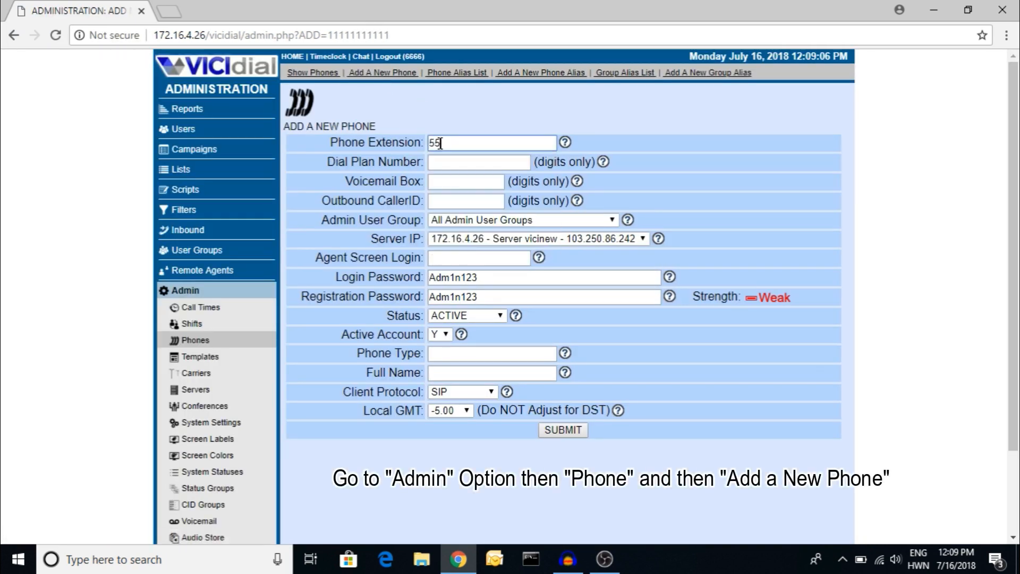
pyautogui.write('5')
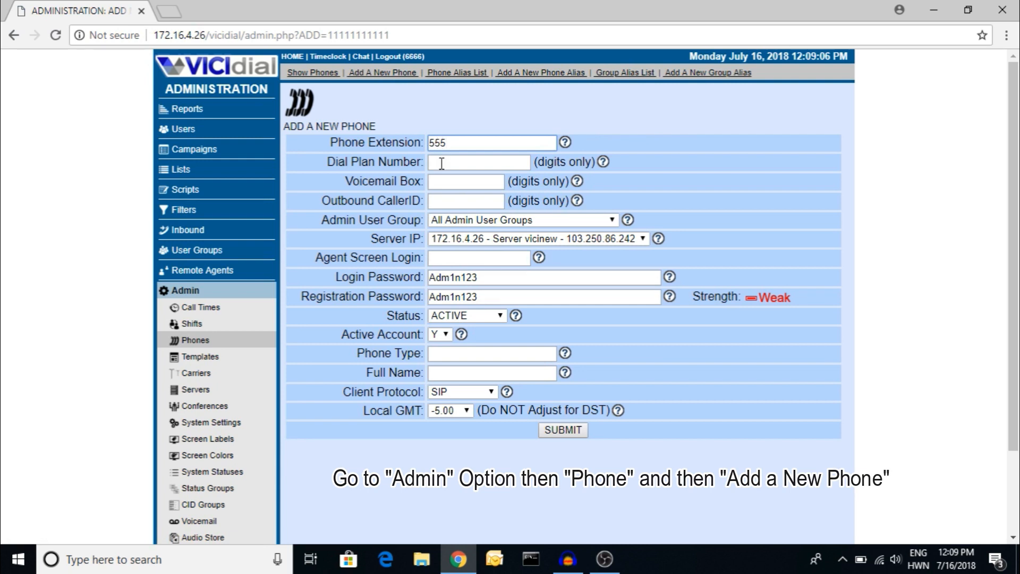
pyautogui.click(478, 161)
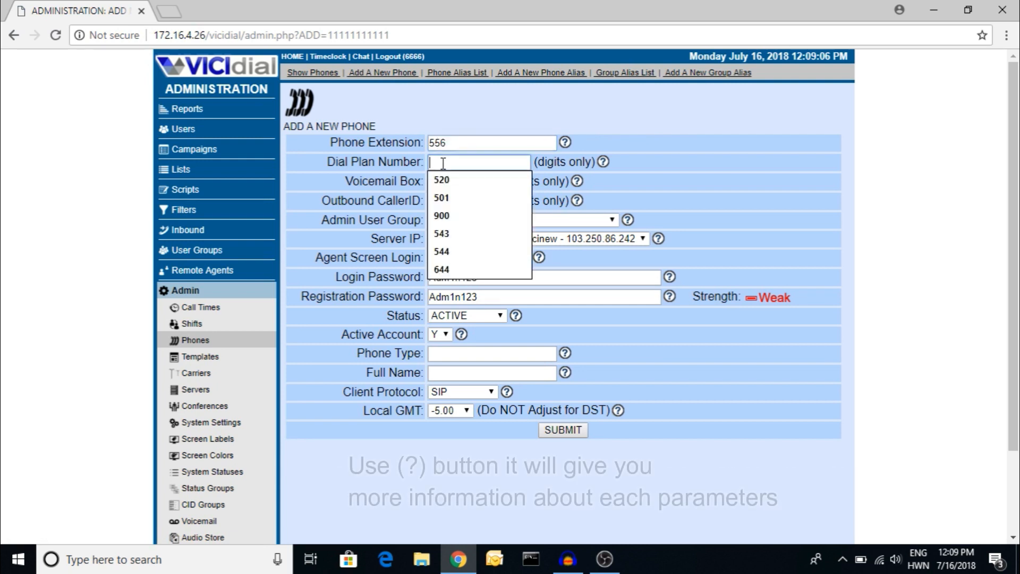
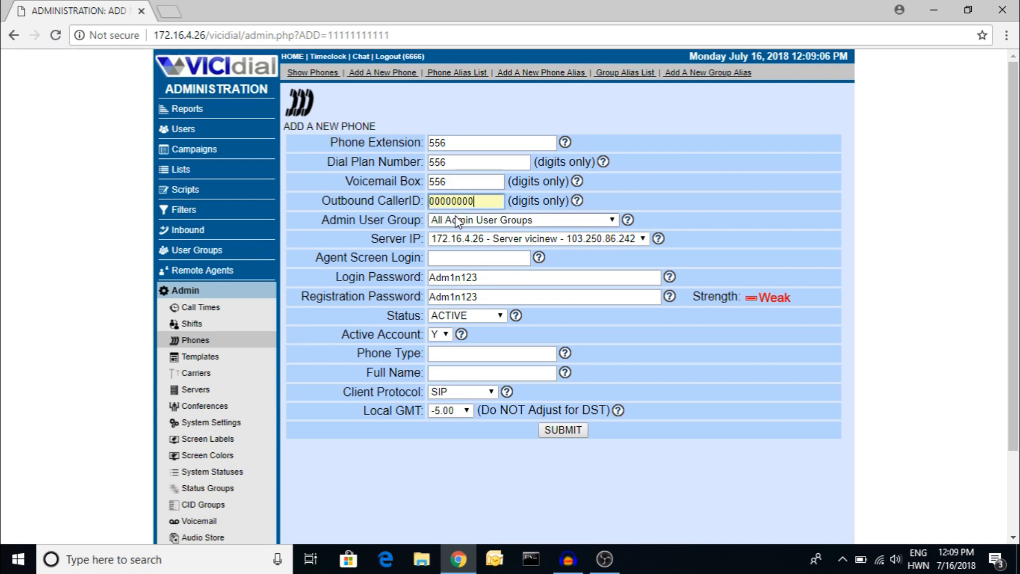
pyautogui.click(478, 258)
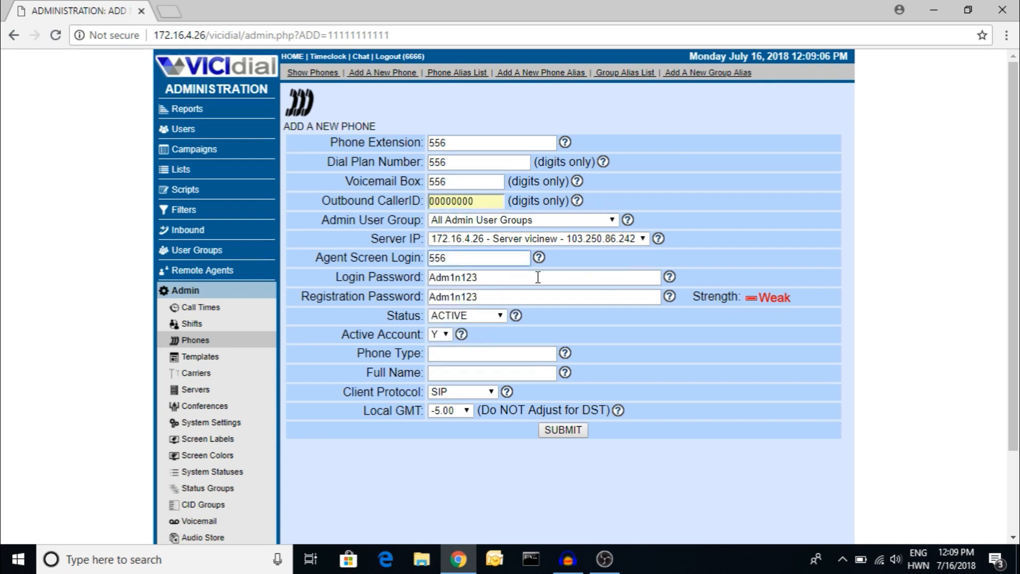
pyautogui.moveTo(492, 274)
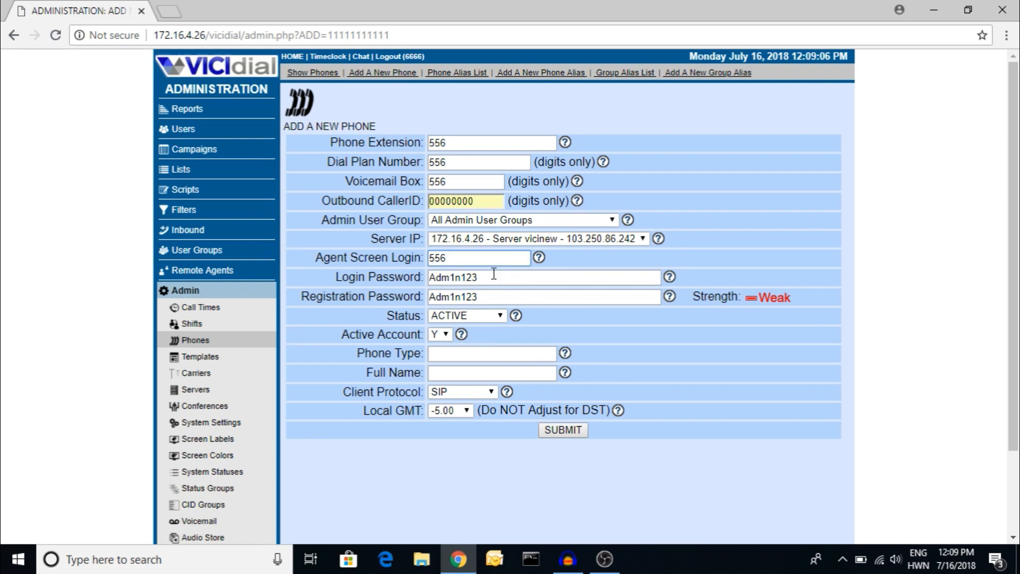
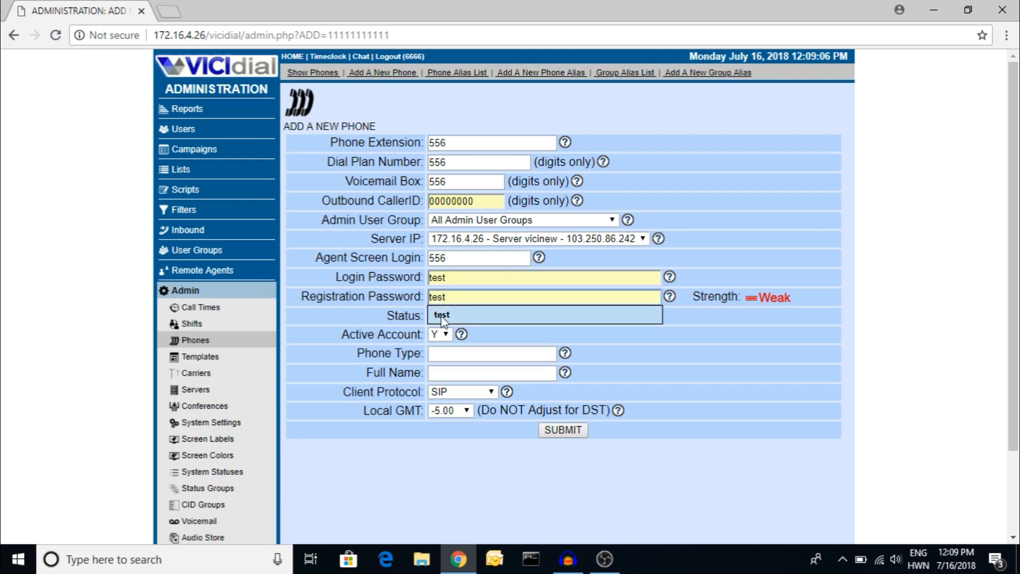
pyautogui.click(446, 316)
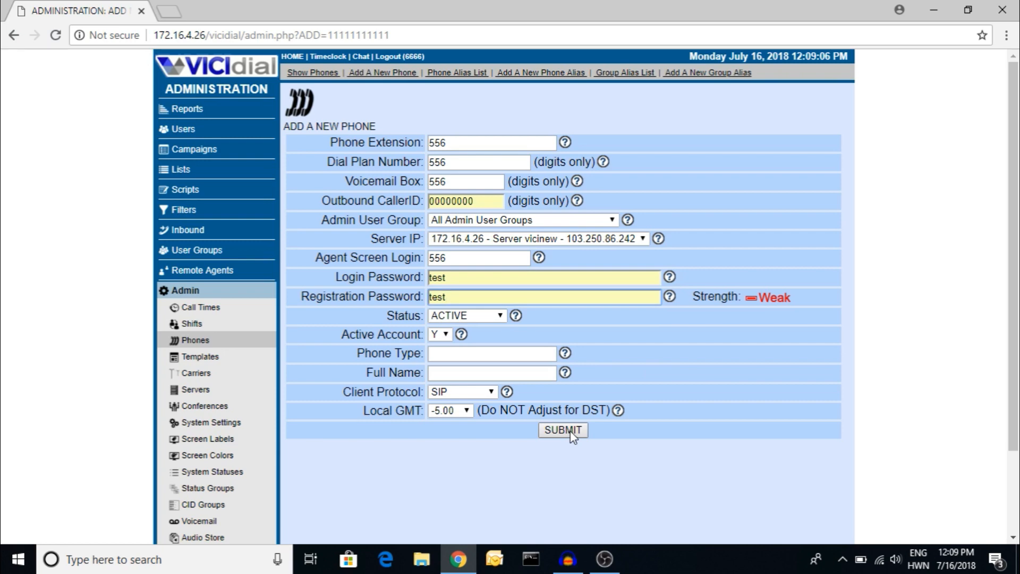
# - Create phone 556, resave its full Modify Phone Record settings, and bring up Zoiper
pyautogui.click(562, 429)
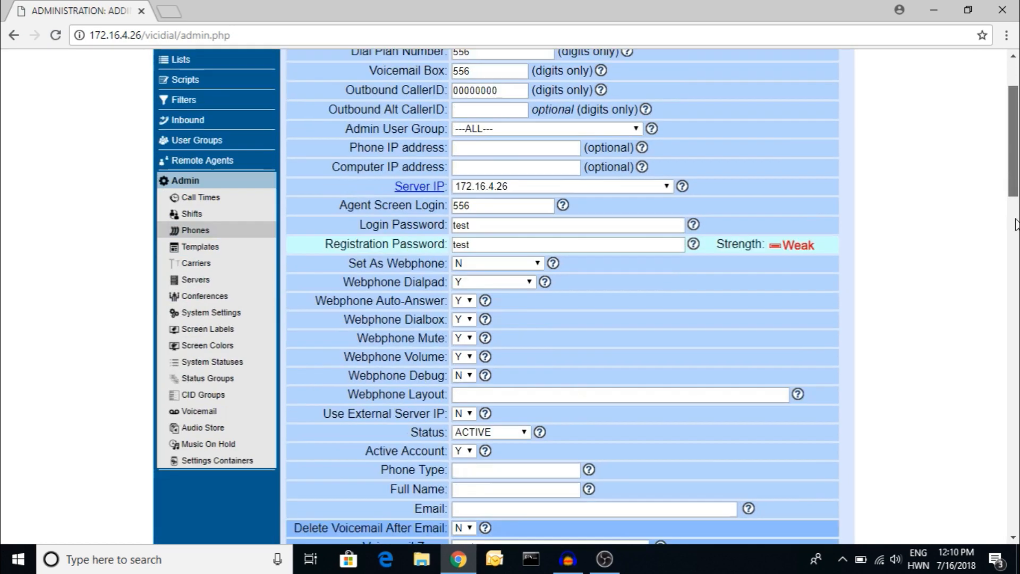
pyautogui.click(560, 378)
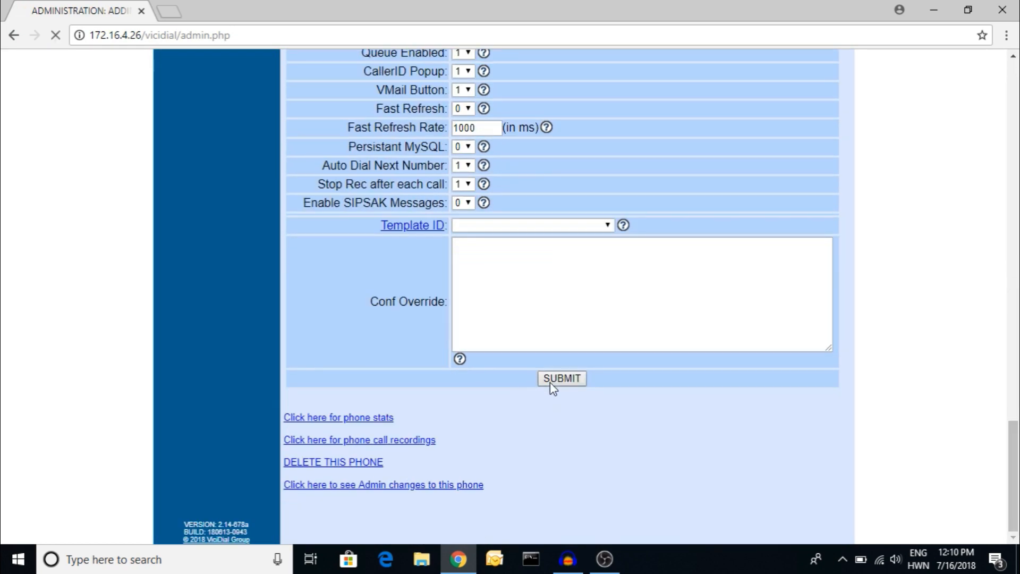
pyautogui.click(561, 378)
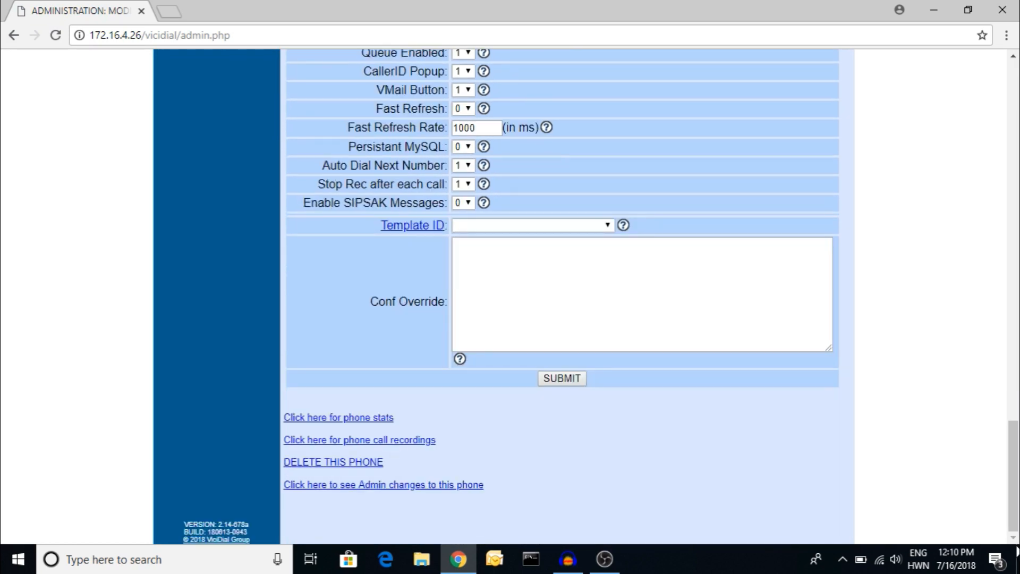
pyautogui.click(559, 378)
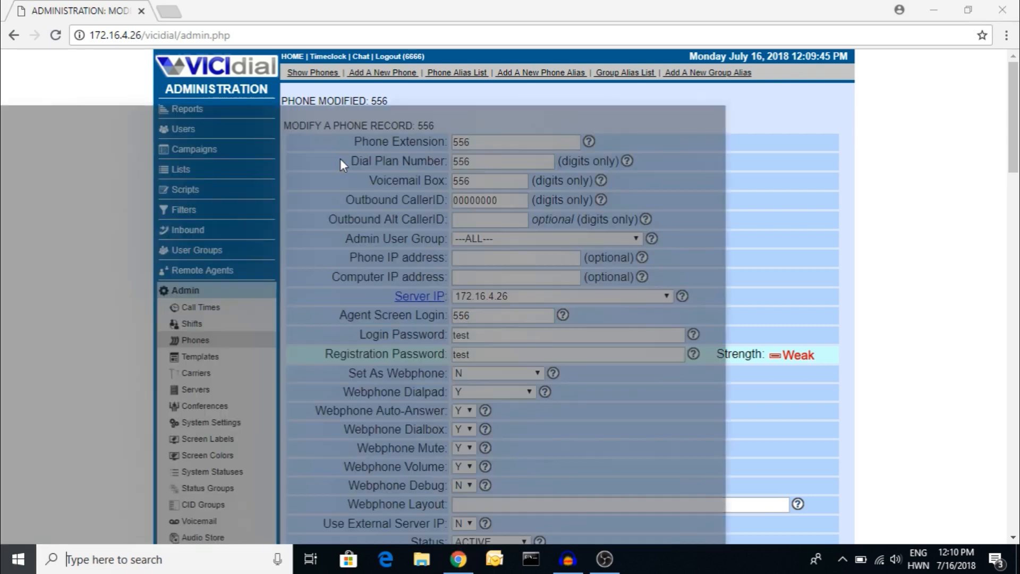
pyautogui.click(17, 559)
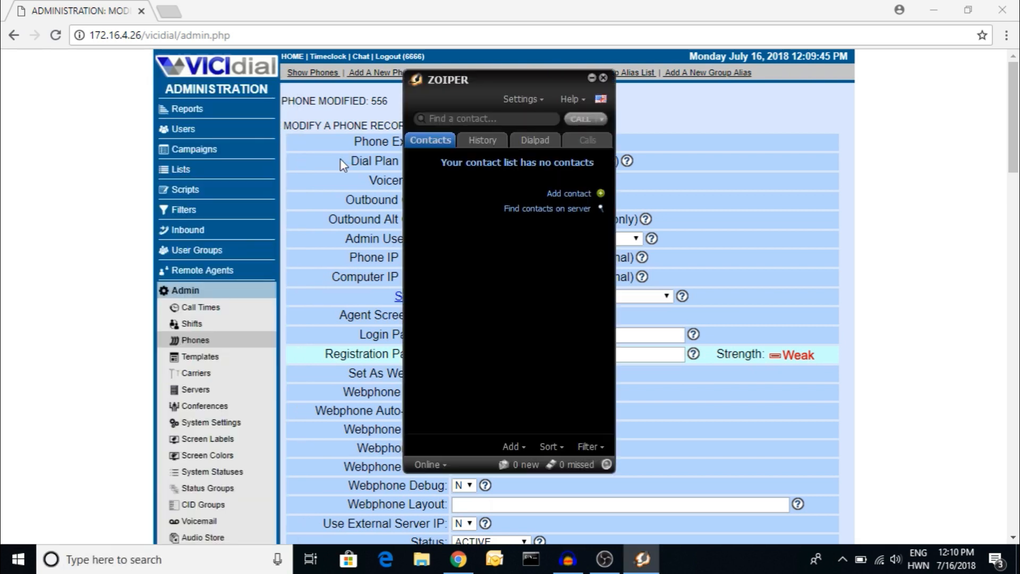
pyautogui.moveTo(540, 104)
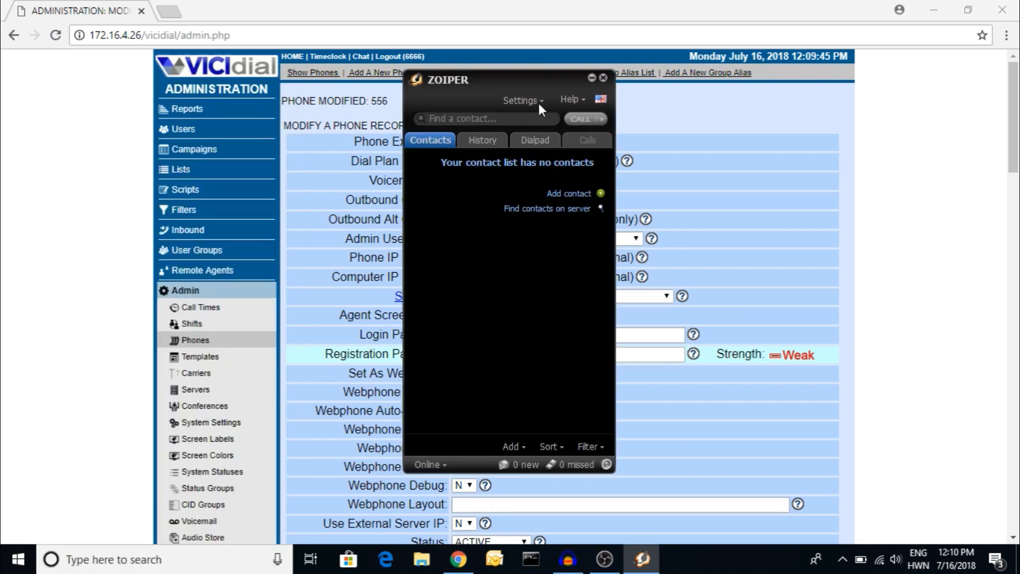
# - Start a new SIP account from Zoiper's settings options
pyautogui.click(521, 100)
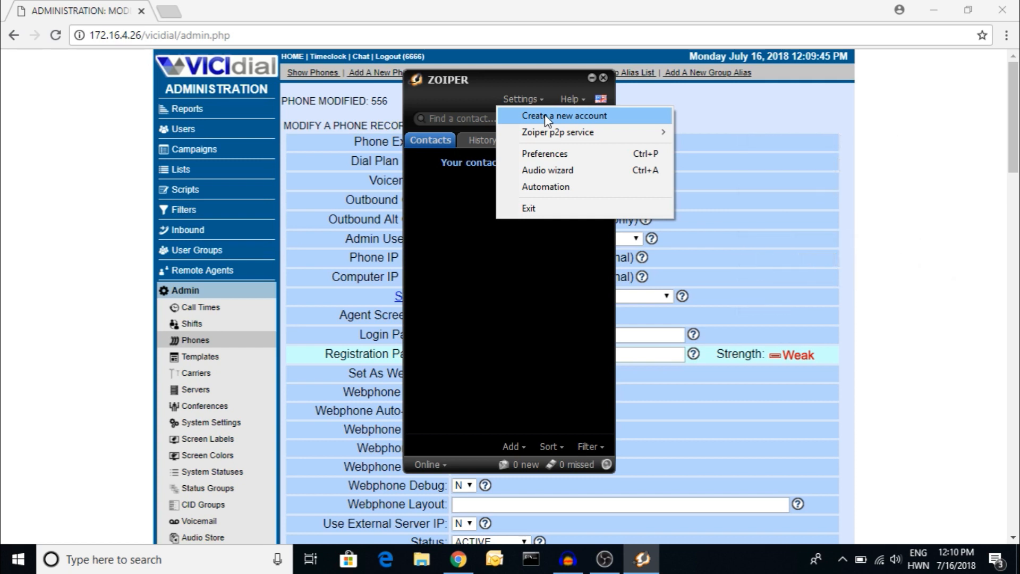
pyautogui.click(565, 116)
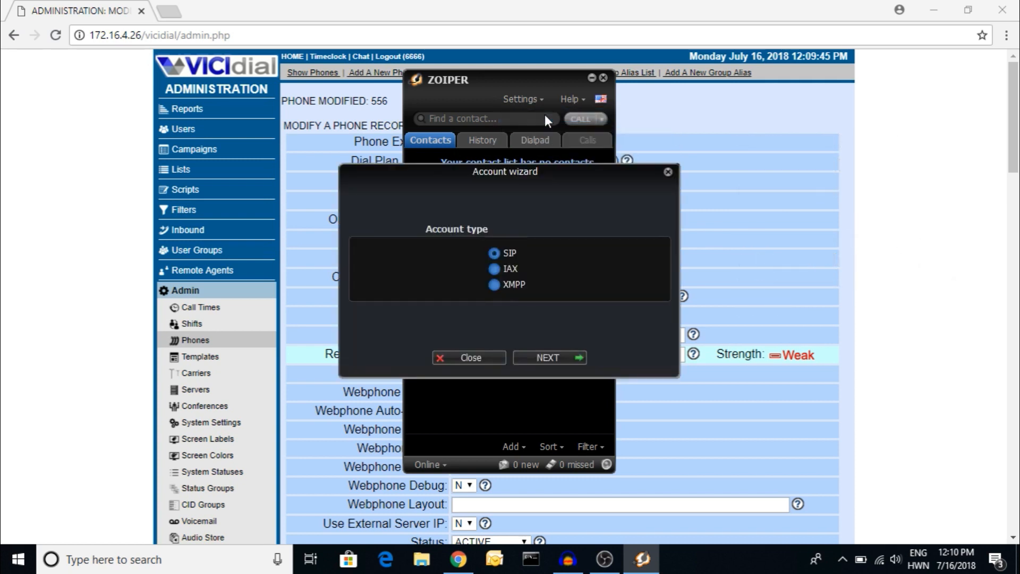
pyautogui.click(548, 357)
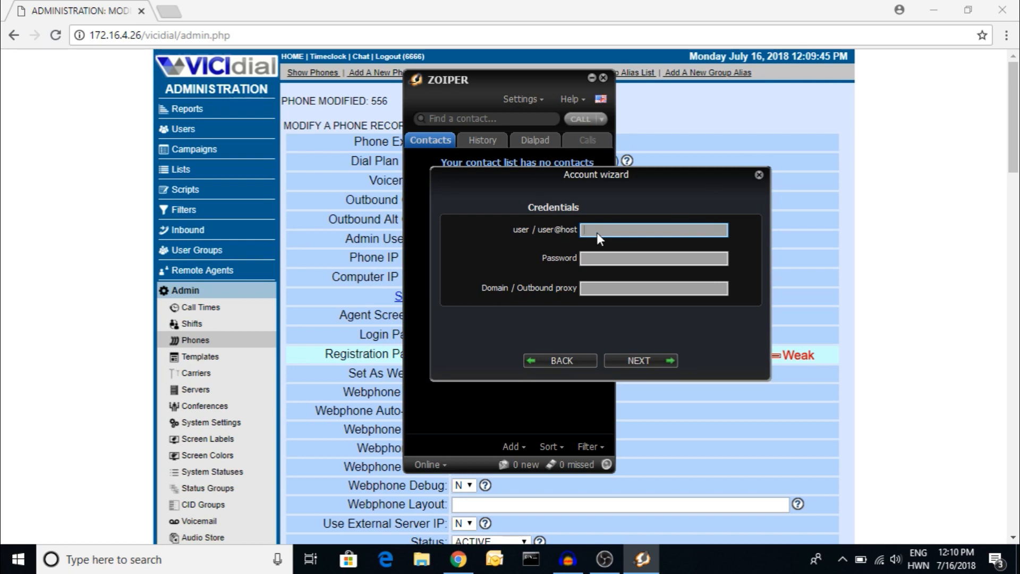
pyautogui.write('55')
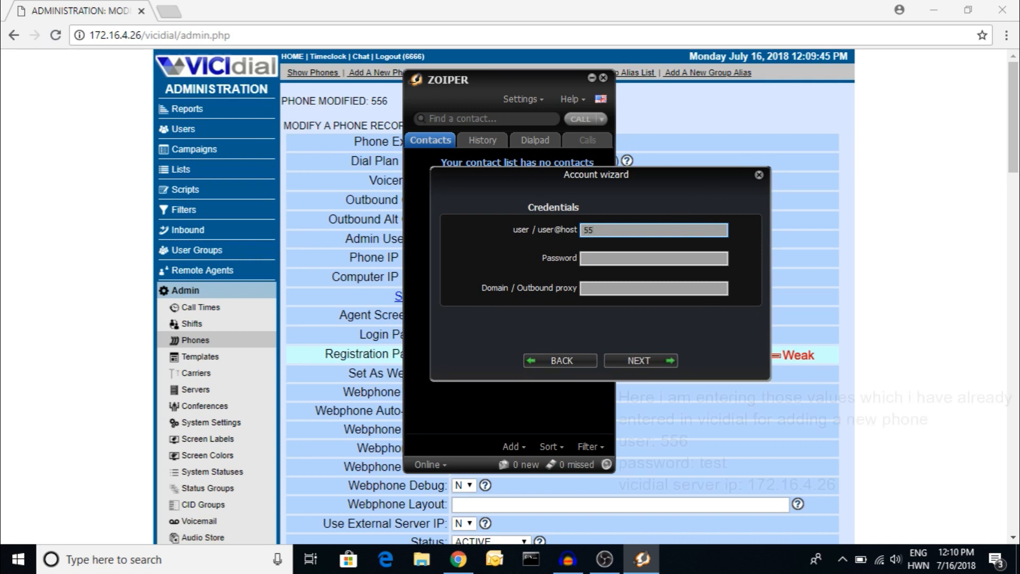
pyautogui.click(653, 258)
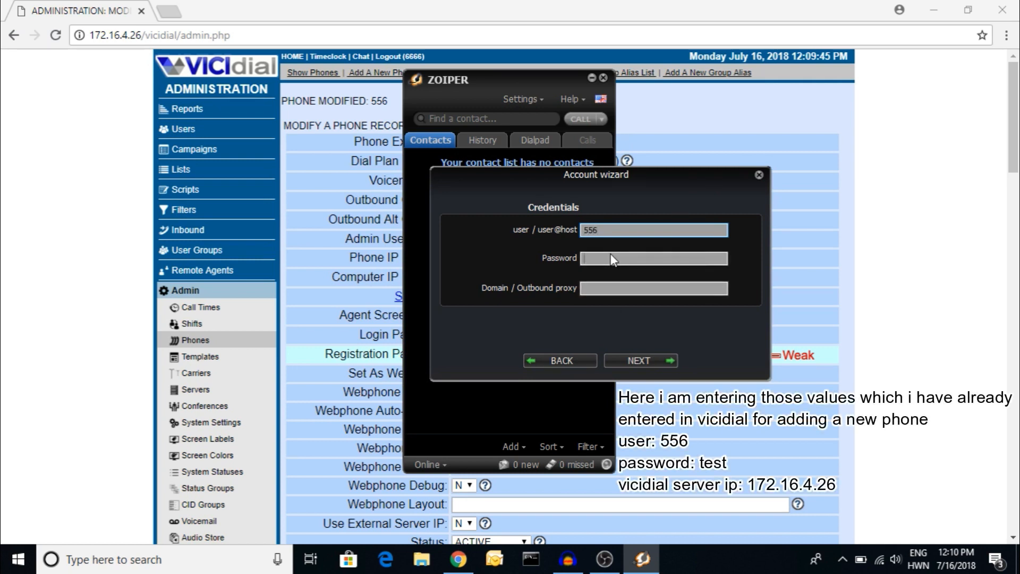
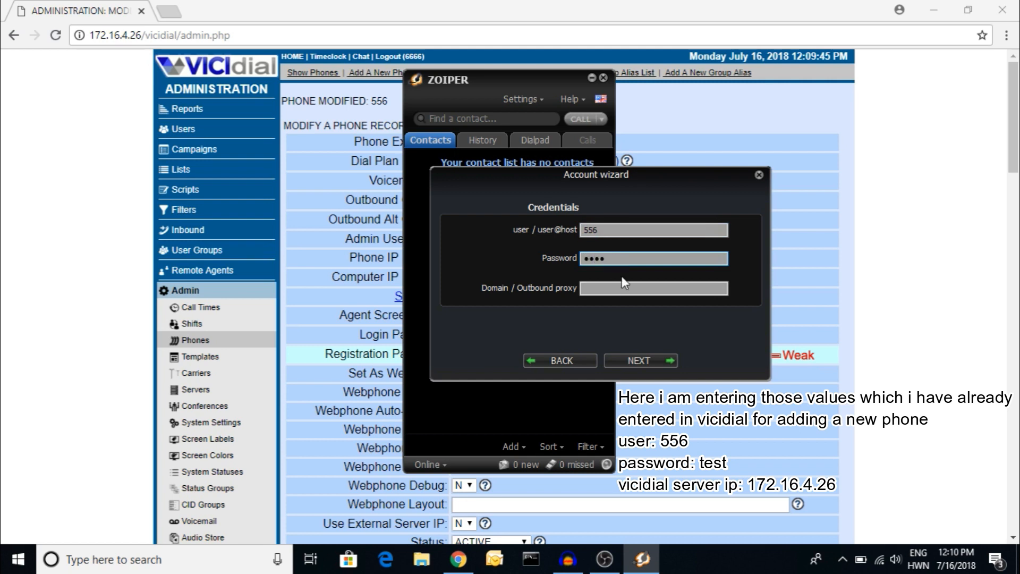
pyautogui.click(653, 287)
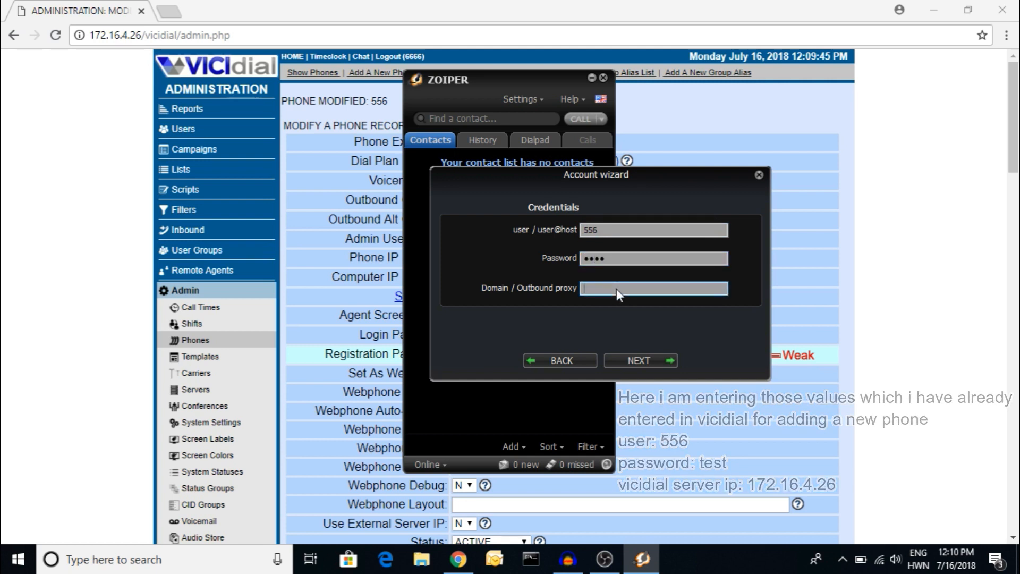
pyautogui.write('172,')
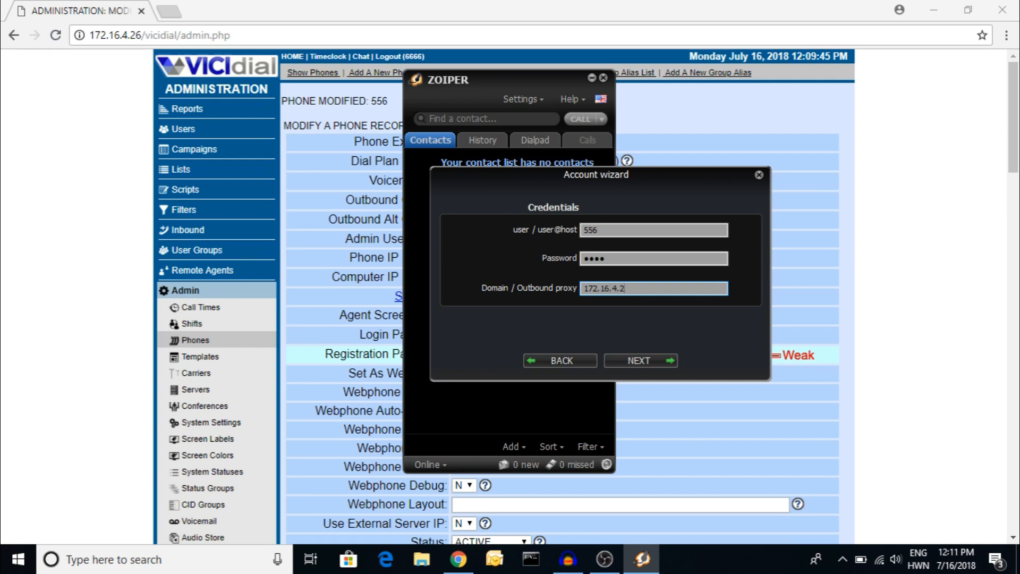
pyautogui.click(638, 361)
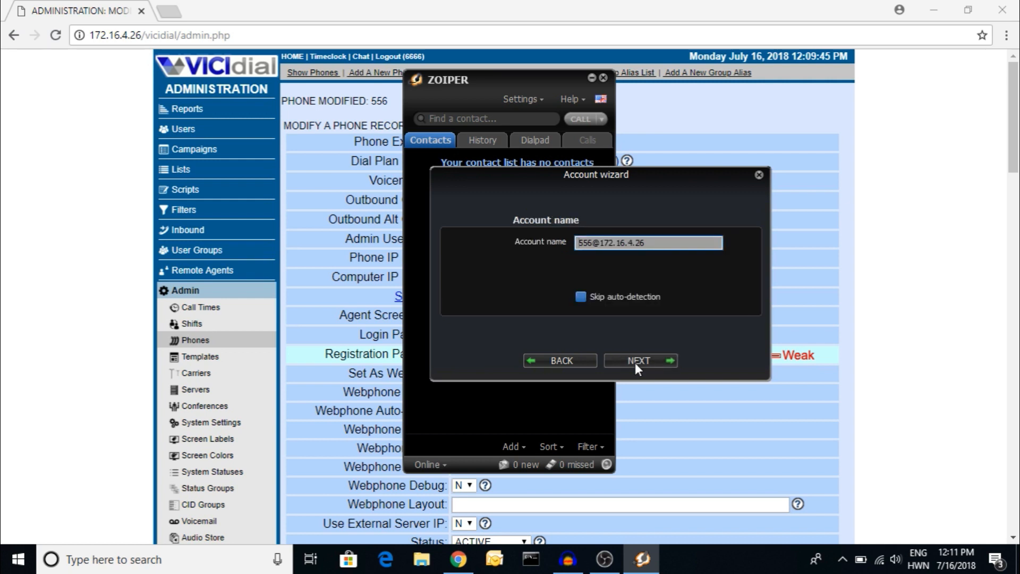
pyautogui.click(638, 360)
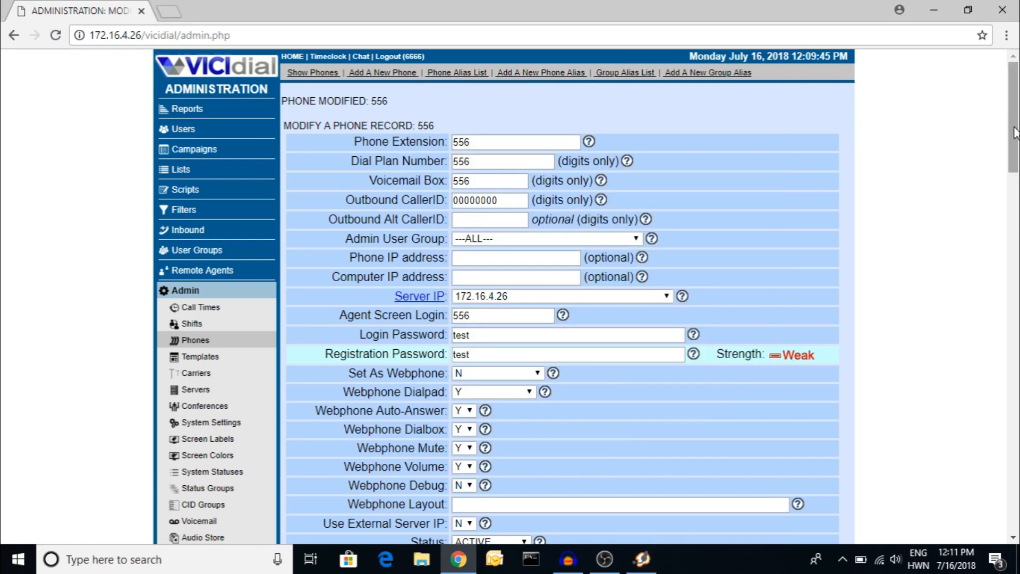
# - Bring the Zoiper window back to the front and close out the account wizard
pyautogui.scroll(-3)
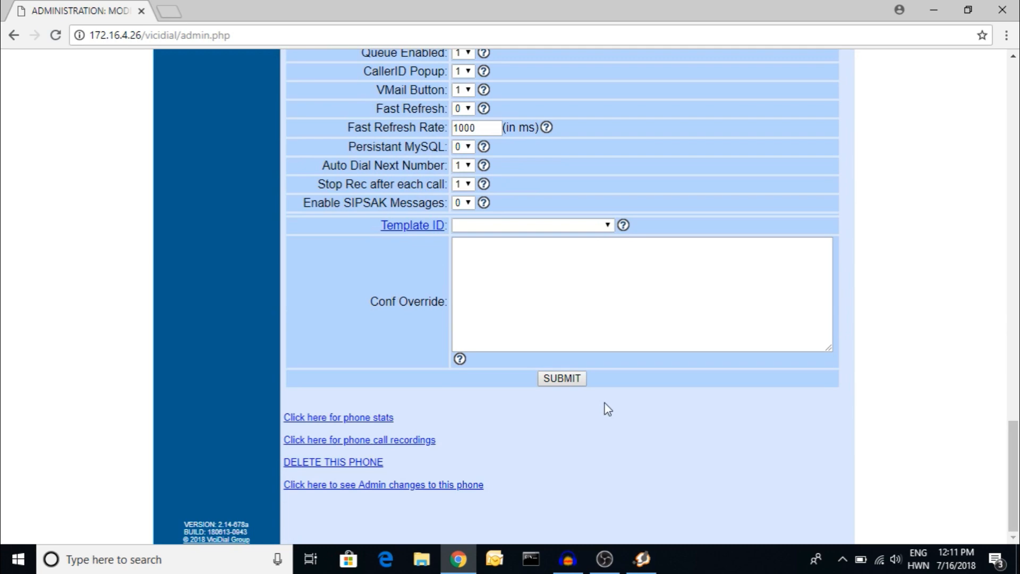
pyautogui.scroll(3)
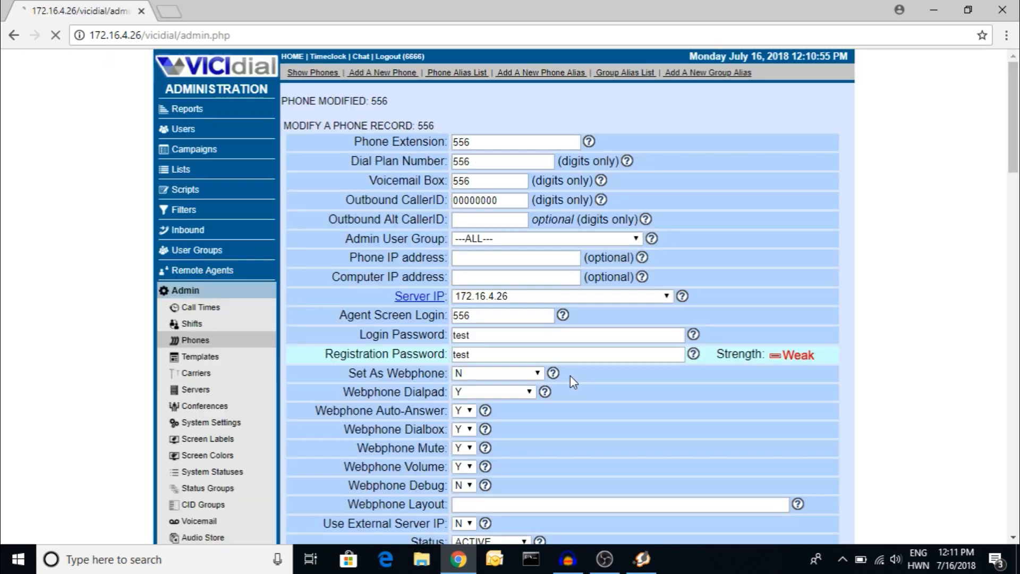
pyautogui.click(641, 558)
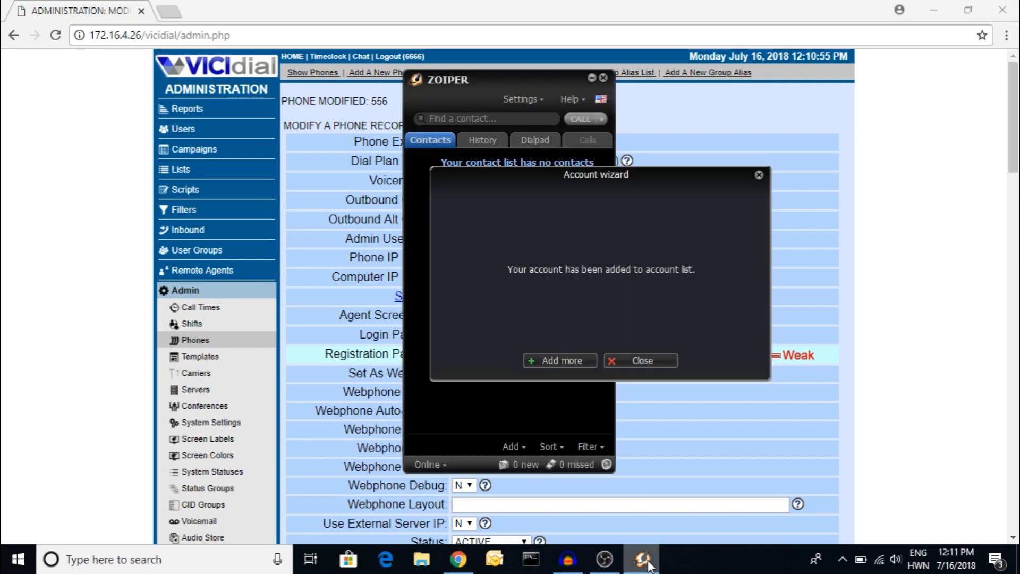
pyautogui.moveTo(647, 318)
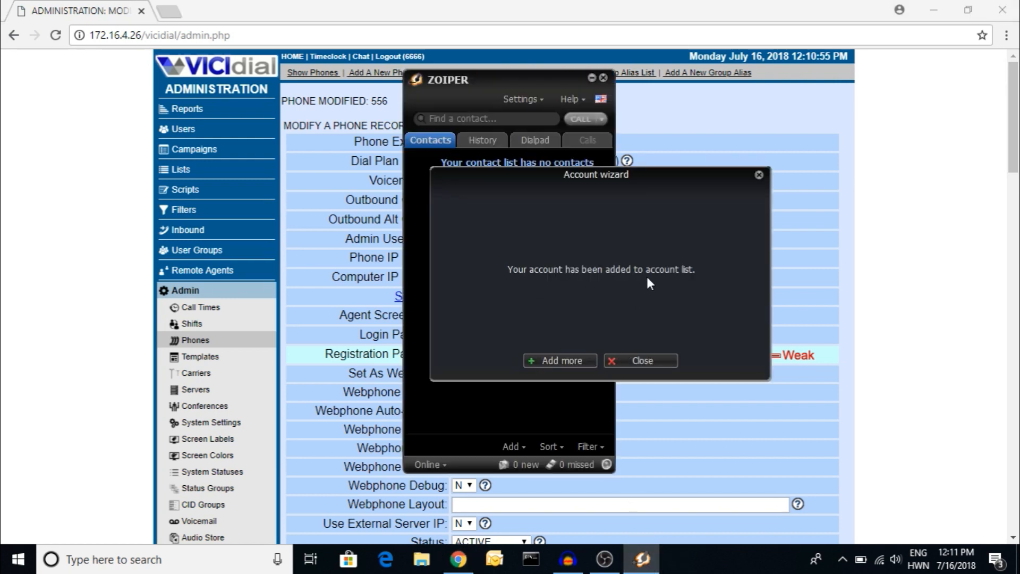
pyautogui.click(640, 361)
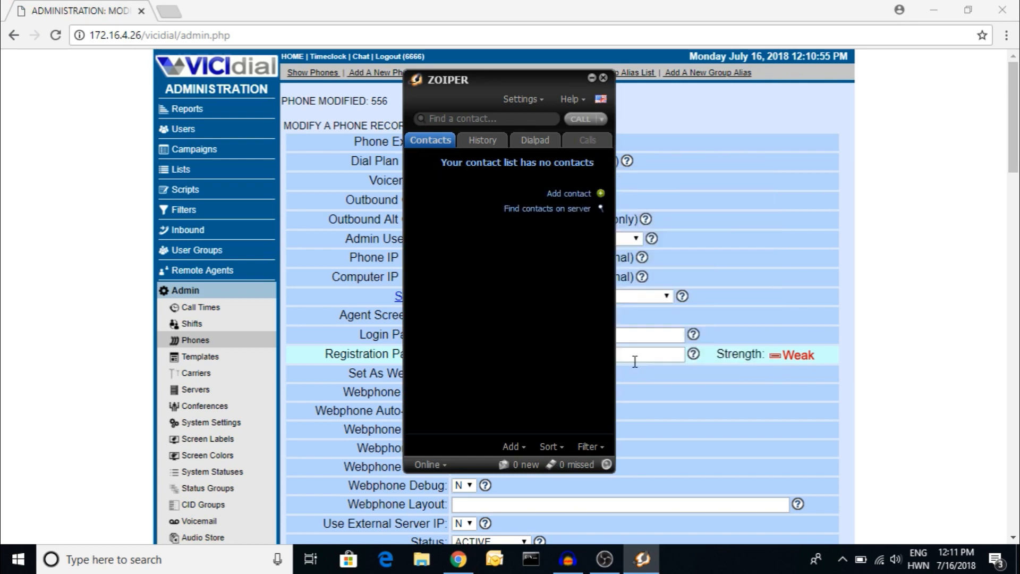
pyautogui.moveTo(183, 128)
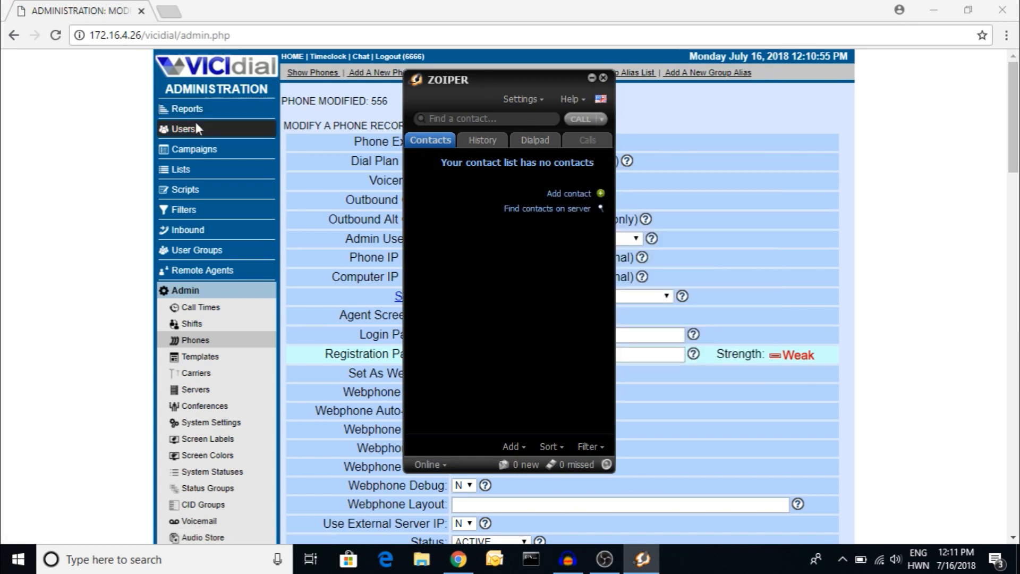
# - In a new tab, load VICIdial at 172.16.4.26, choose Agent Login, and start entering phone 556
pyautogui.click(184, 128)
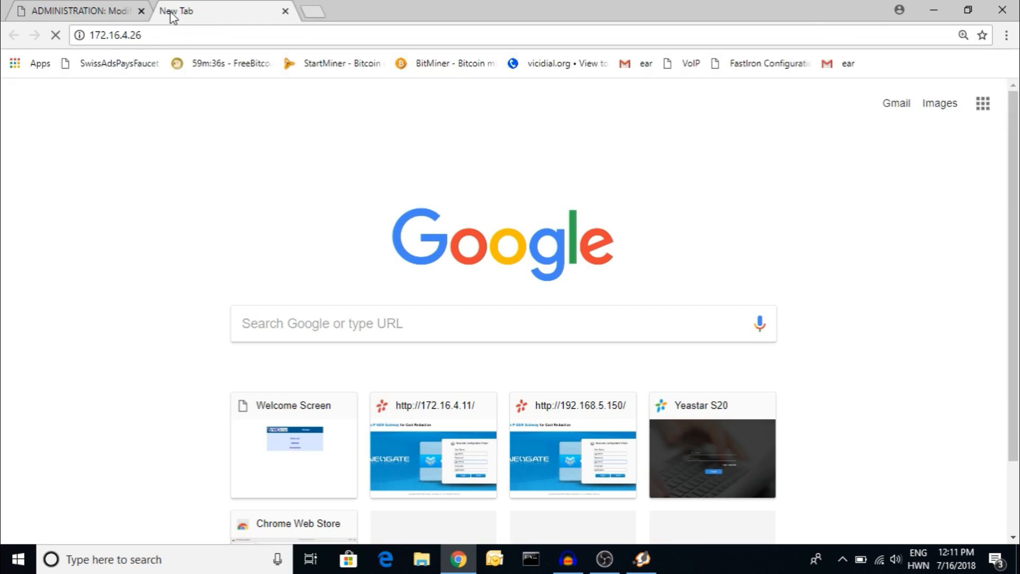
pyautogui.click(293, 446)
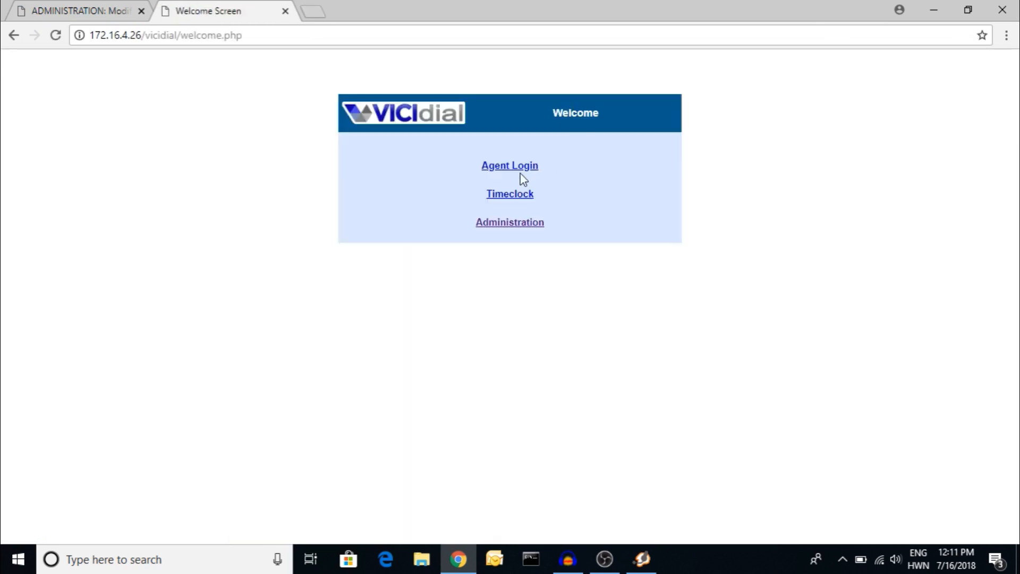
pyautogui.click(510, 165)
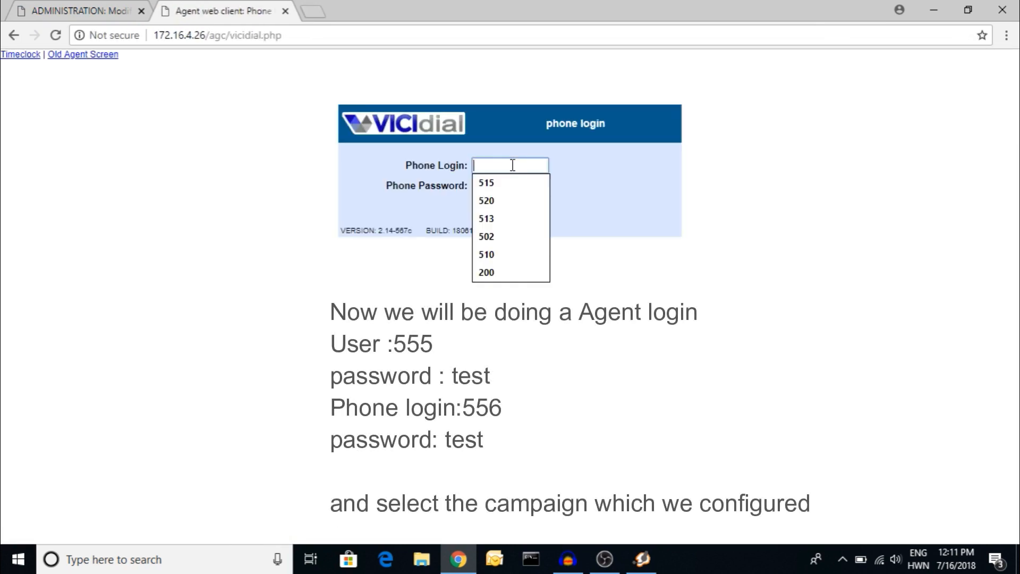
pyautogui.write('55')
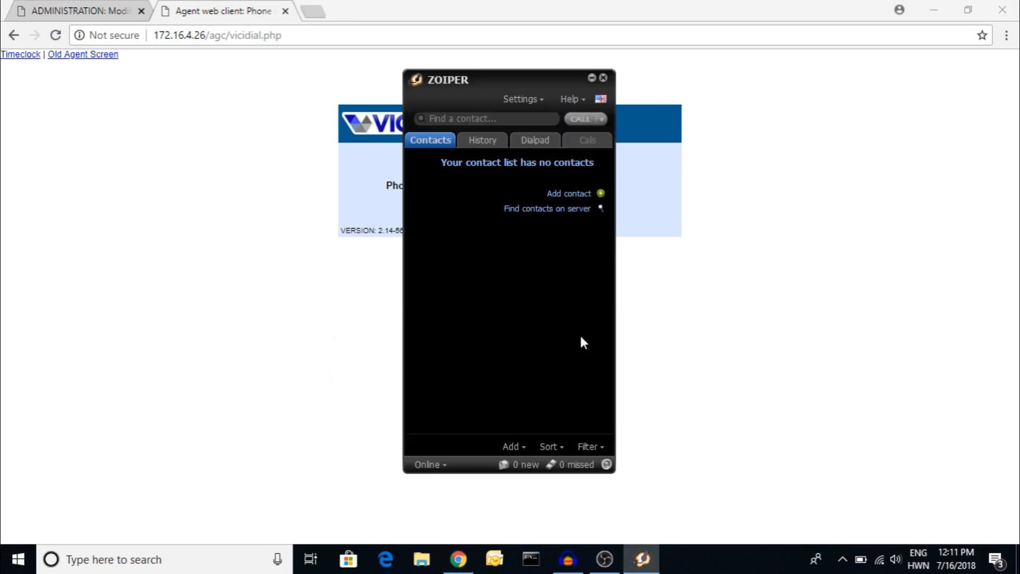
pyautogui.click(521, 98)
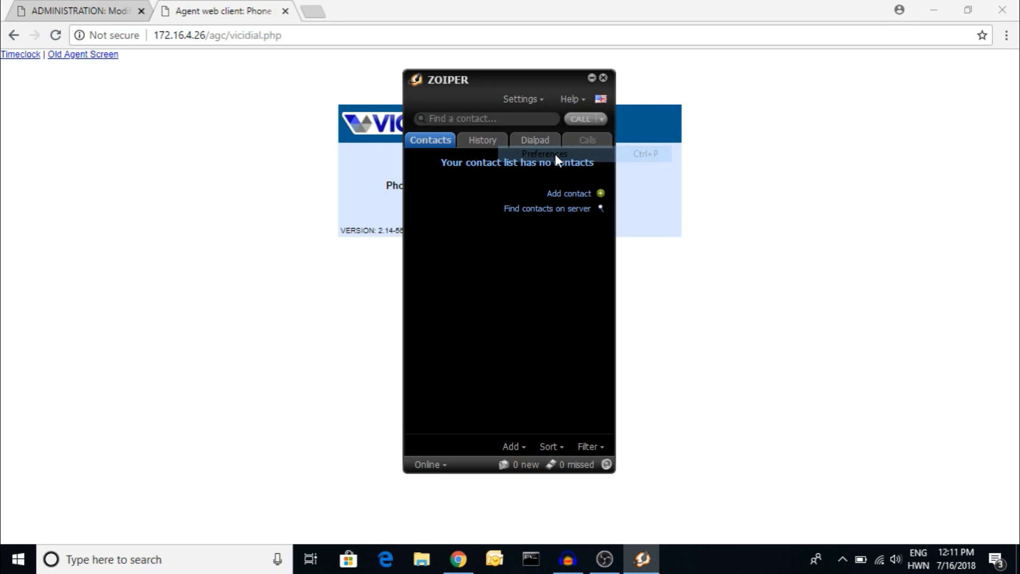
pyautogui.click(543, 154)
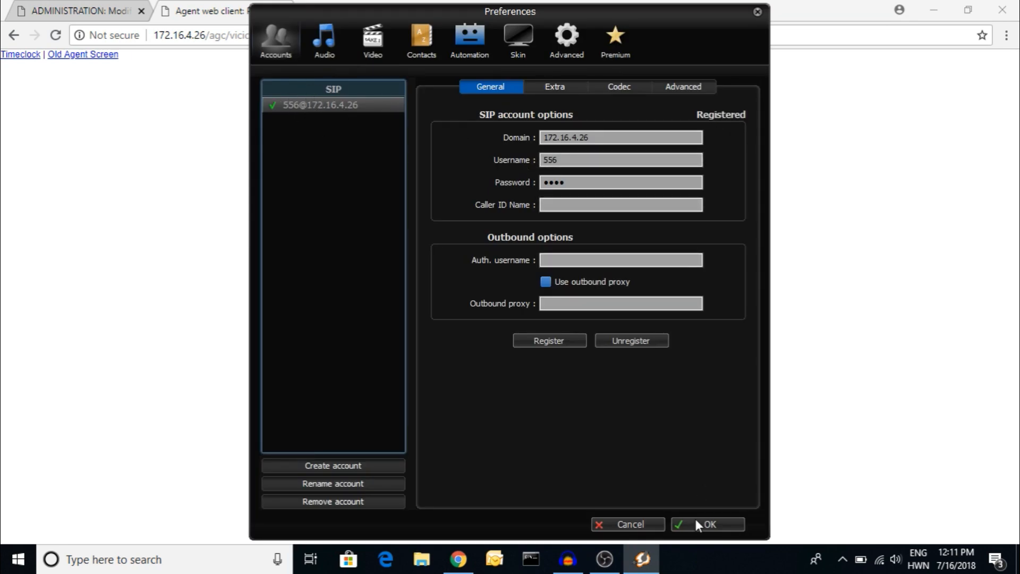
pyautogui.click(707, 524)
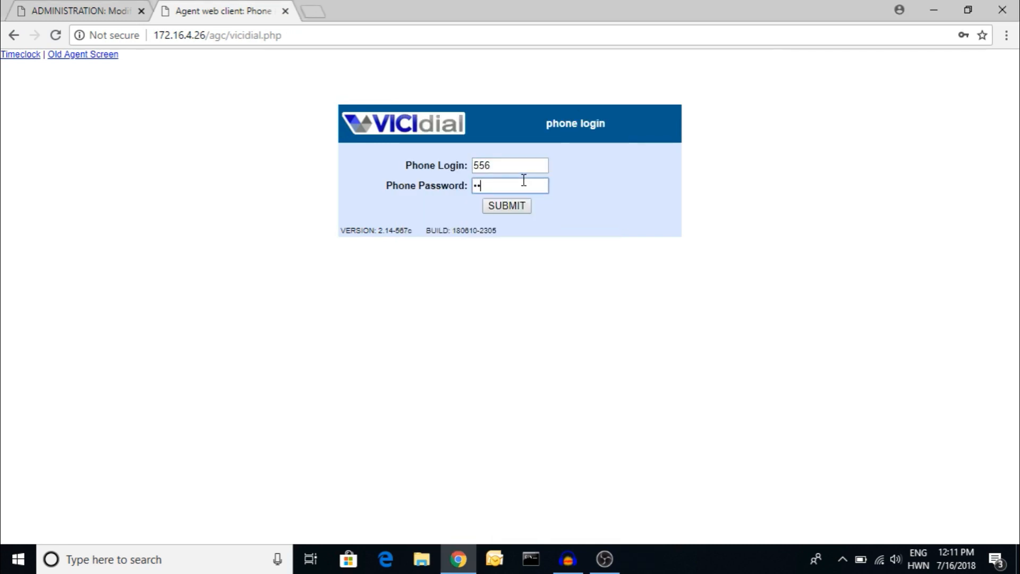
# - Submit phone login 556 and enter agent user 555
pyautogui.click(506, 206)
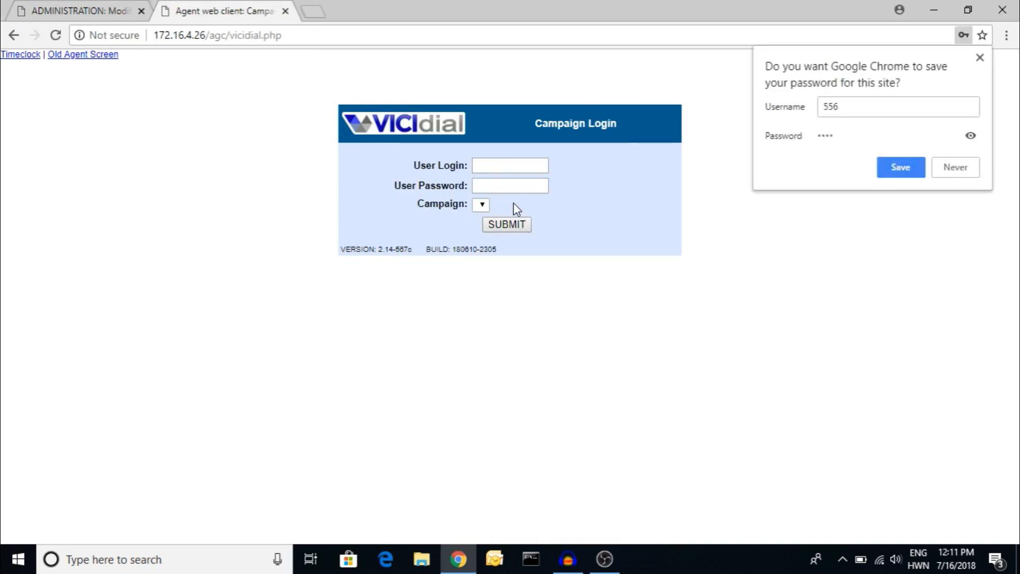
pyautogui.click(510, 165)
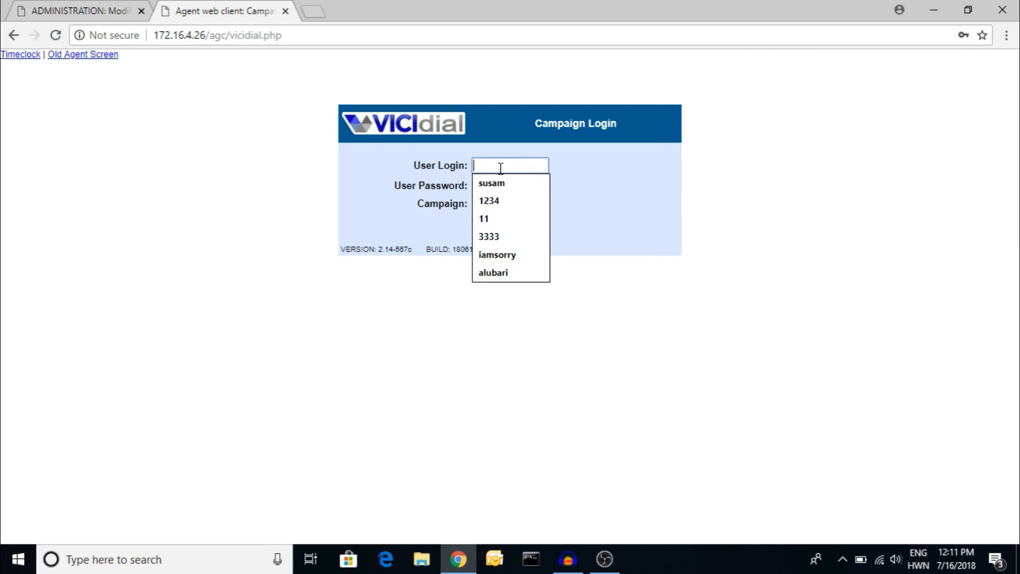
pyautogui.write('555')
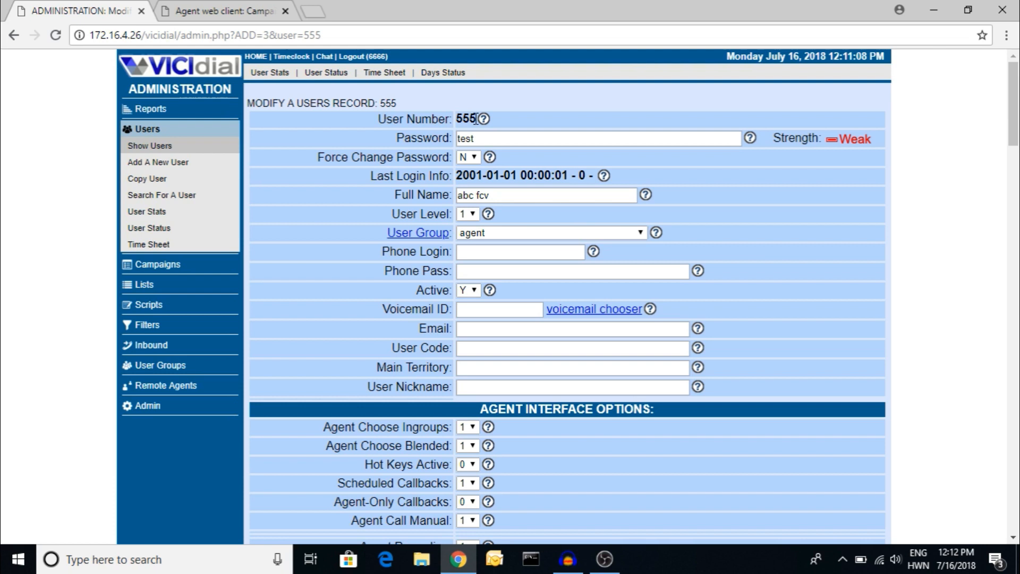
# - Choose campaign 5001 - outgoing_us and submit the agent login
pyautogui.click(221, 11)
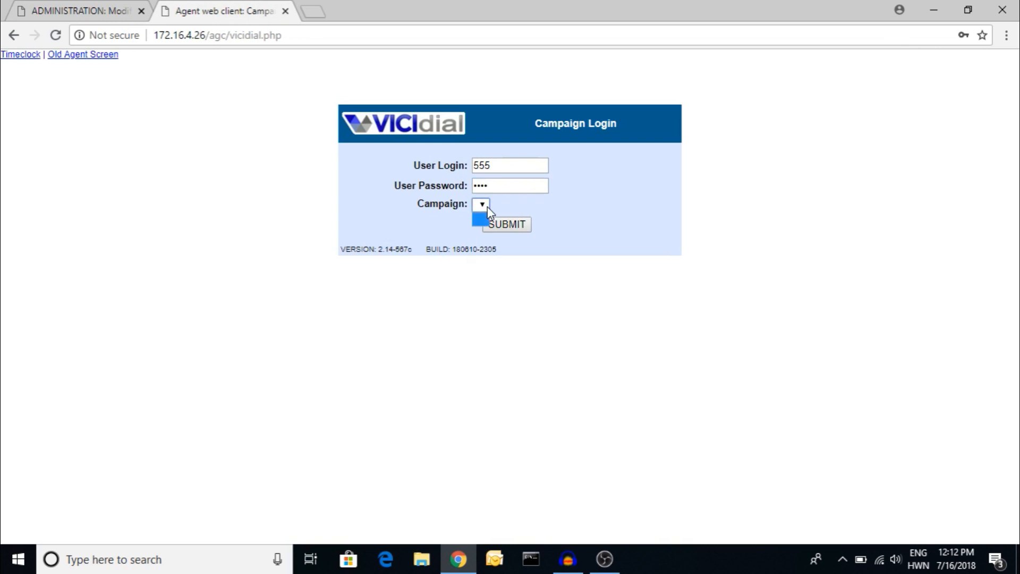
pyautogui.click(480, 203)
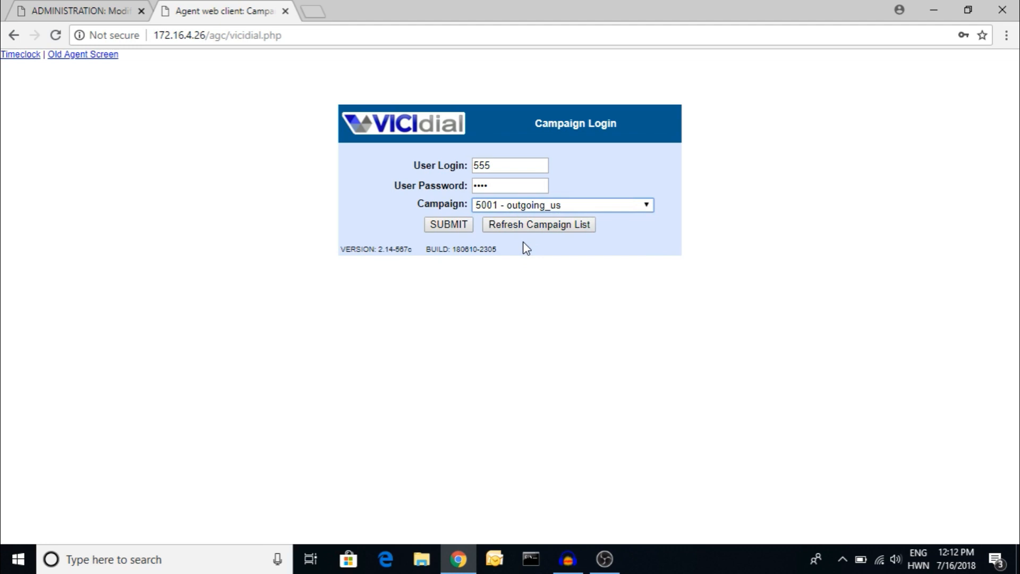
pyautogui.click(448, 223)
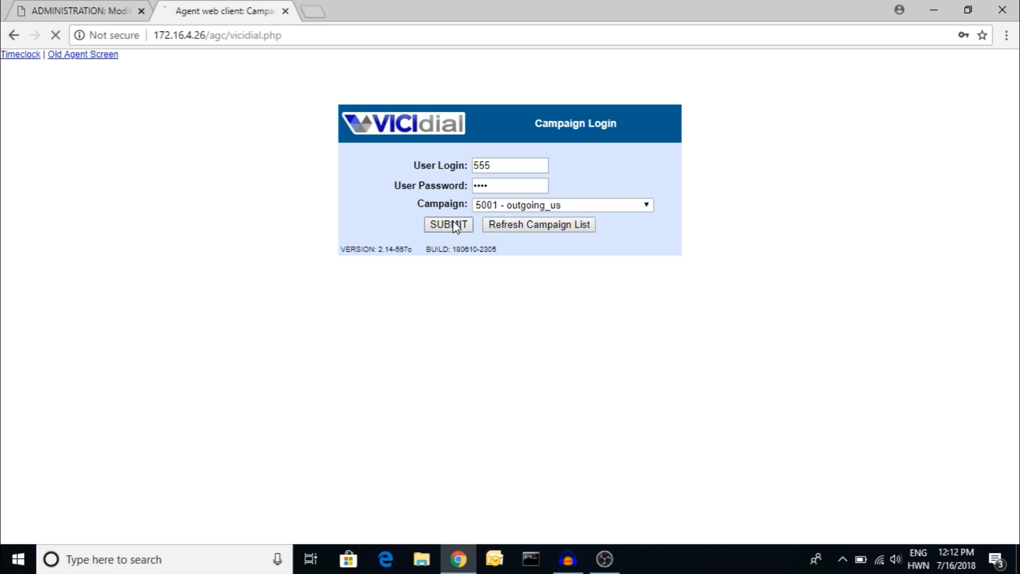
pyautogui.click(448, 224)
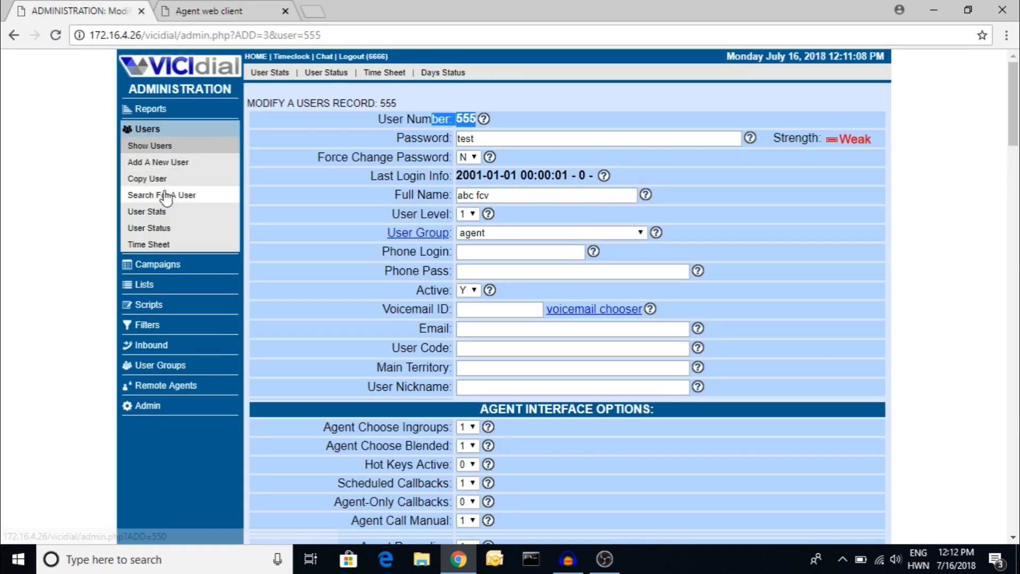
# - Set Allow No-Hopper-Leads Logins and No Hopper Dialing to Y in campaign 5001's Detail View
pyautogui.click(157, 264)
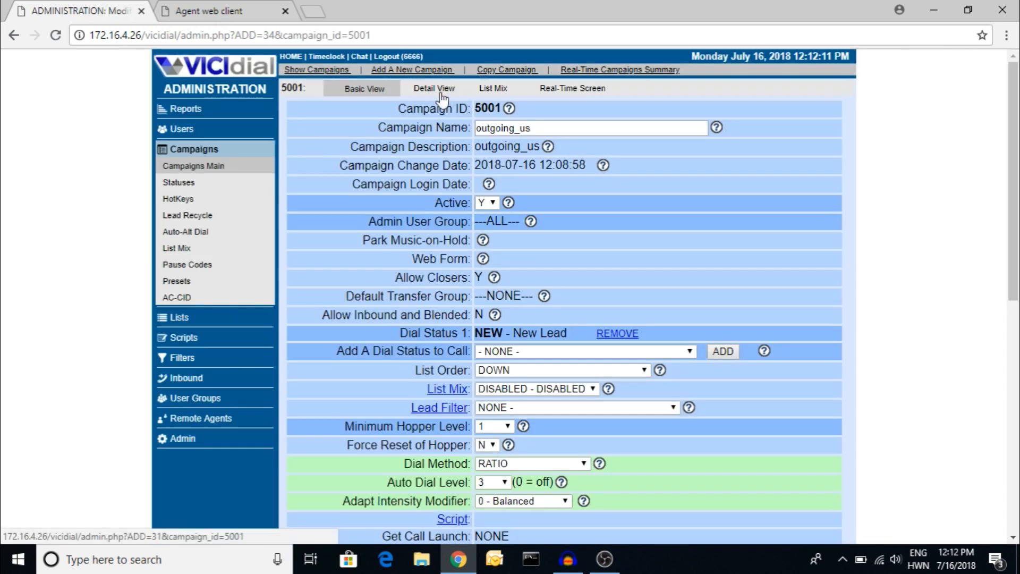
pyautogui.click(434, 87)
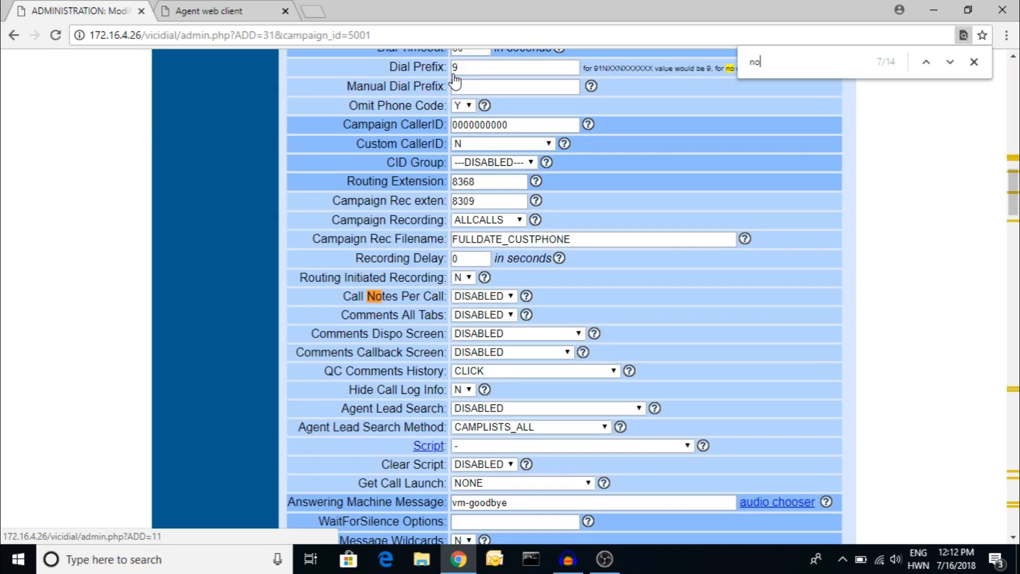
pyautogui.click(948, 62)
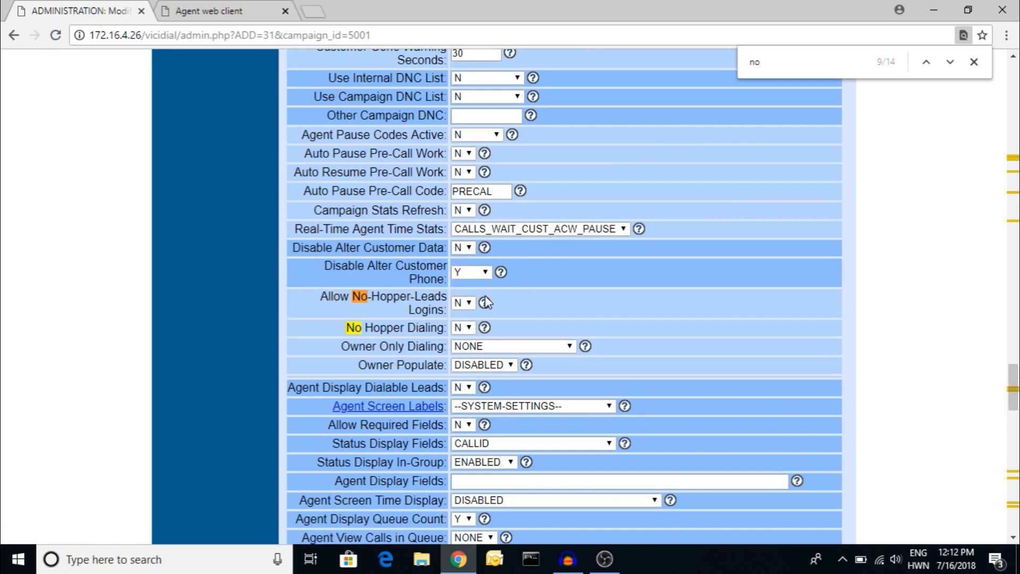
pyautogui.click(463, 302)
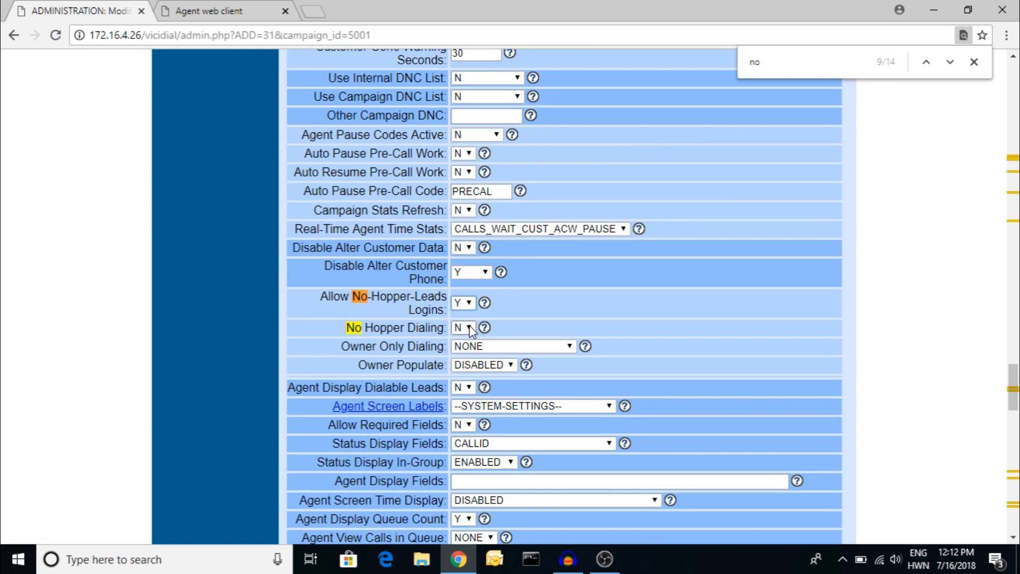
pyautogui.click(461, 327)
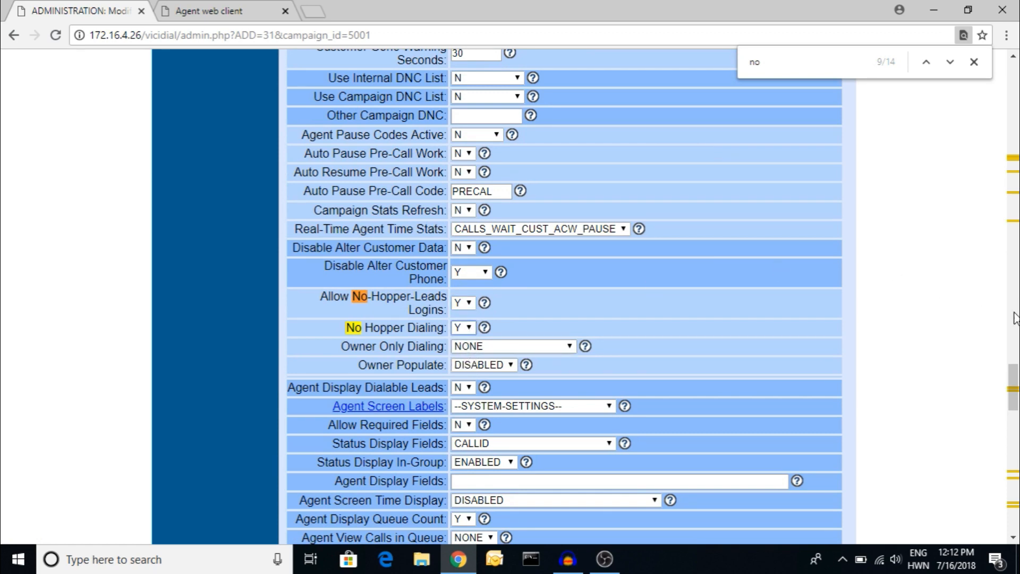
pyautogui.scroll(-3)
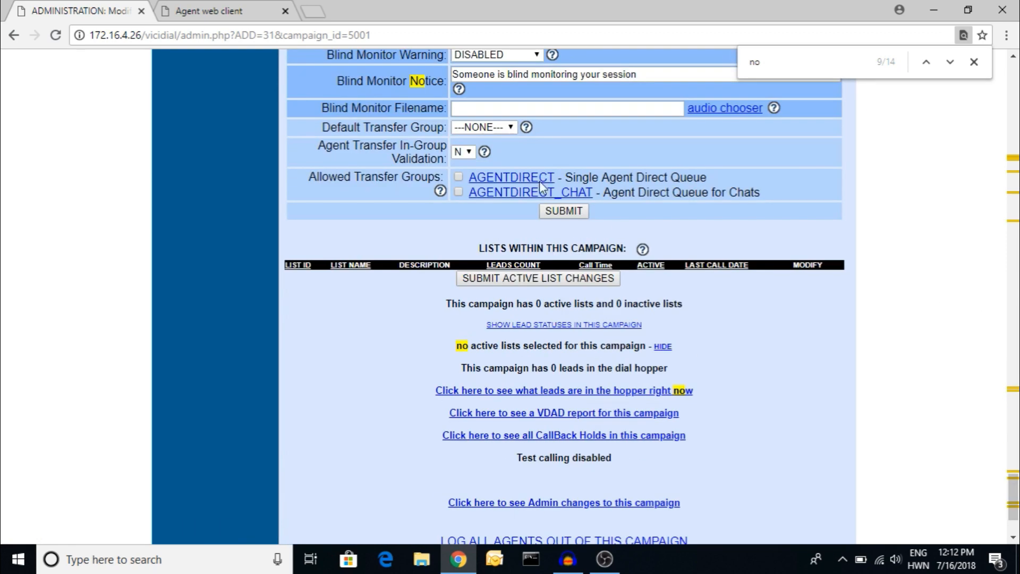
pyautogui.click(563, 211)
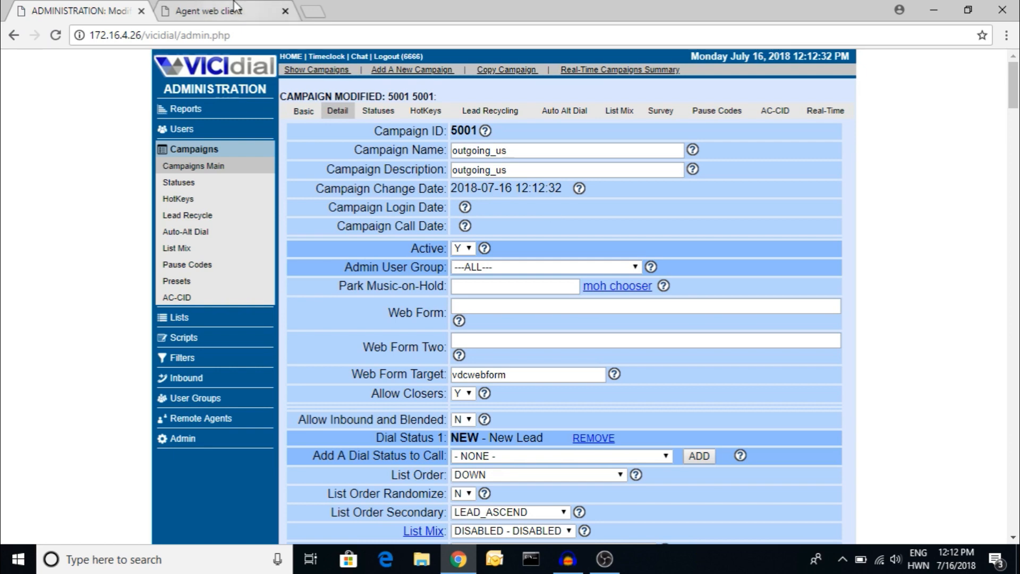
# - Resubmit agent 555's campaign login, answer the Zoiper session call, and switch from paused to active
pyautogui.click(225, 11)
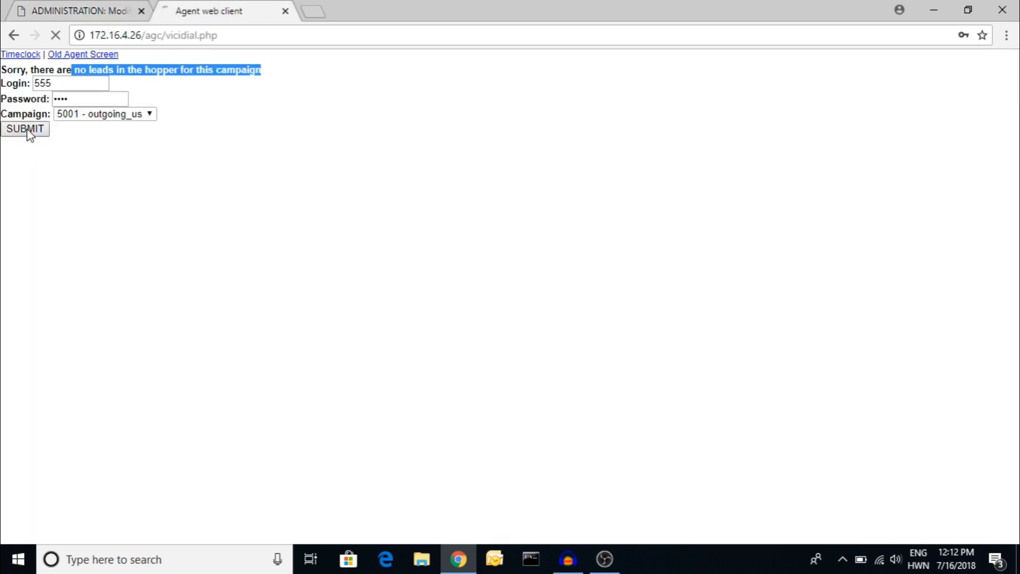
pyautogui.click(24, 128)
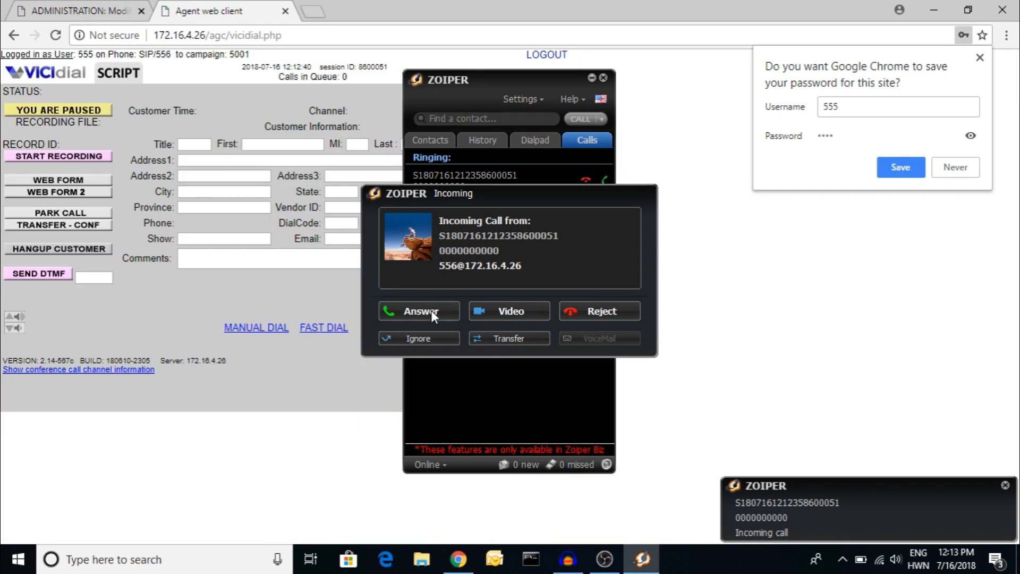
pyautogui.click(418, 311)
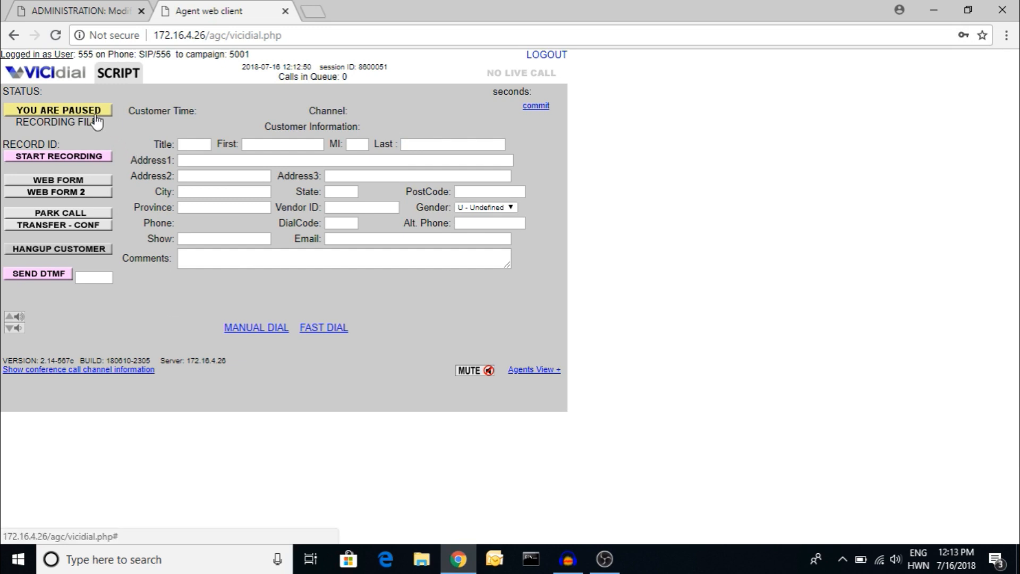
pyautogui.click(58, 109)
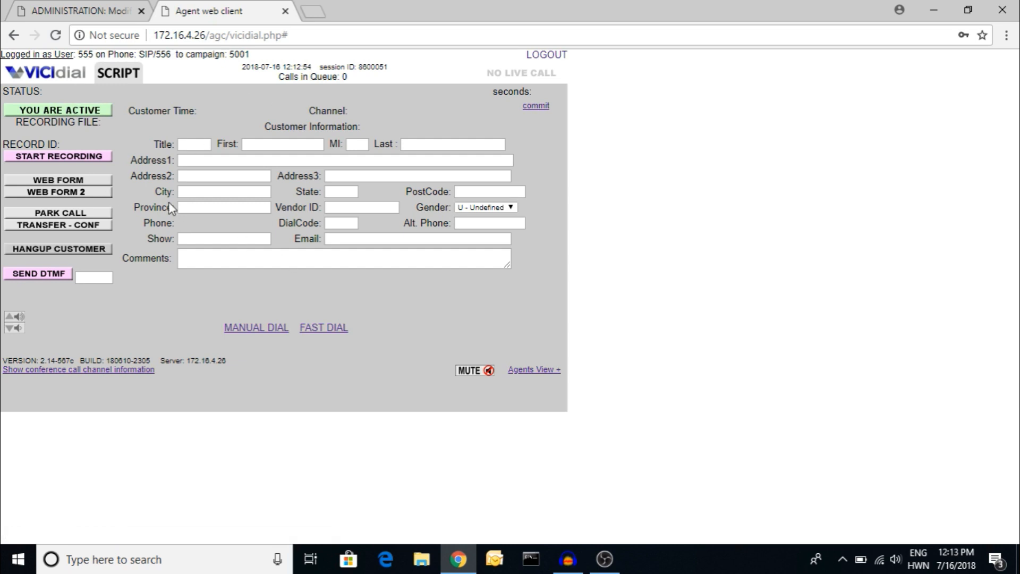
pyautogui.moveTo(378, 266)
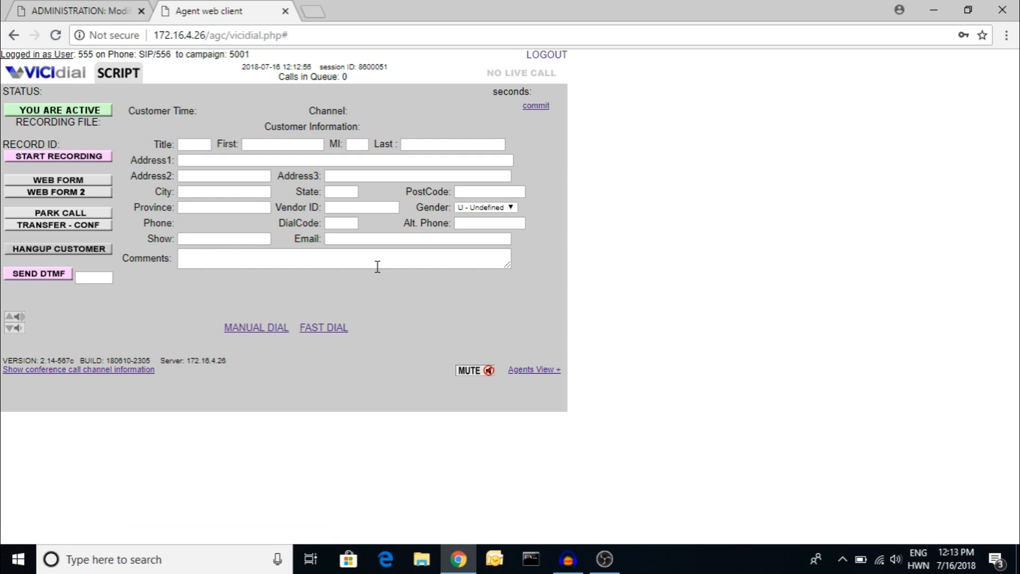